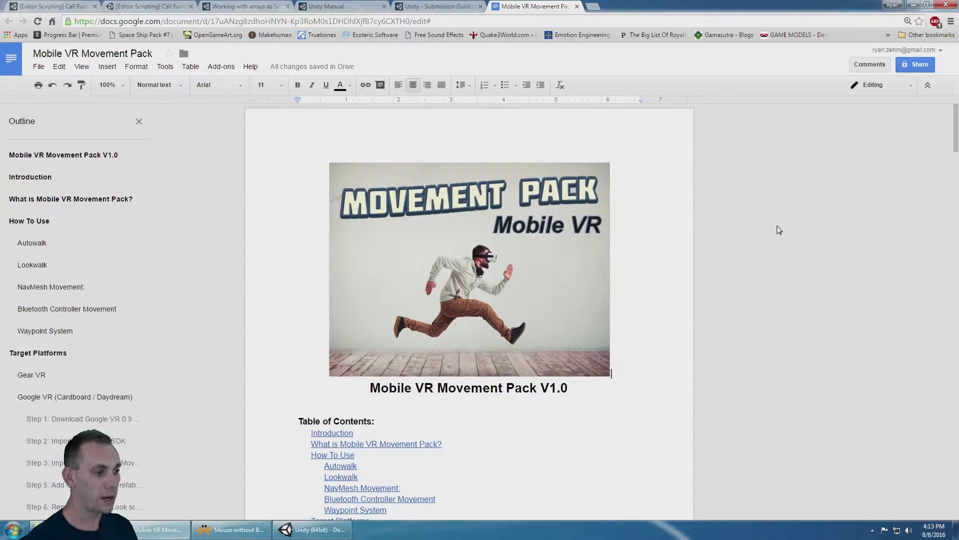
# Step: Scroll the guide from its title past Introduction and How To Use down to Autowalk
pyautogui.scroll(-3)
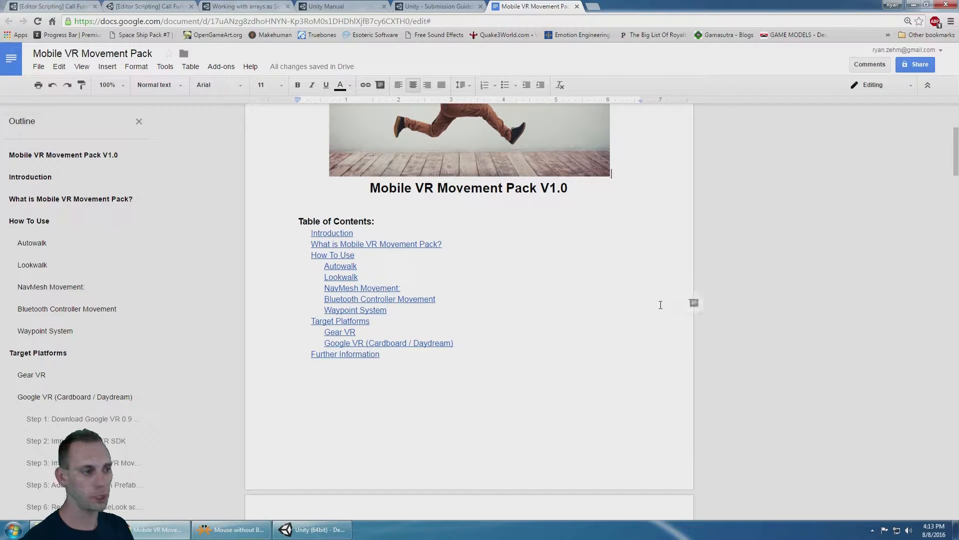
pyautogui.scroll(-3)
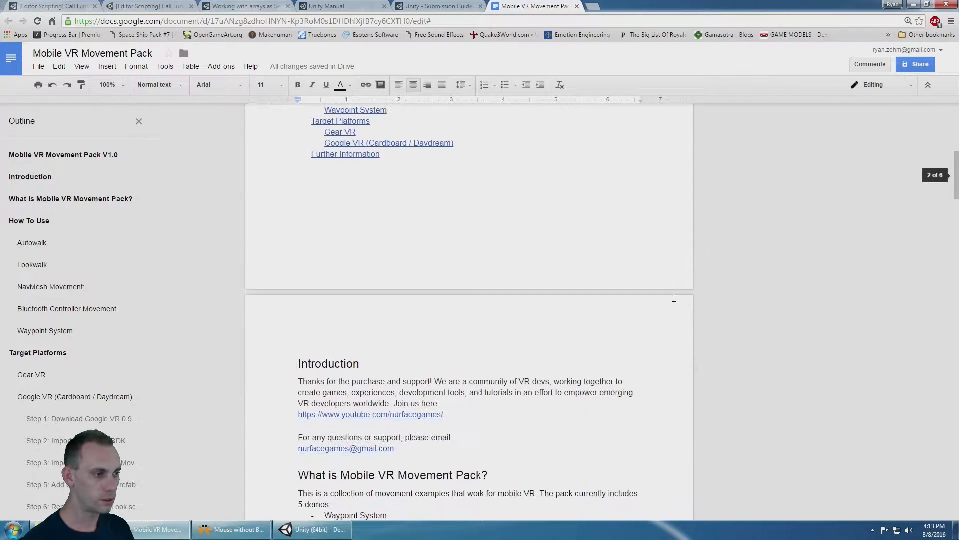
pyautogui.scroll(-3)
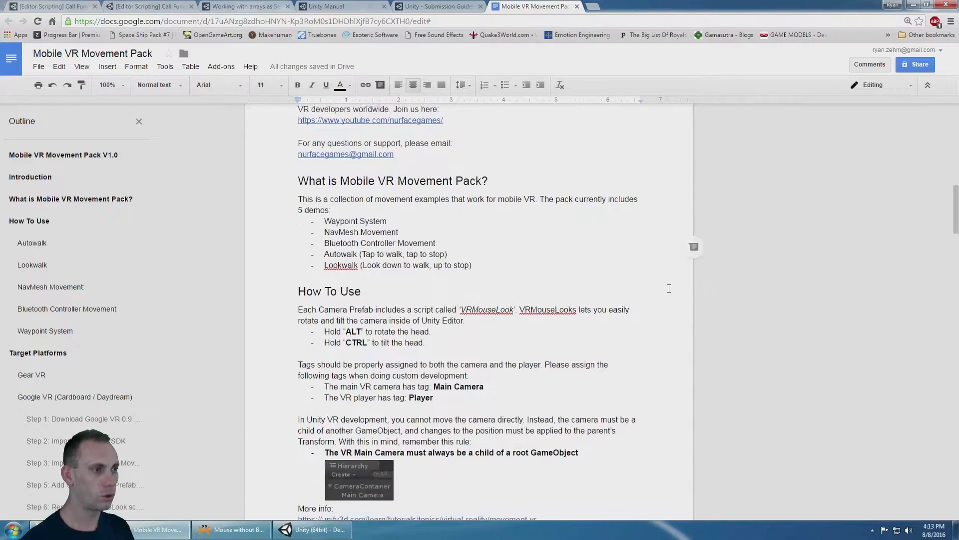
pyautogui.scroll(-3)
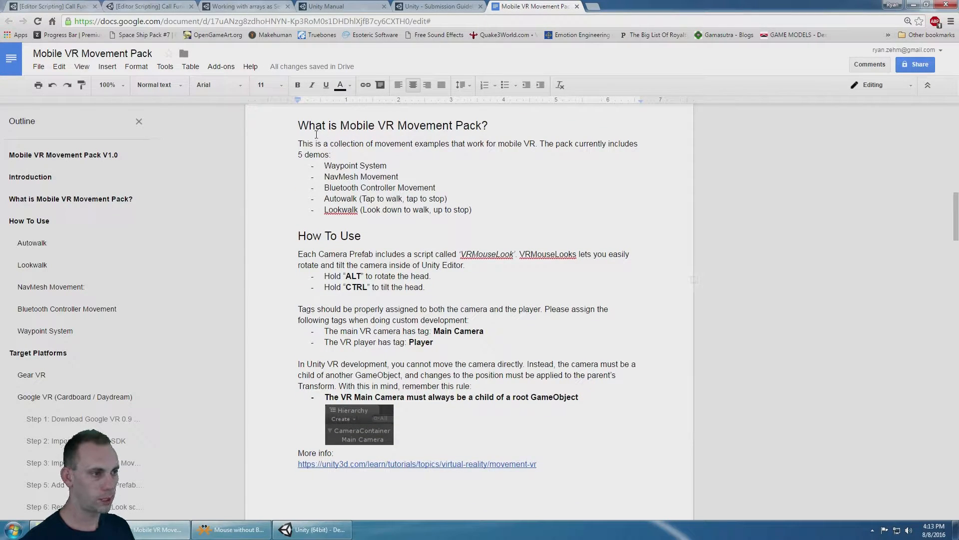
pyautogui.scroll(-3)
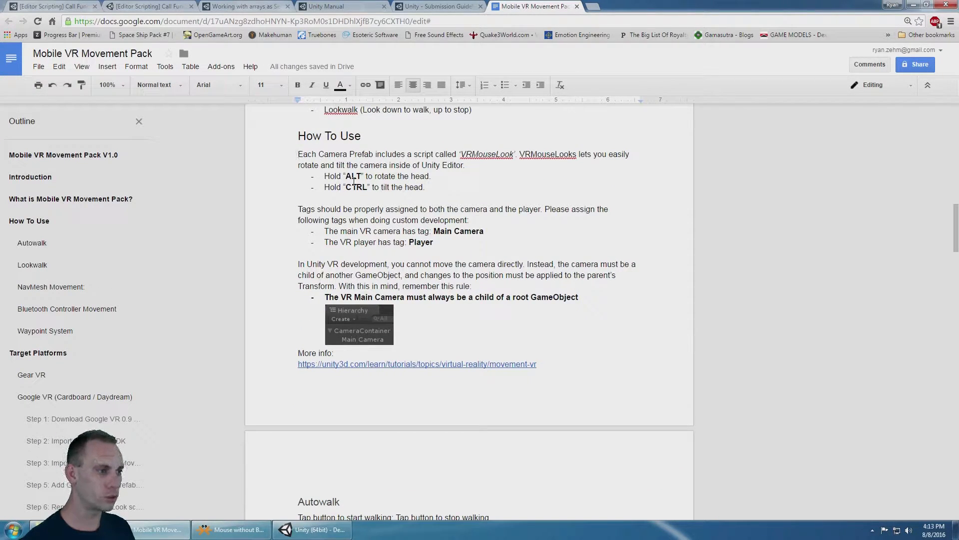
pyautogui.scroll(-3)
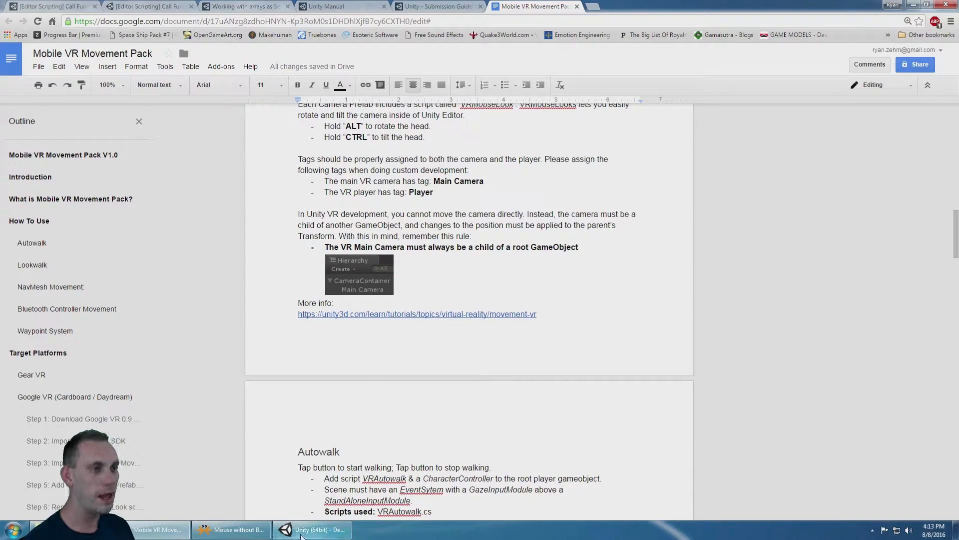
# Step: Open Demo_Autowalk discarding the waypoints scene, and inspect VRMain_Autowalk and its Main Camera
pyautogui.click(313, 530)
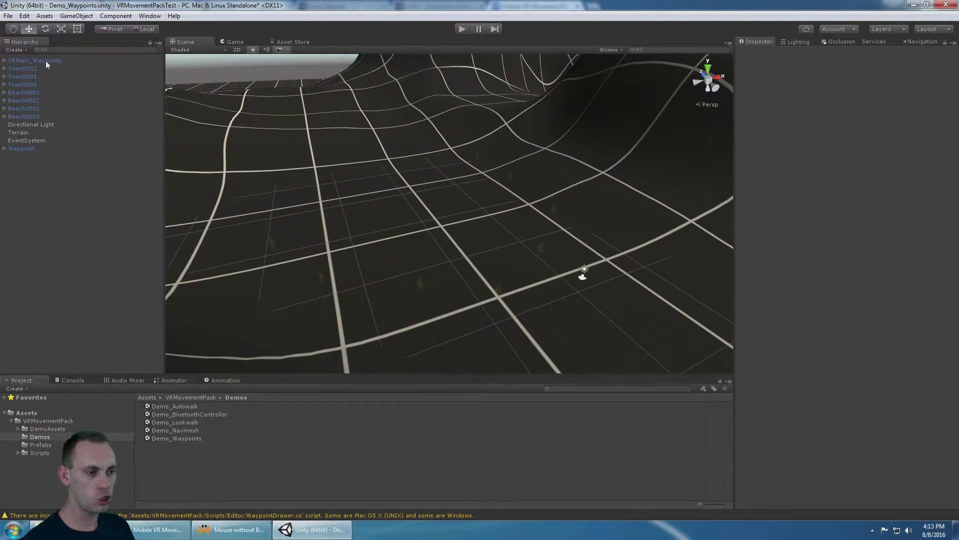
pyautogui.doubleClick(174, 406)
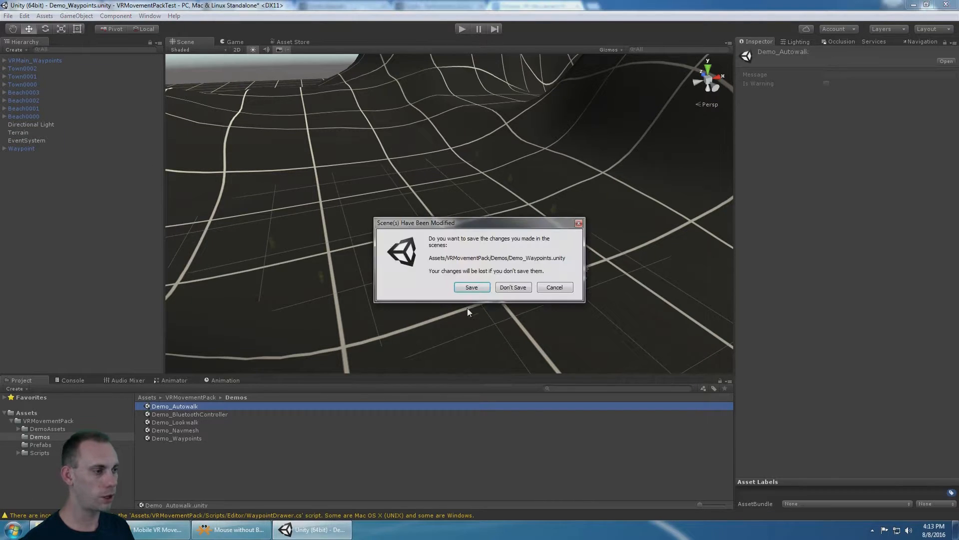
pyautogui.click(513, 286)
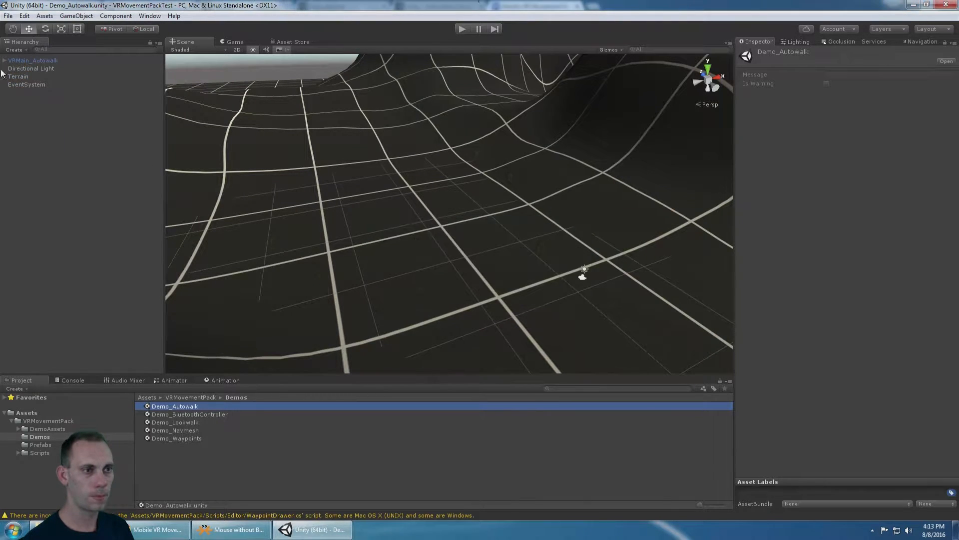
pyautogui.click(33, 60)
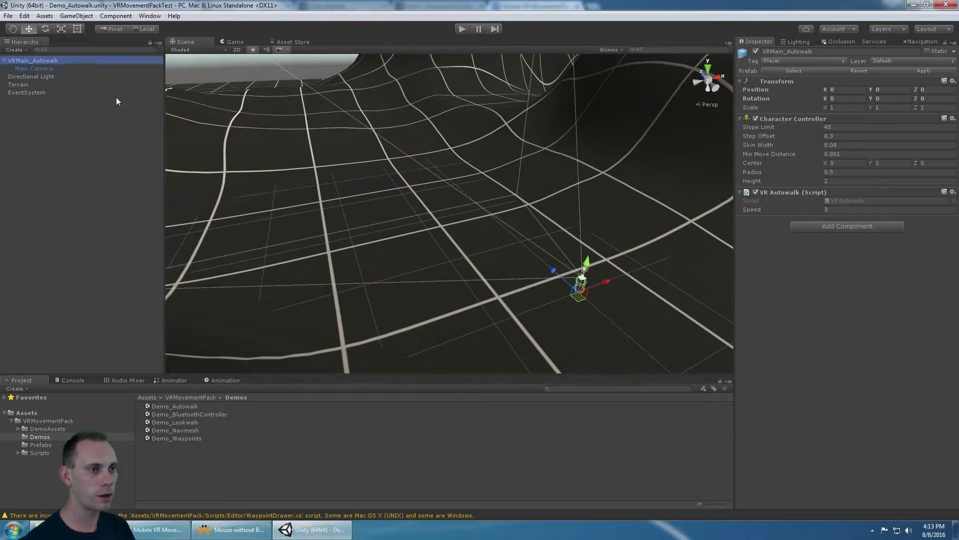
pyautogui.click(34, 67)
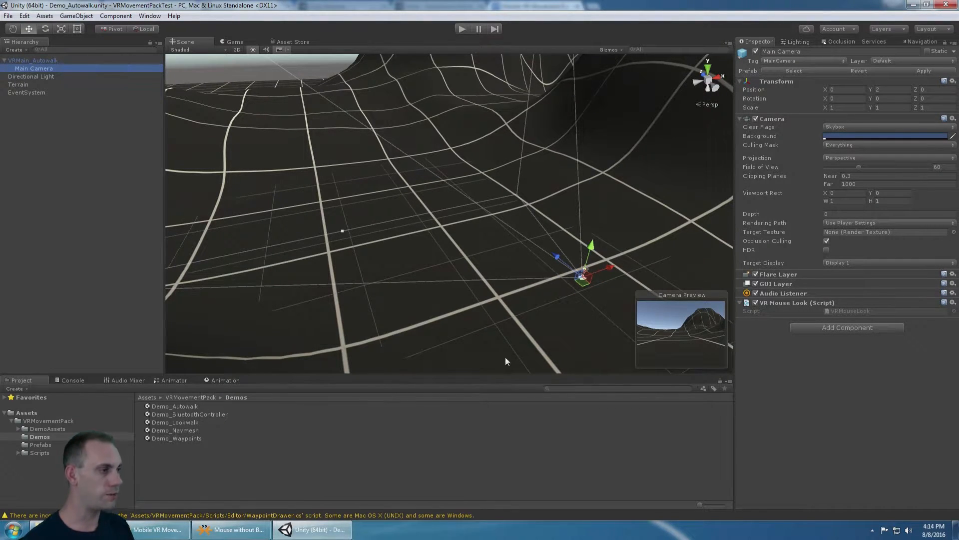
pyautogui.moveTo(767, 311)
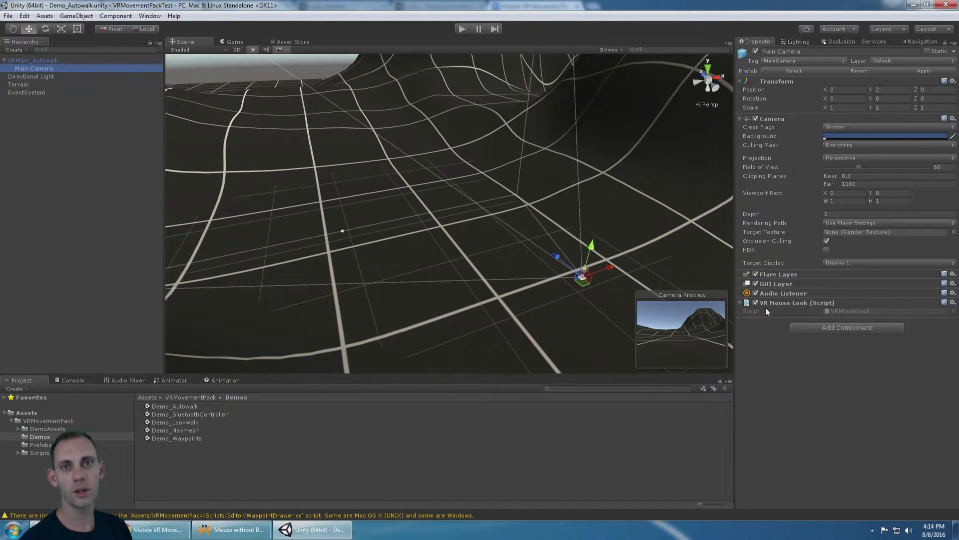
pyautogui.moveTo(435, 31)
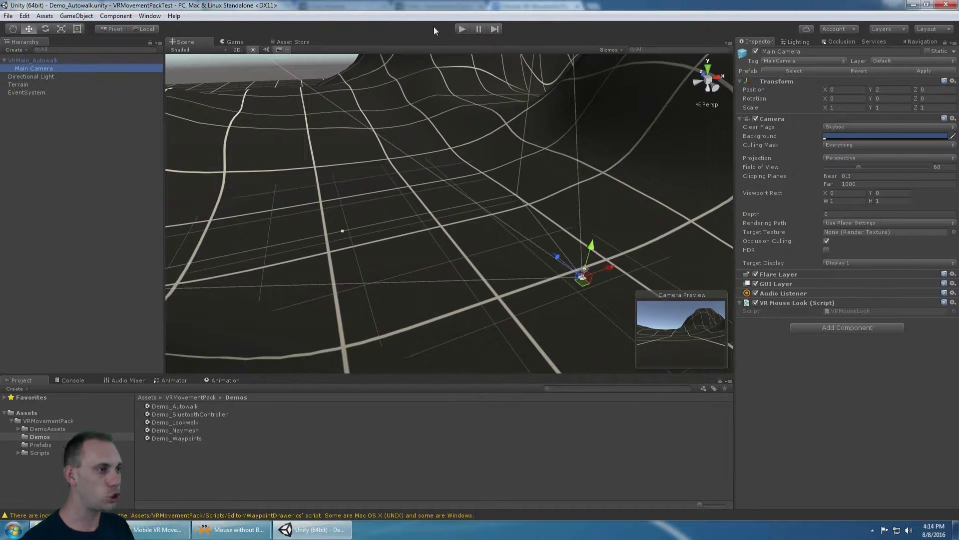
# Step: Play the Autowalk demo and look around in the Game view
pyautogui.click(463, 29)
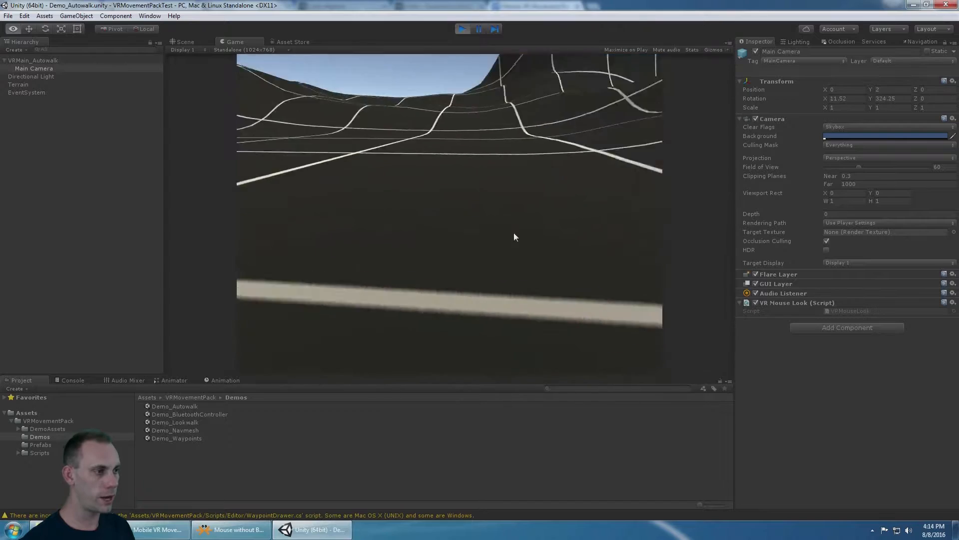
pyautogui.moveTo(514, 237); pyautogui.dragTo(548, 184)
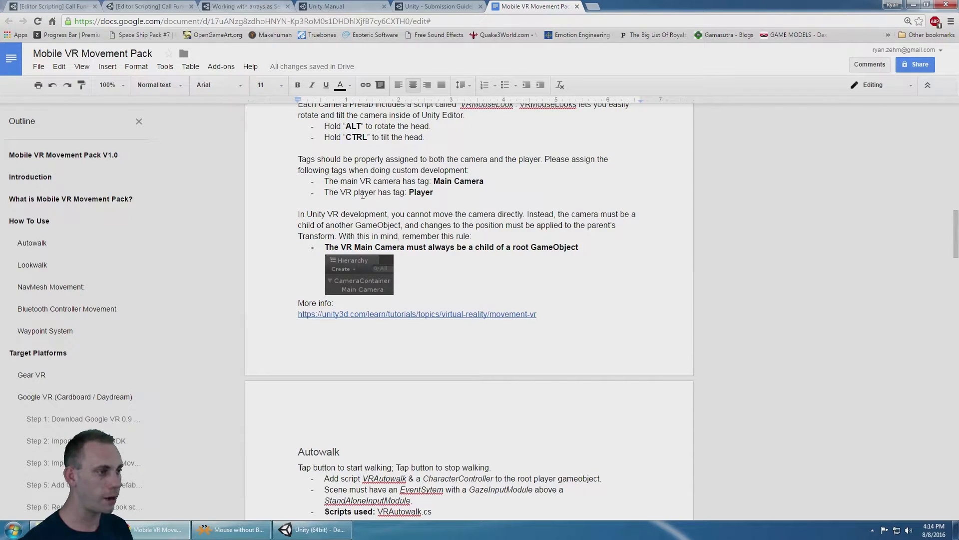
# Step: Re-check the Autowalk Main Camera against the guide's camera rule and Lookwalk notes
pyautogui.click(311, 530)
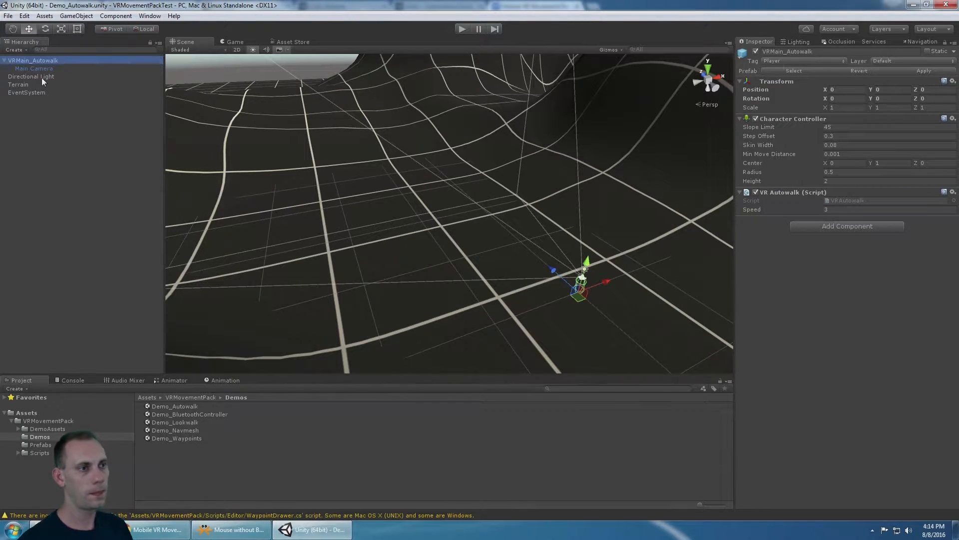
pyautogui.click(34, 68)
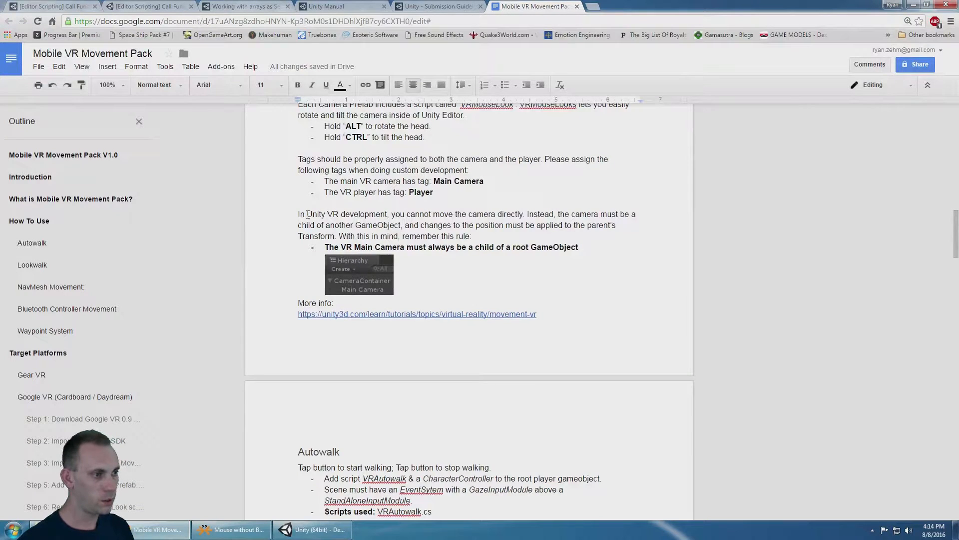
pyautogui.scroll(-3)
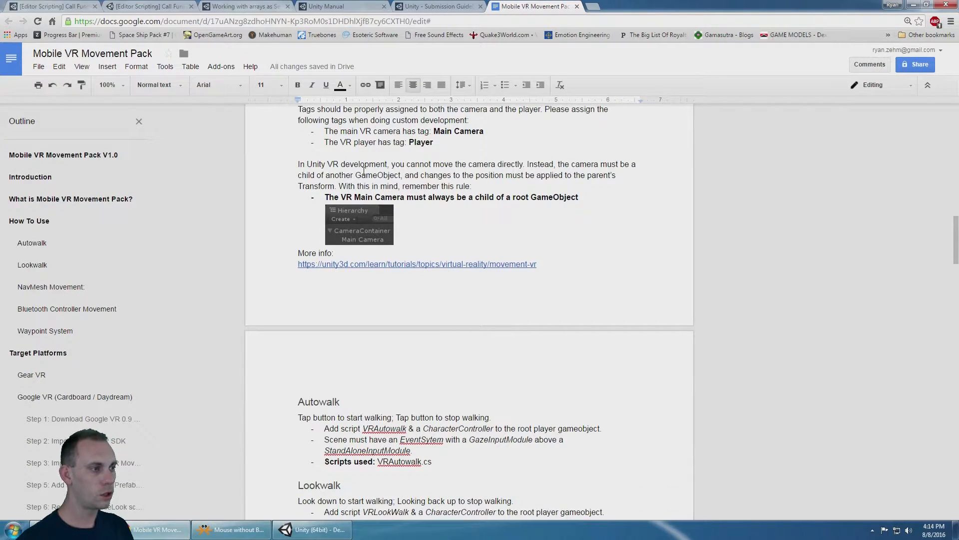
pyautogui.moveTo(238, 383)
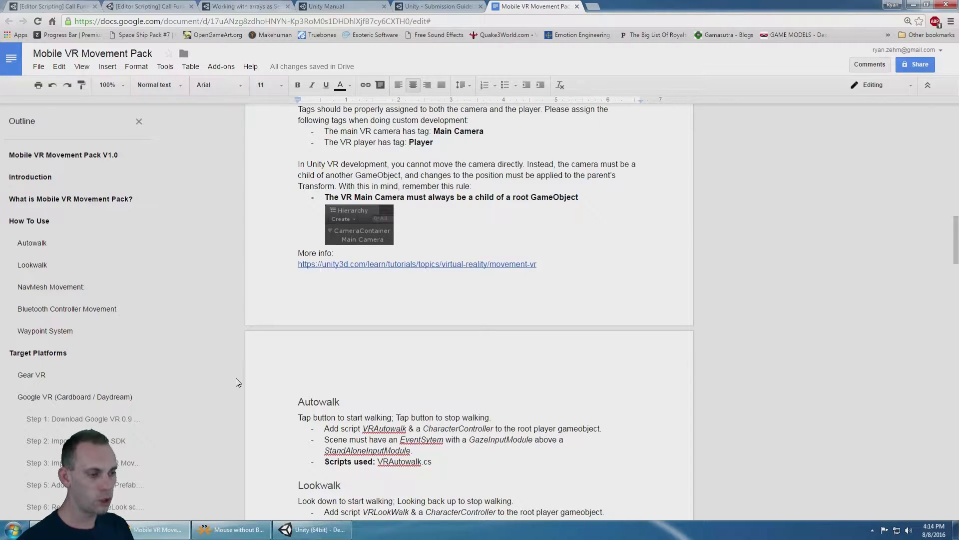
pyautogui.click(312, 530)
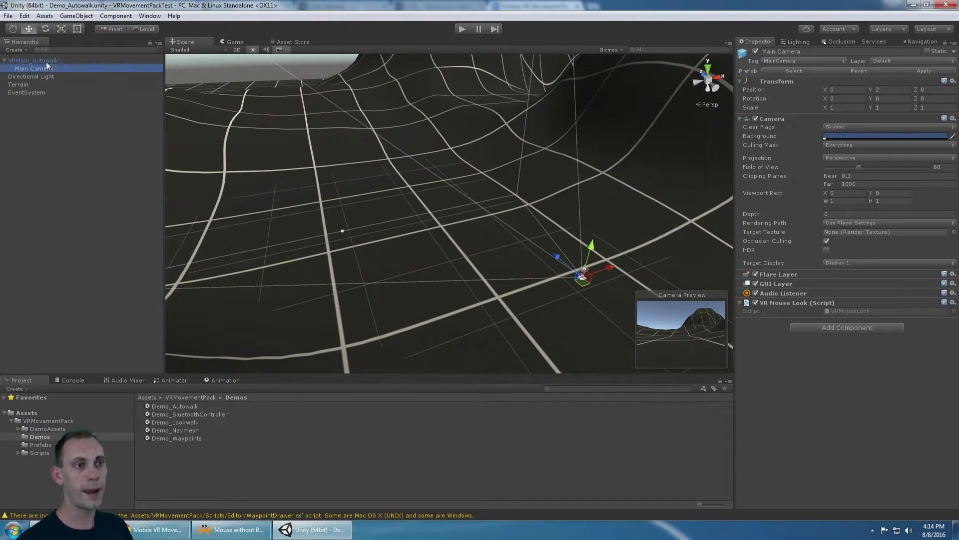
pyautogui.click(34, 60)
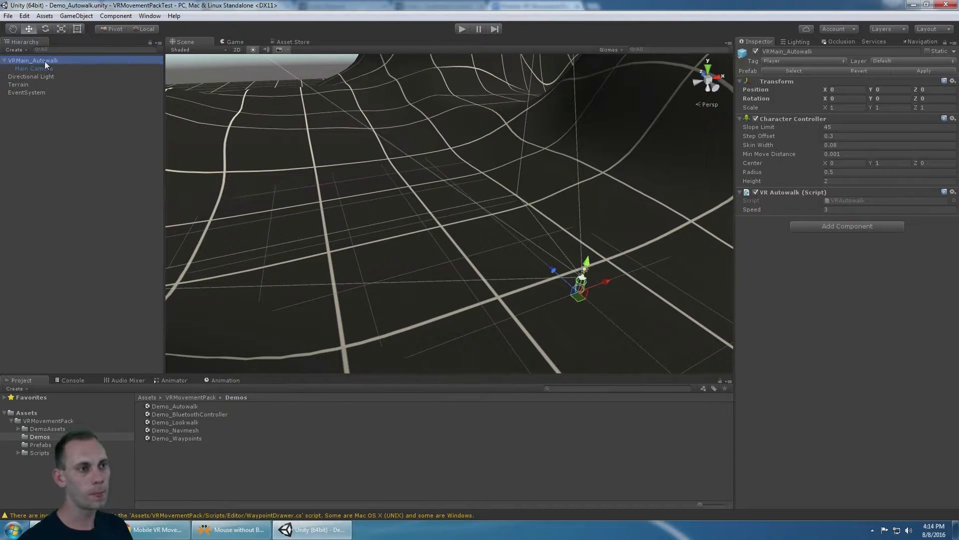
pyautogui.click(846, 226)
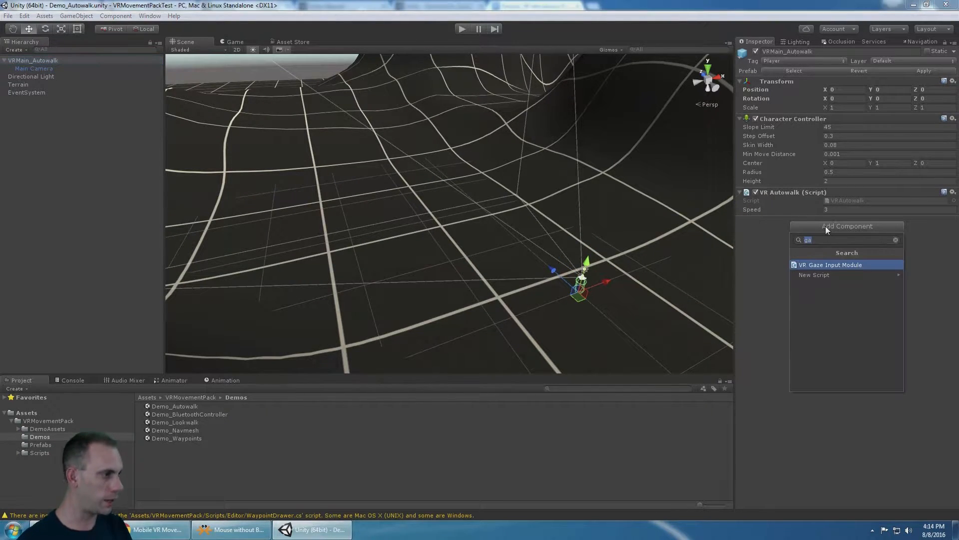
pyautogui.write('camera')
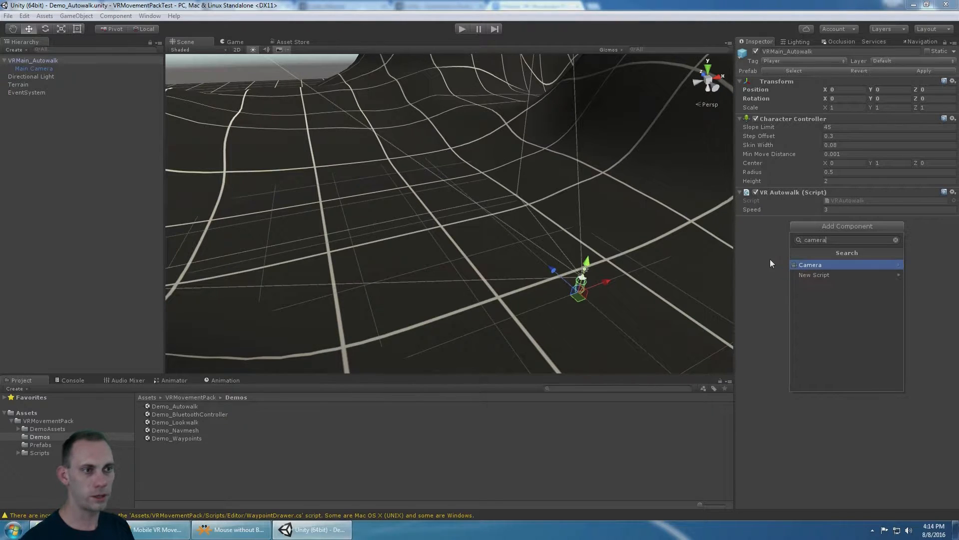
pyautogui.click(33, 60)
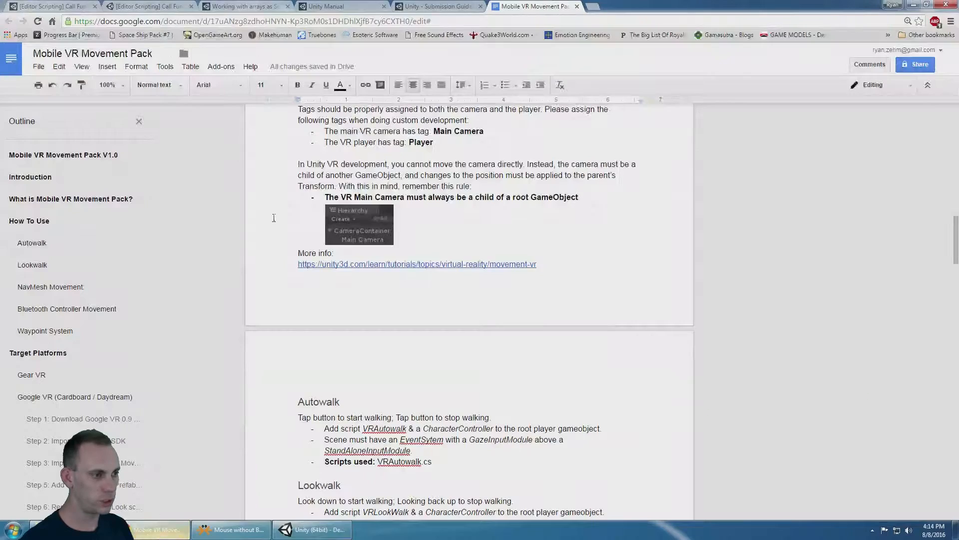
pyautogui.moveTo(469, 244)
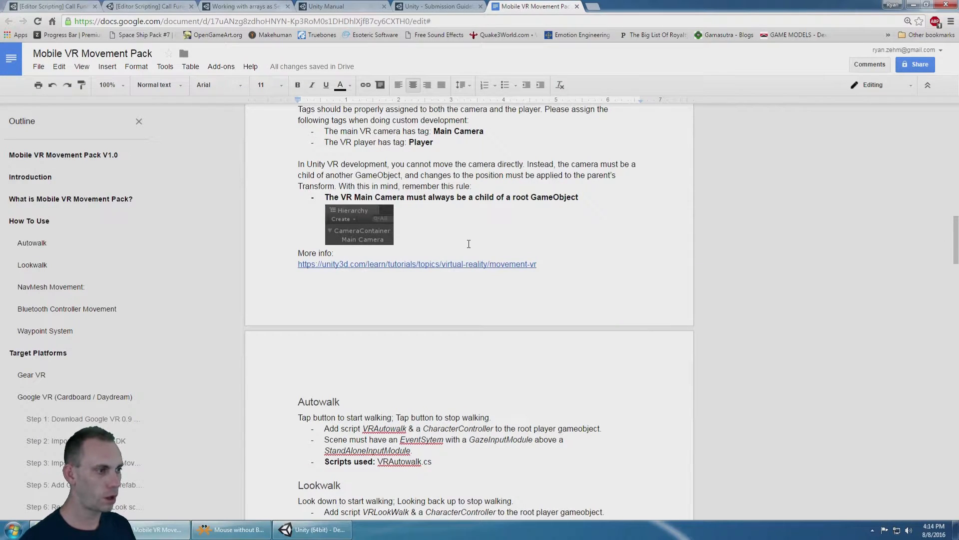
# Step: Scroll the guide past Lookwalk to the NavMesh and Bluetooth Controller Movement sections
pyautogui.scroll(-3)
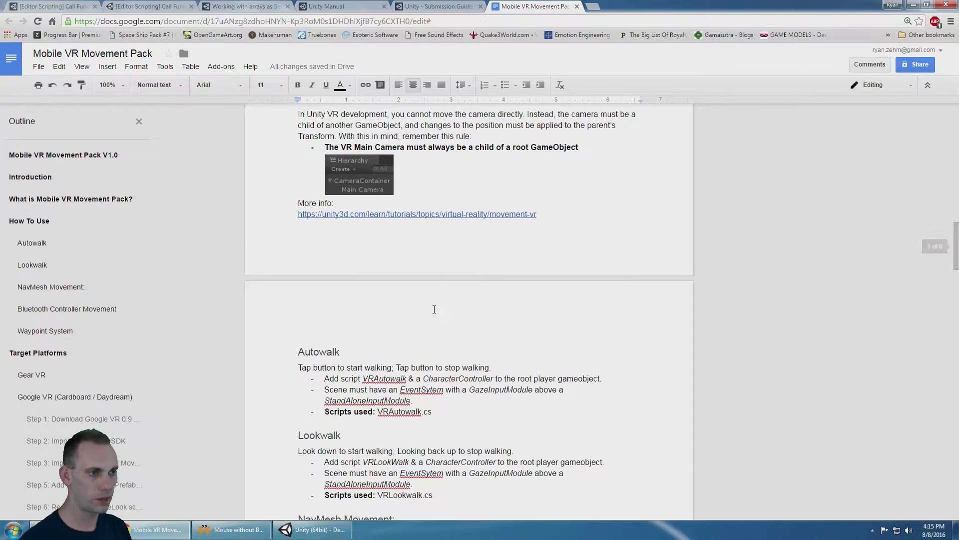
pyautogui.click(312, 530)
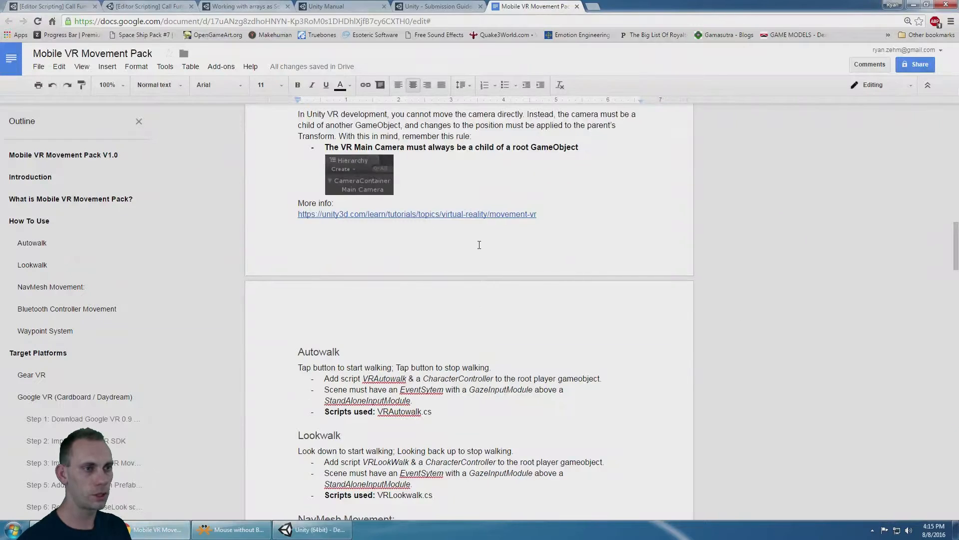
pyautogui.click(311, 529)
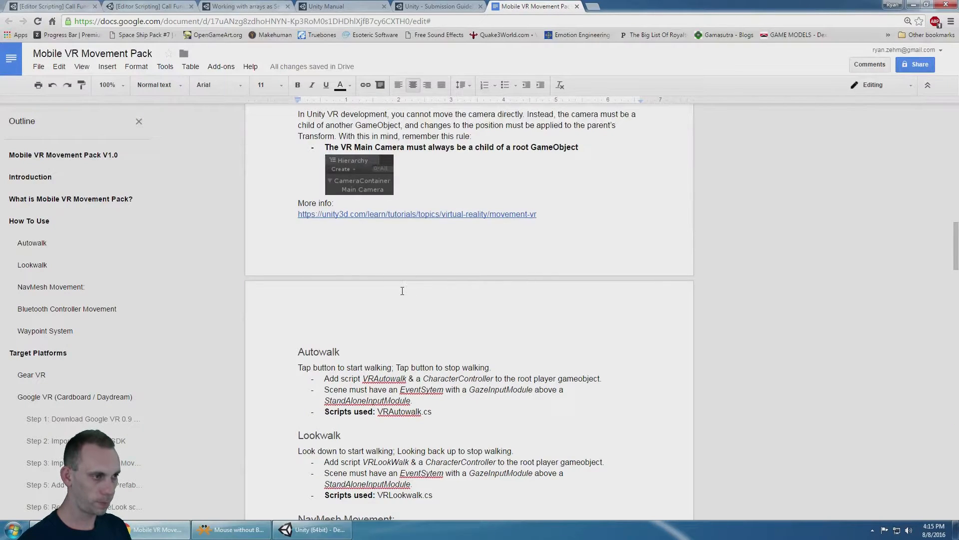
pyautogui.scroll(-3)
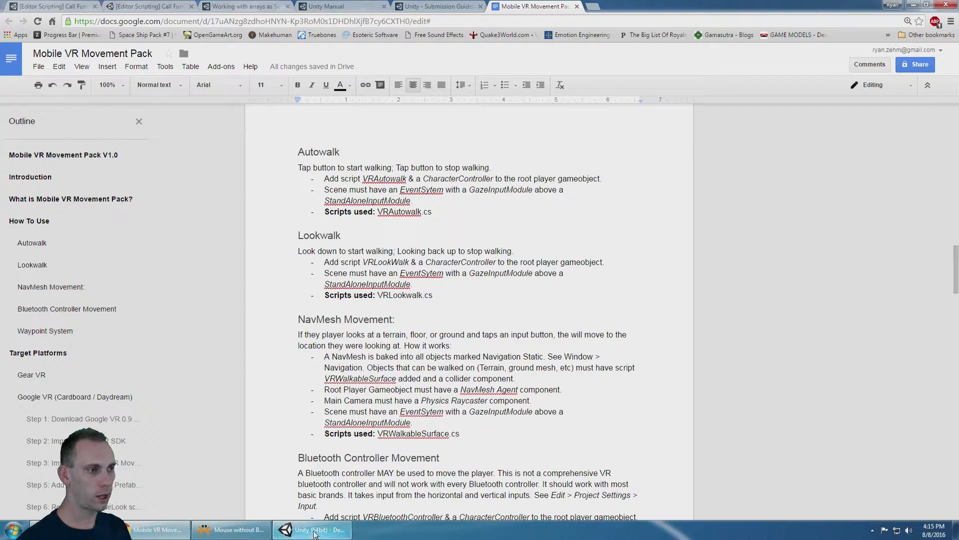
# Step: Play the Autowalk demo with VRMain_Autowalk selected and set its walking speed to 10
pyautogui.click(312, 529)
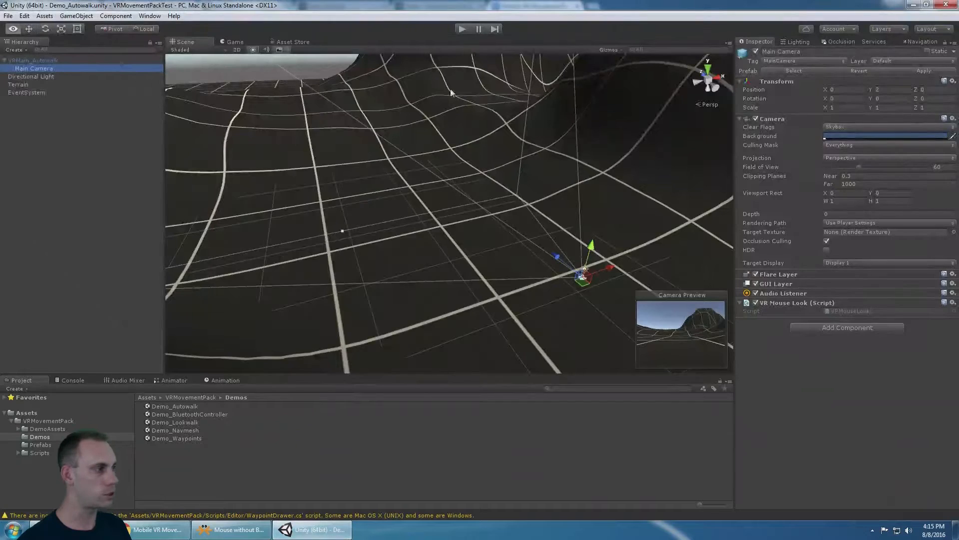
pyautogui.click(34, 60)
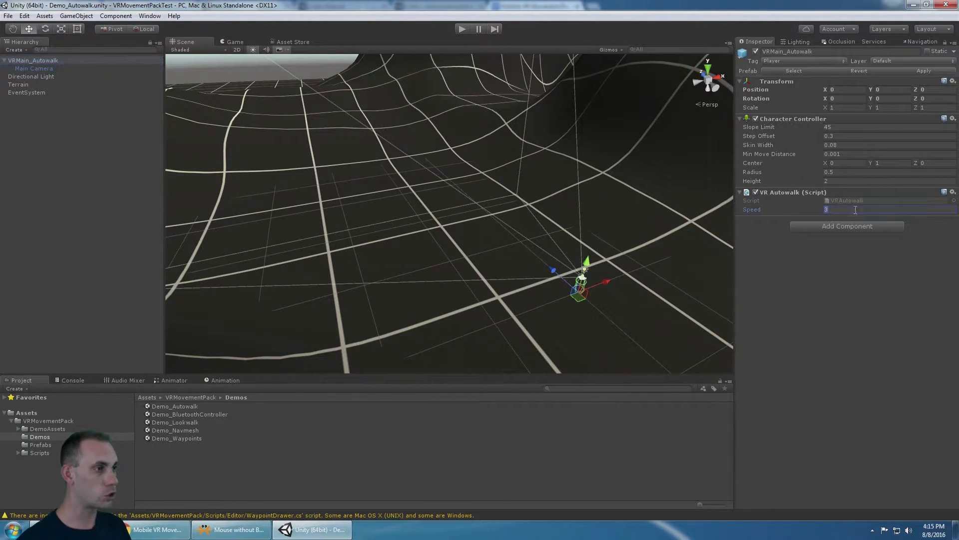
pyautogui.click(462, 29)
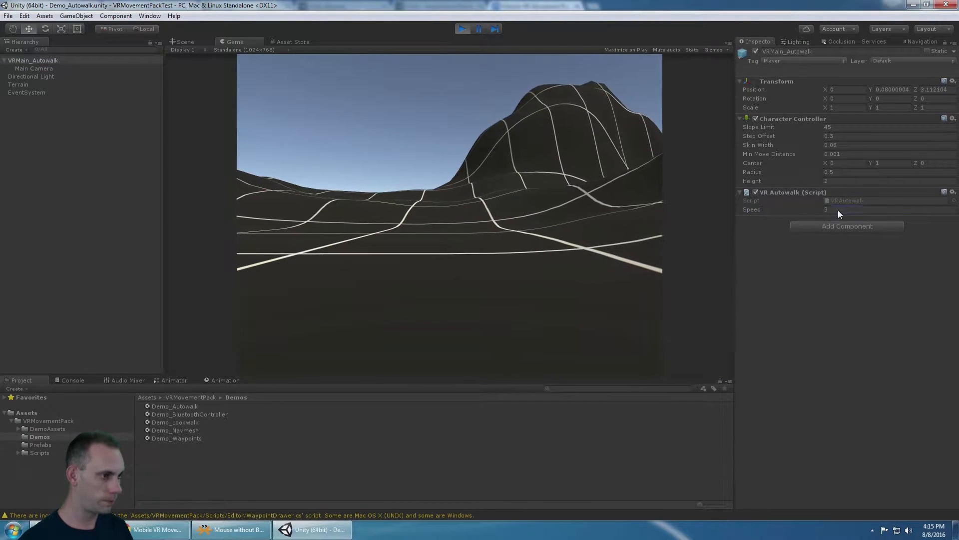
pyautogui.write('10')
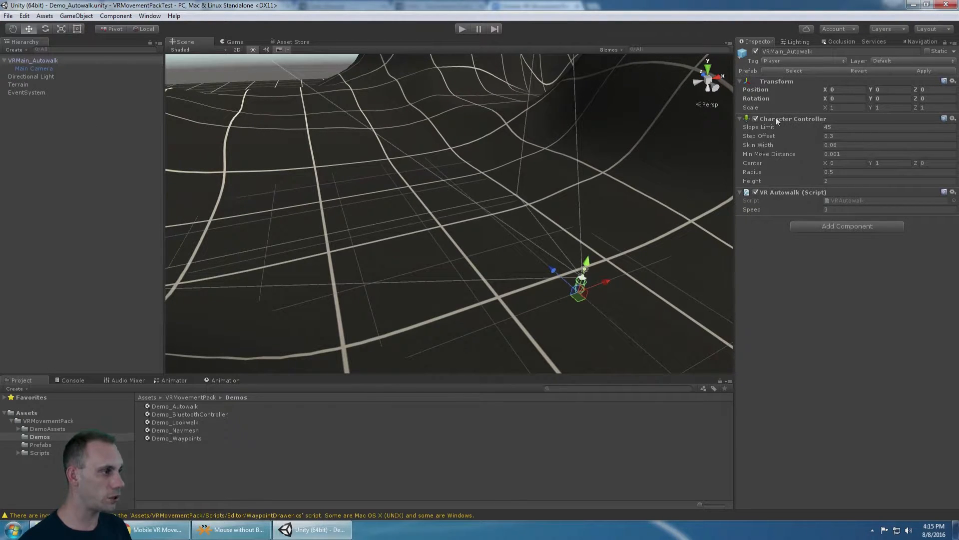
pyautogui.moveTo(781, 198)
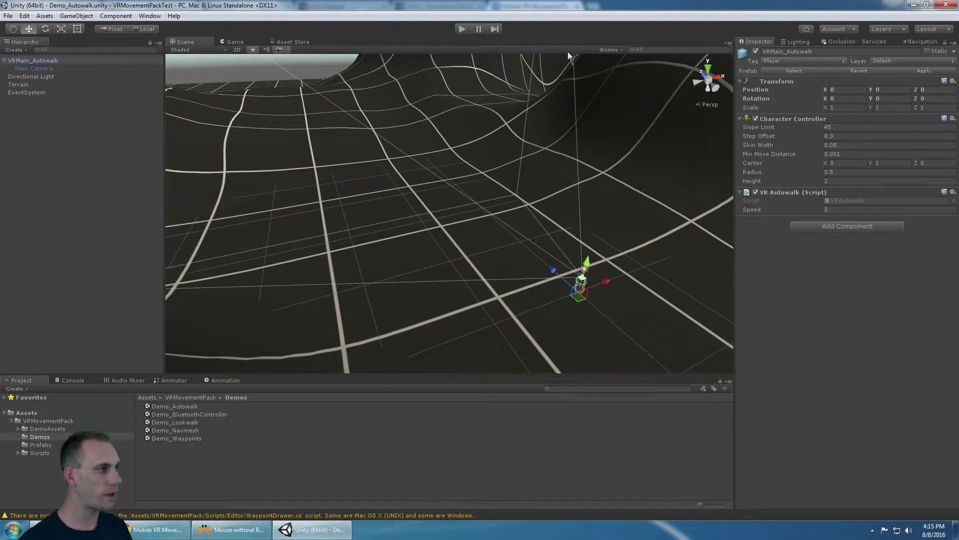
# Step: Inspect the Autowalk scene's Main Camera, EventSystem, player, Directional Light and Terrain
pyautogui.click(34, 68)
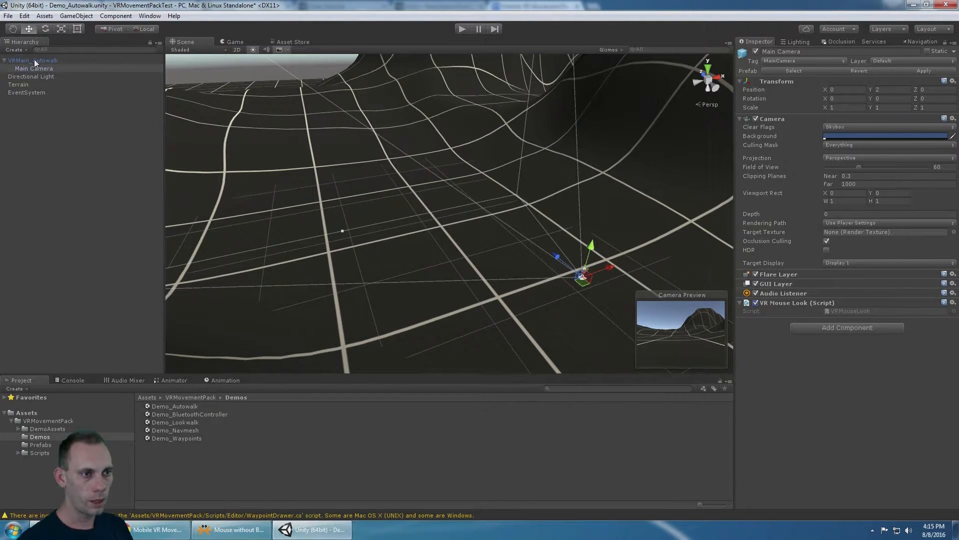
pyautogui.click(26, 92)
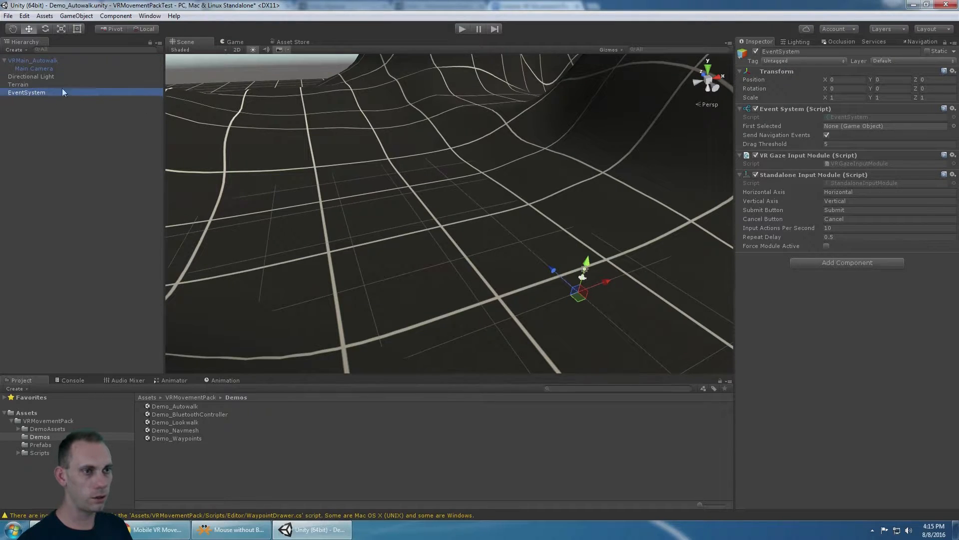
pyautogui.click(33, 60)
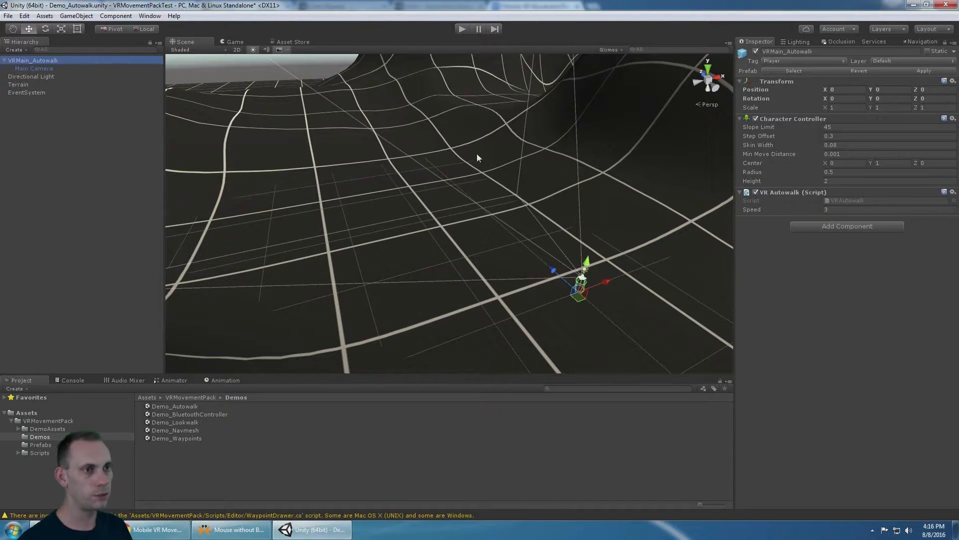
pyautogui.click(31, 84)
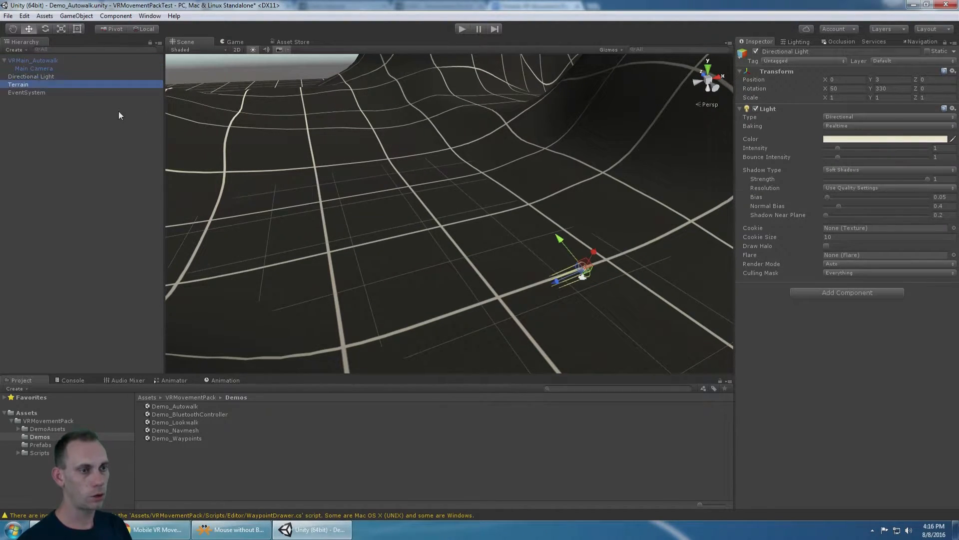
pyautogui.click(18, 84)
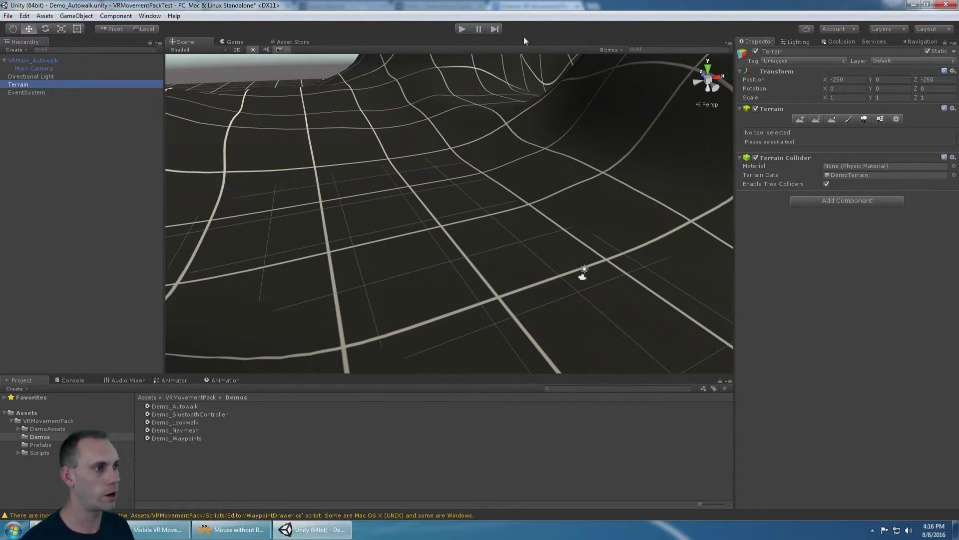
# Step: Check the setup notes, then open the Demo_Lookwalk scene
pyautogui.click(462, 29)
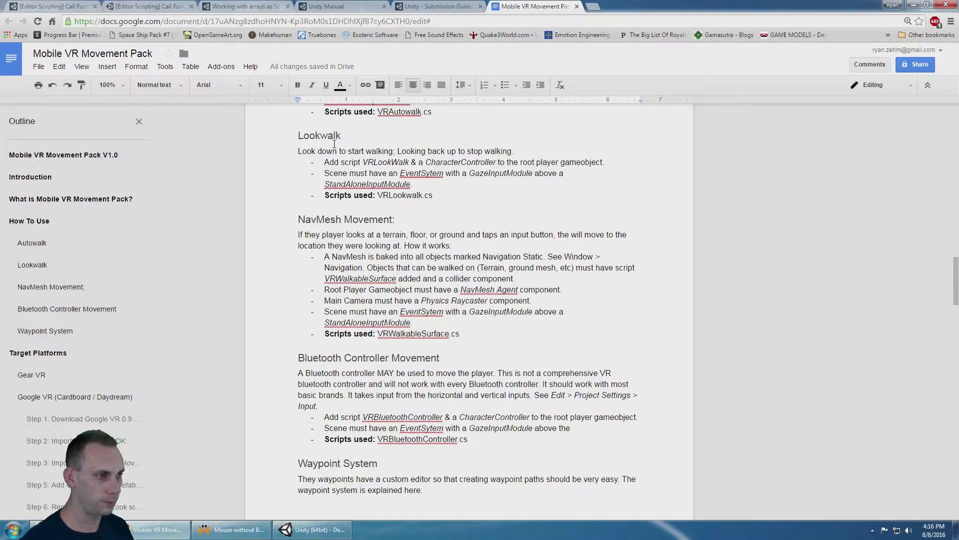
pyautogui.click(312, 530)
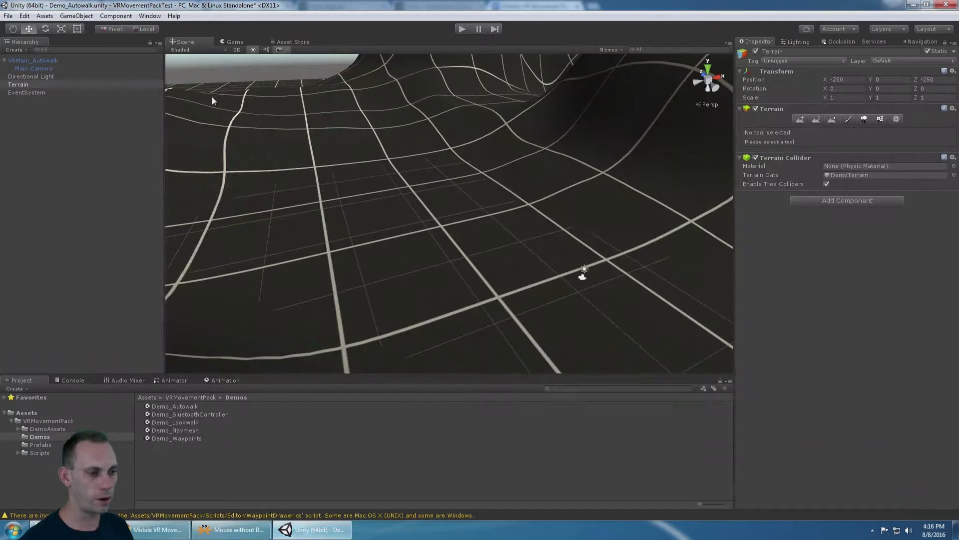
pyautogui.doubleClick(175, 422)
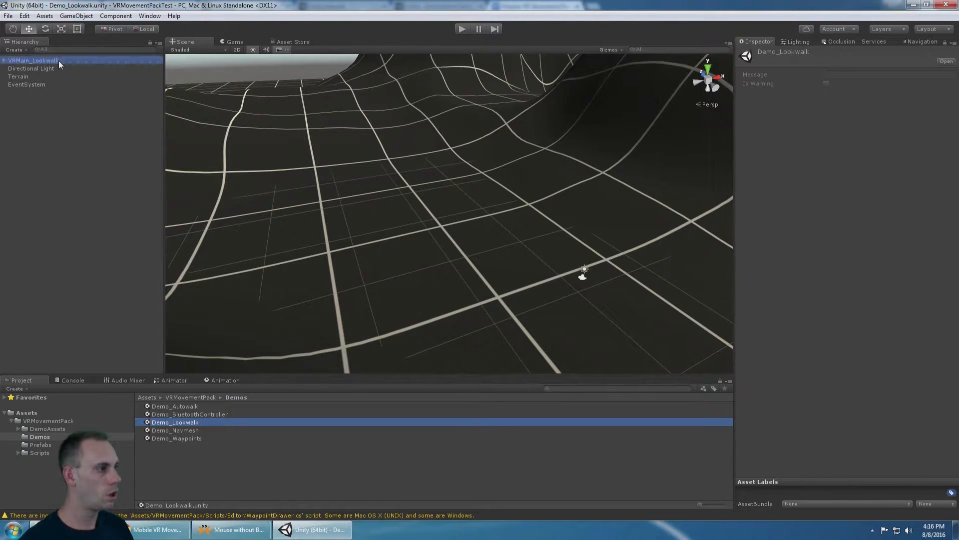
# Step: Play the Lookwalk demo, inspect the Main Camera while running, then stop playback
pyautogui.click(33, 60)
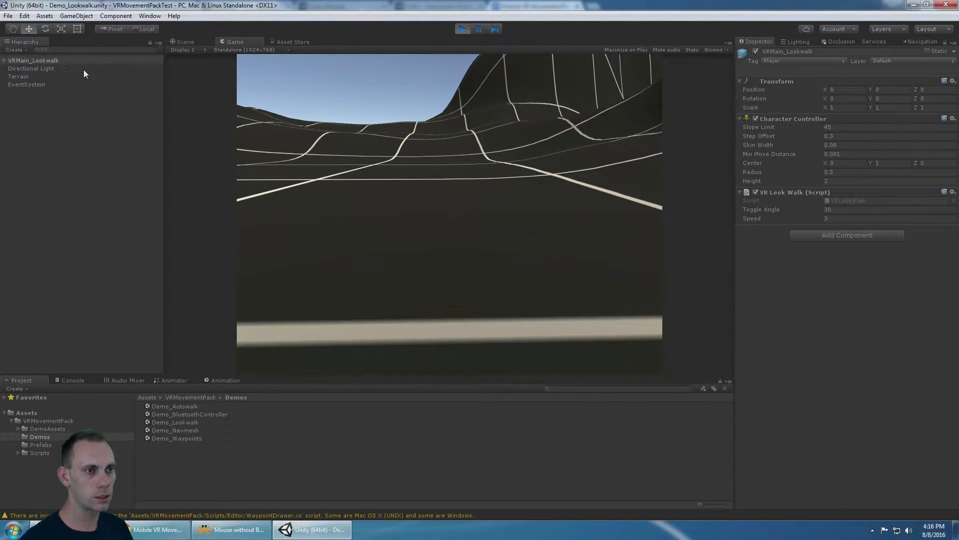
pyautogui.click(34, 68)
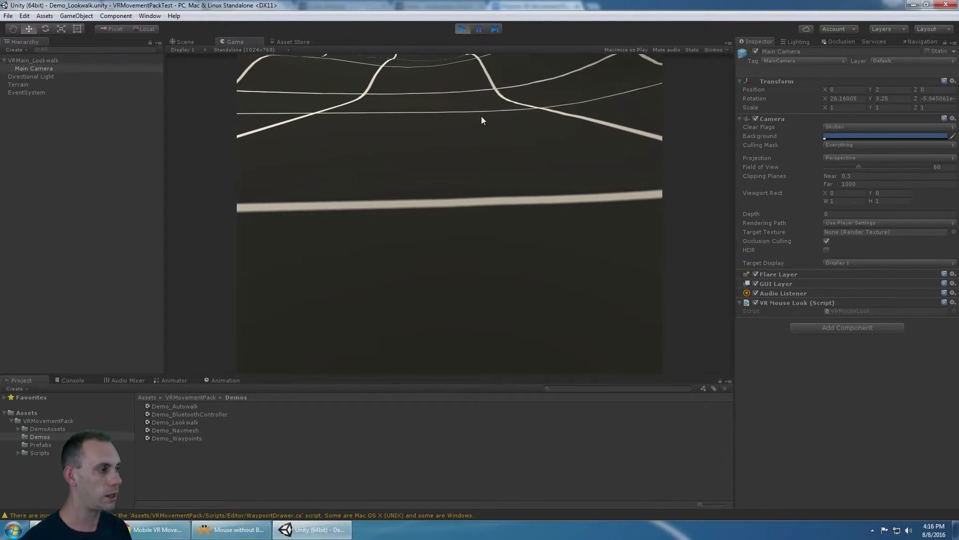
pyautogui.click(463, 29)
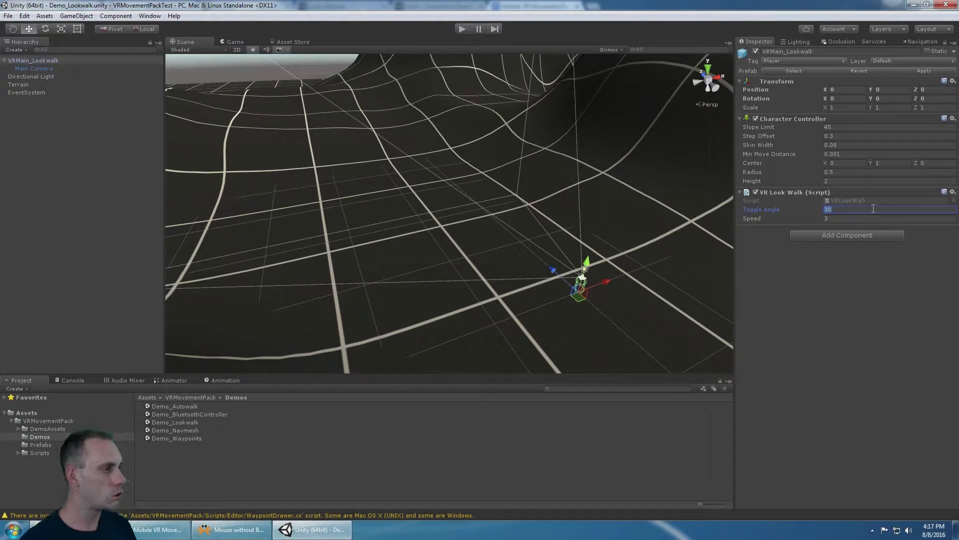
# Step: Set the Look Walk toggle angle to 20, replay the demo adjusting speed, then stop
pyautogui.write('2')
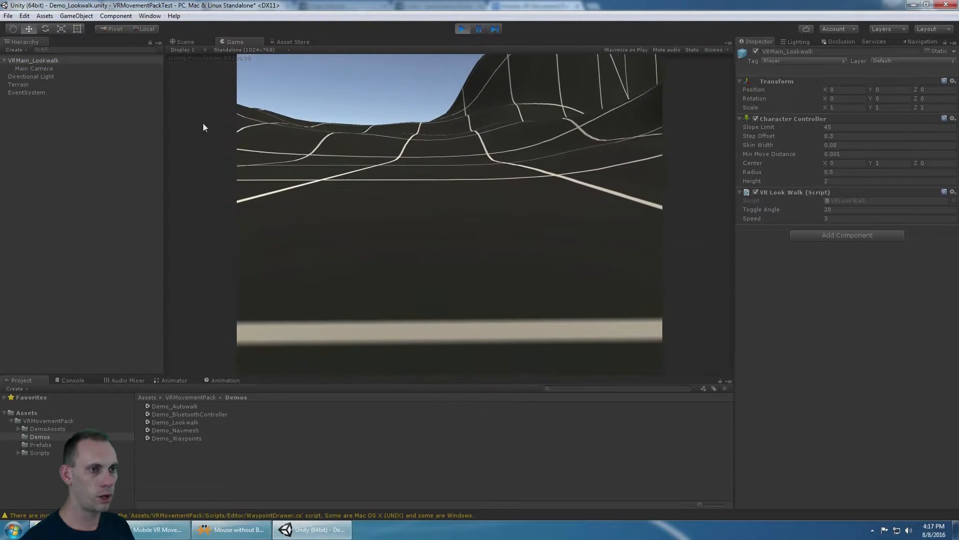
pyautogui.click(34, 68)
pyautogui.write('10')
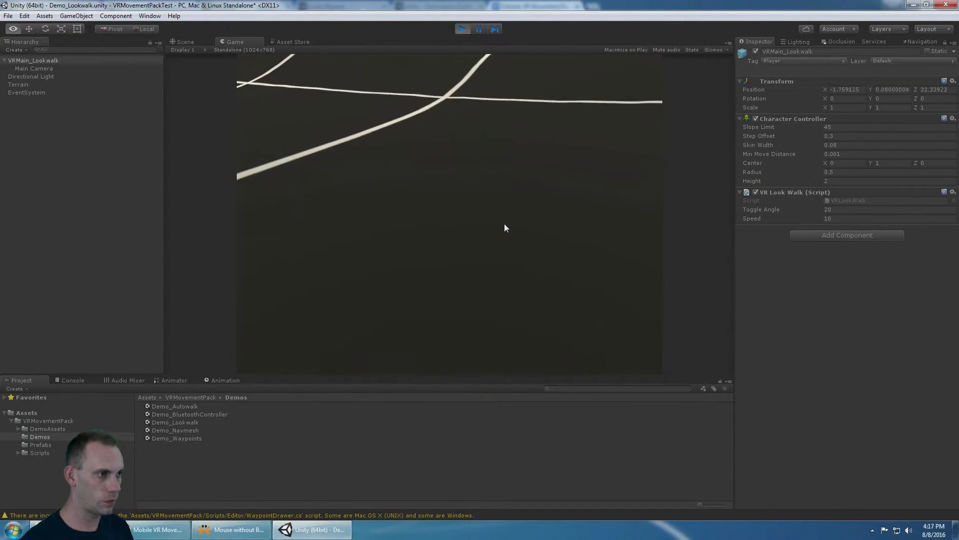
pyautogui.click(184, 42)
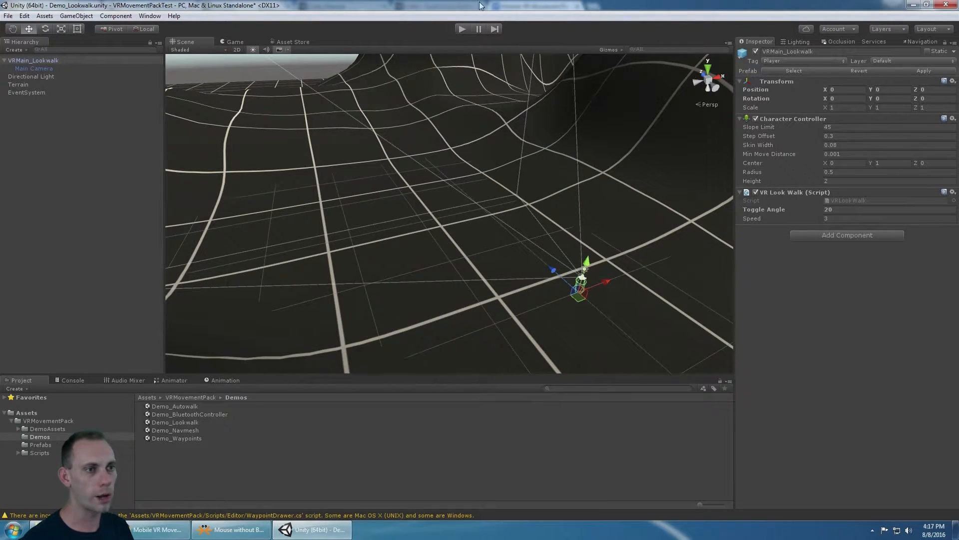
pyautogui.click(34, 68)
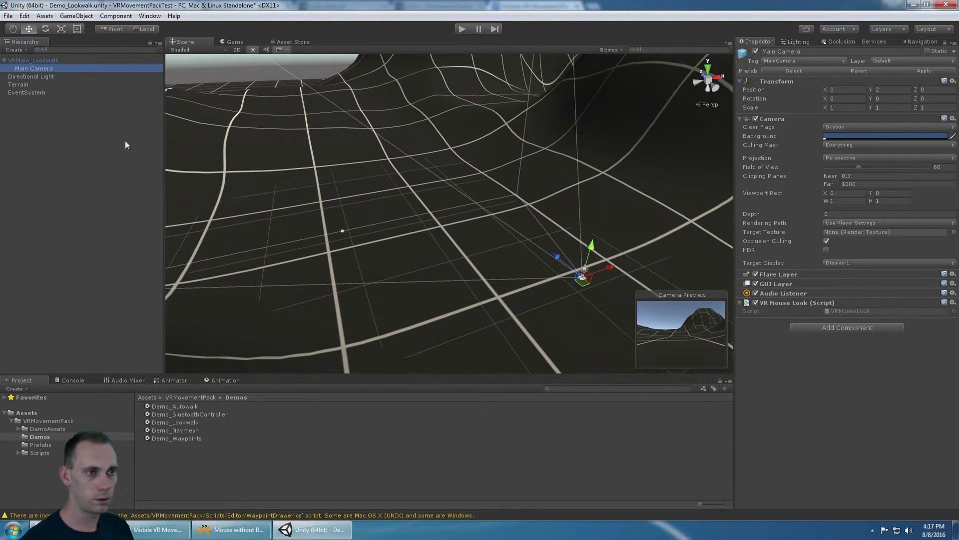
pyautogui.click(34, 60)
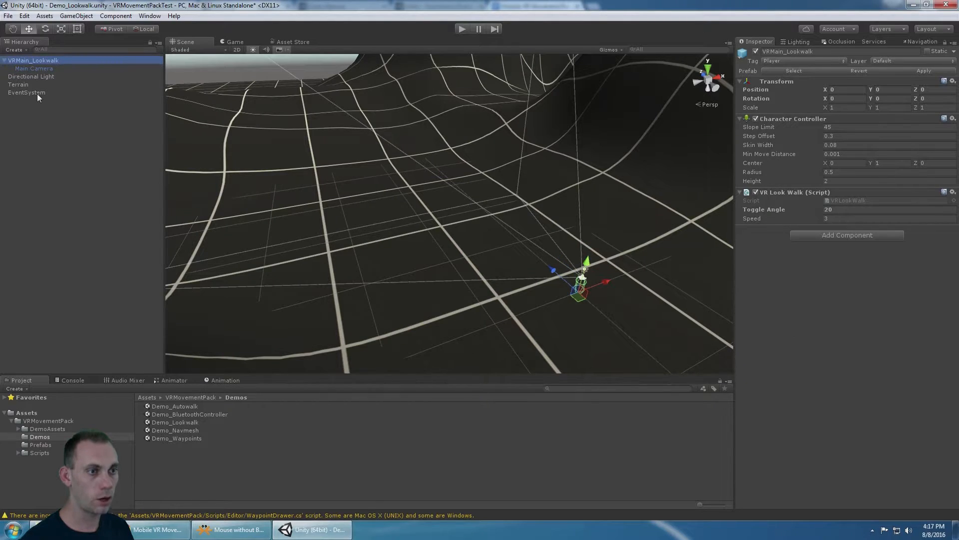
pyautogui.click(26, 92)
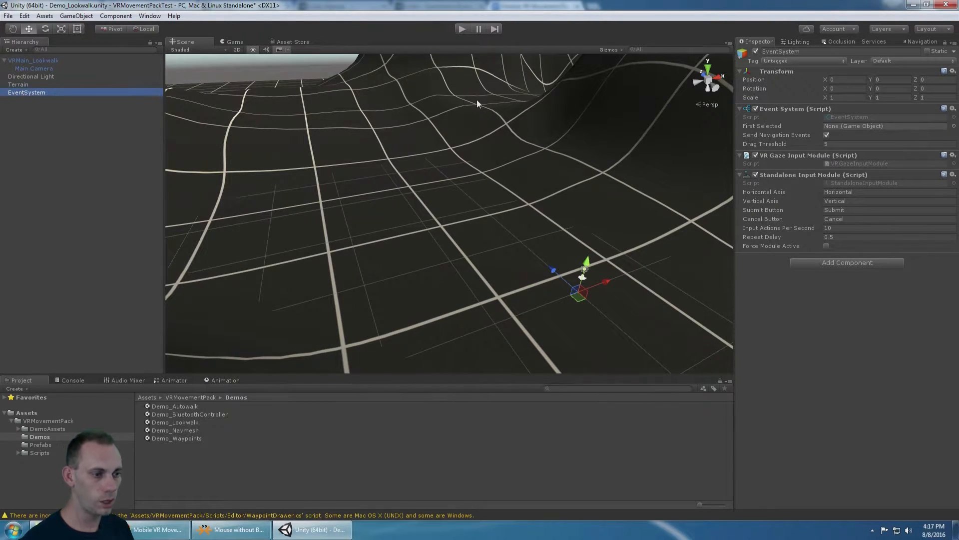
# Step: Reopen Demo_Autowalk discarding Lookwalk changes, re-check EventSystem and the player, and pick Demo_BluetoothController
pyautogui.doubleClick(175, 406)
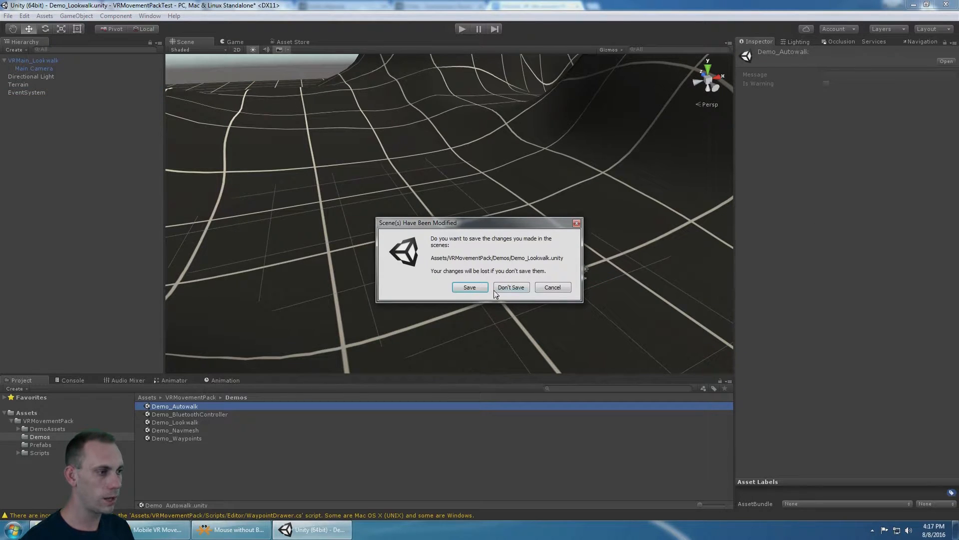
pyautogui.click(511, 287)
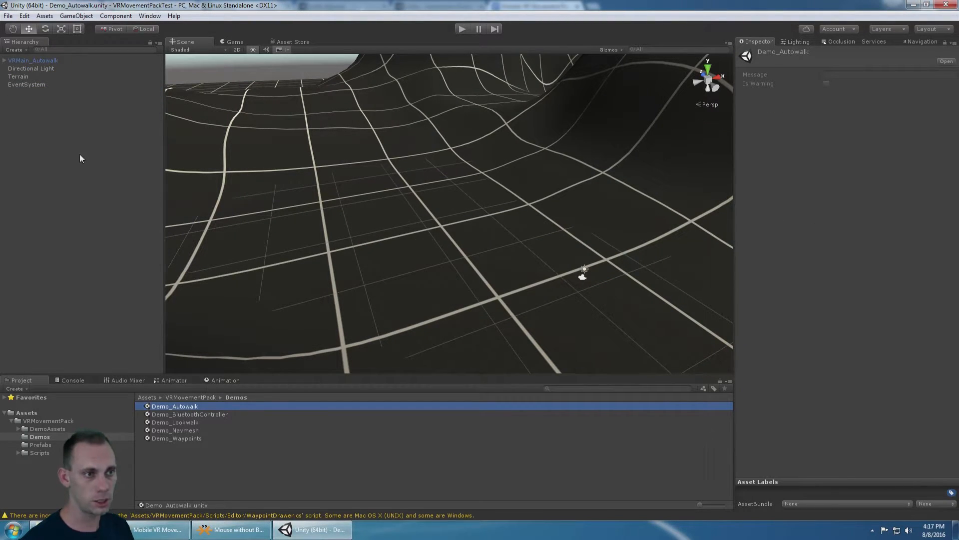
pyautogui.click(26, 84)
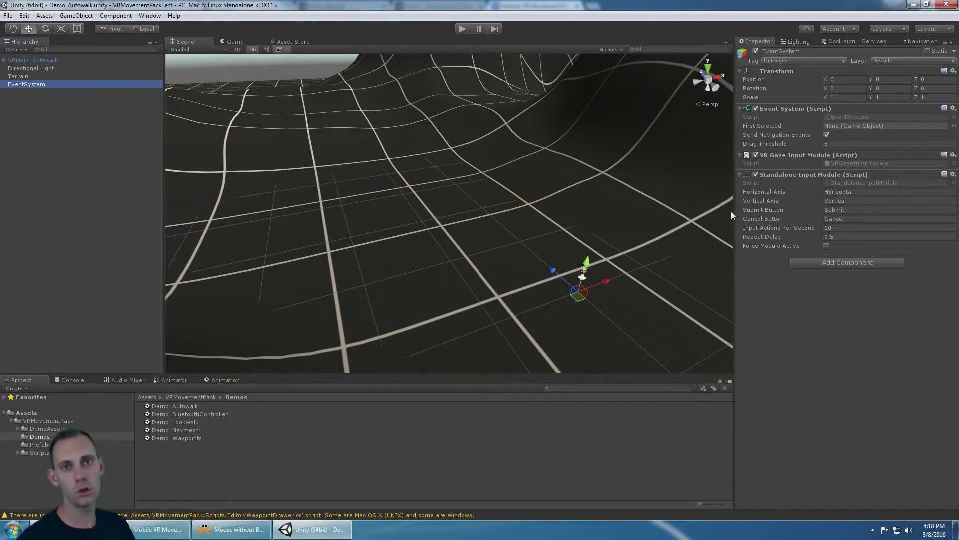
pyautogui.moveTo(764, 164)
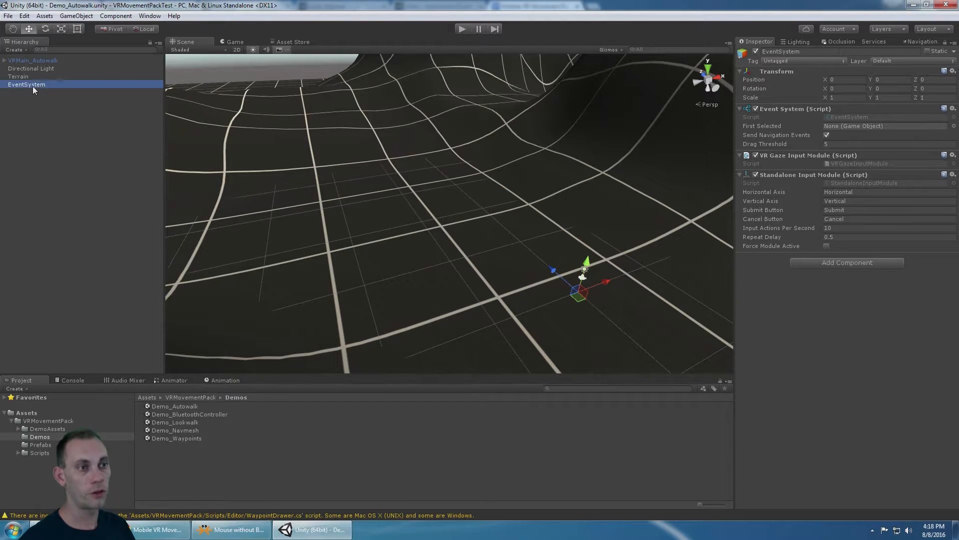
pyautogui.click(33, 60)
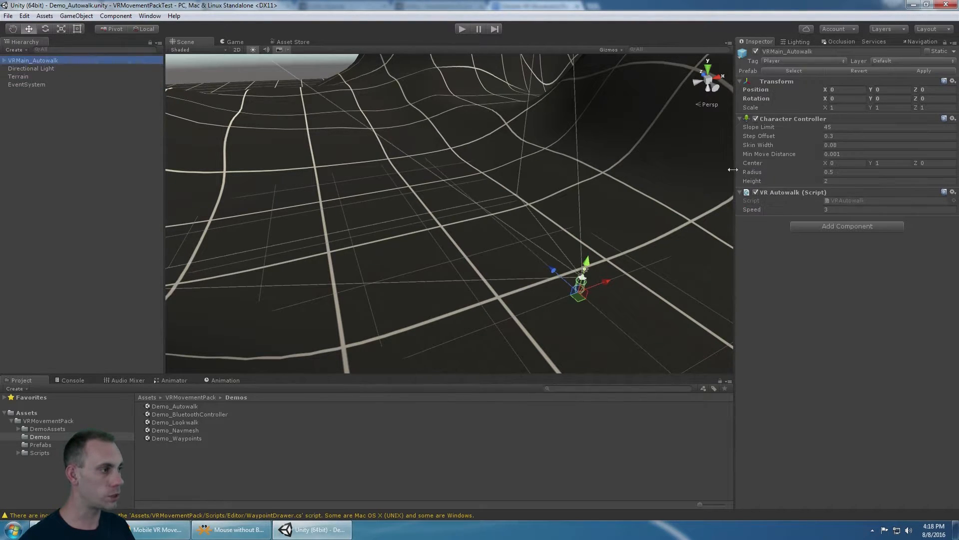
pyautogui.moveTo(777, 160)
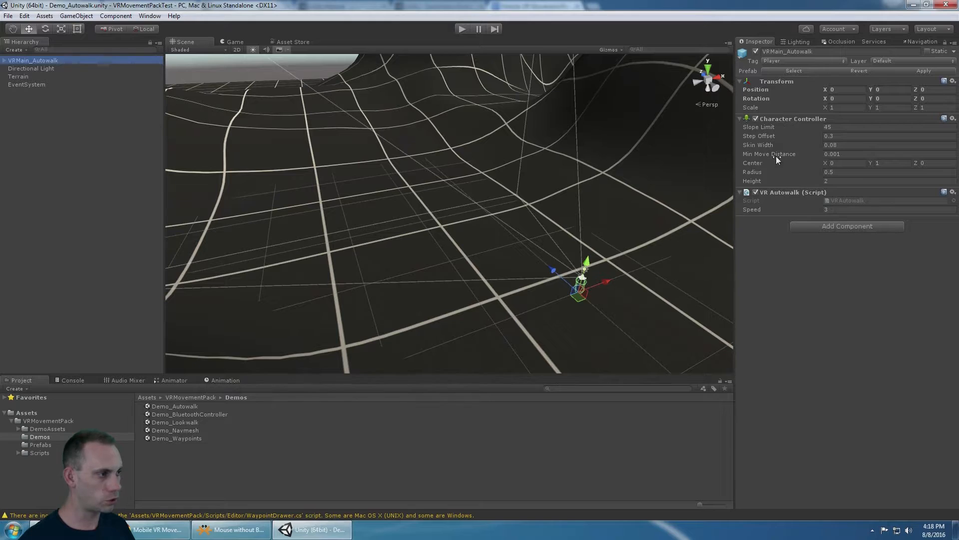
pyautogui.click(190, 414)
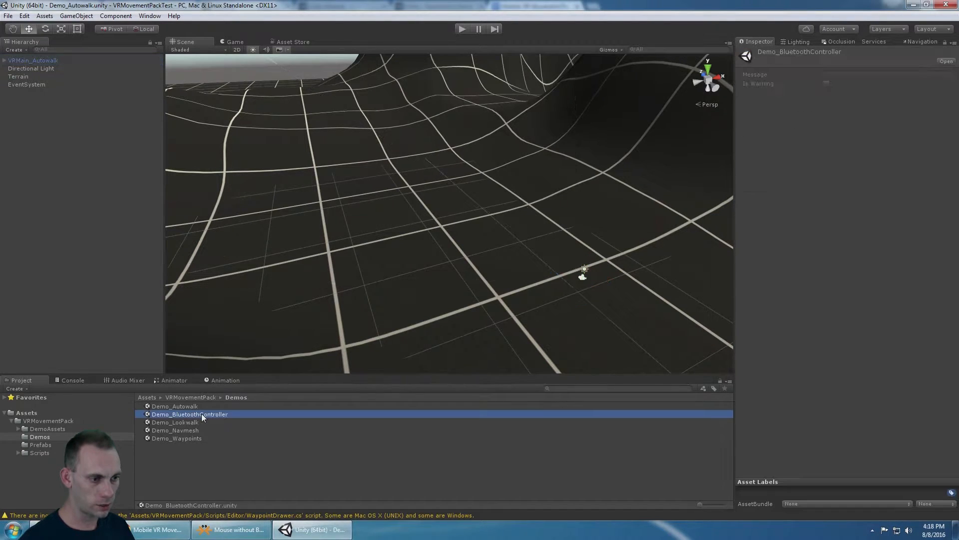
# Step: Open Demo_BluetoothController, expand the player to its Main Camera, check the EventSystem gaze module, and play
pyautogui.doubleClick(188, 414)
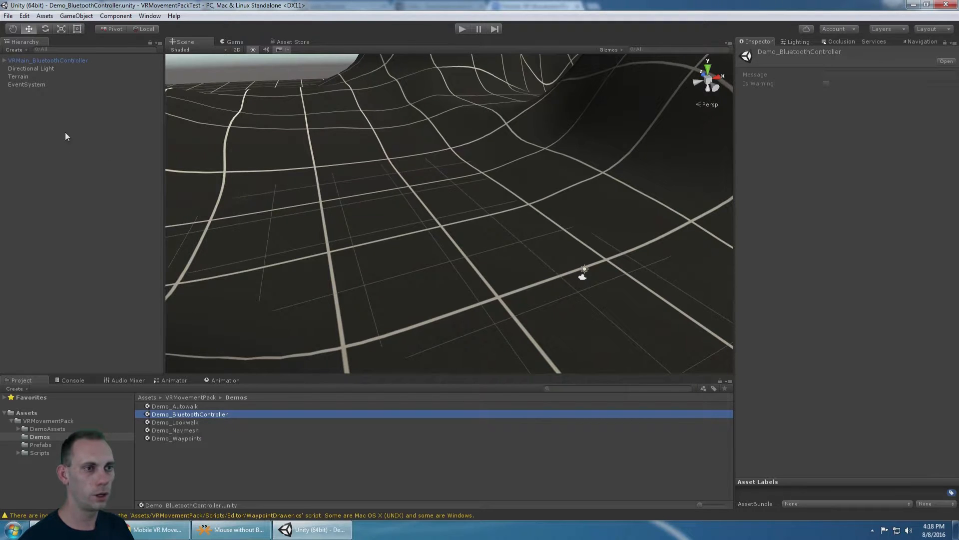
pyautogui.click(47, 60)
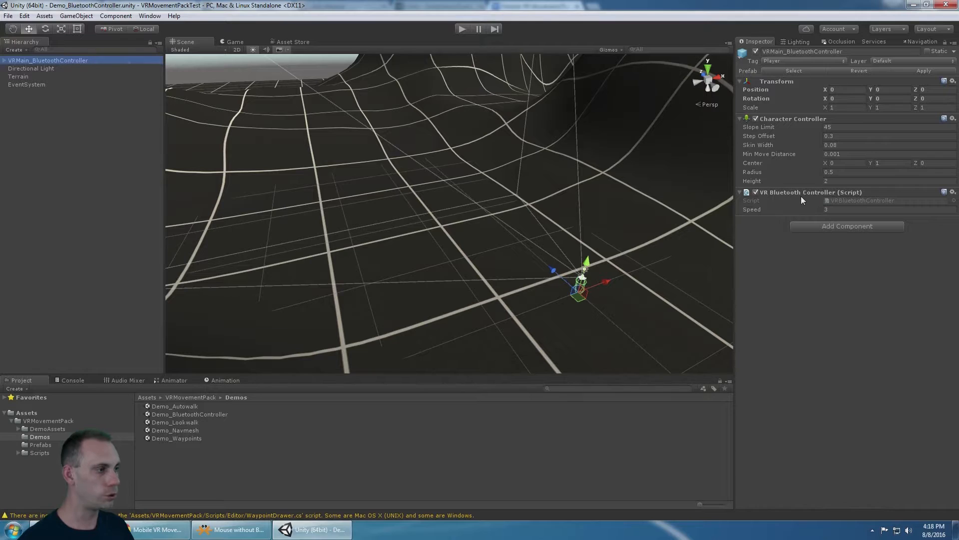
pyautogui.click(4, 60)
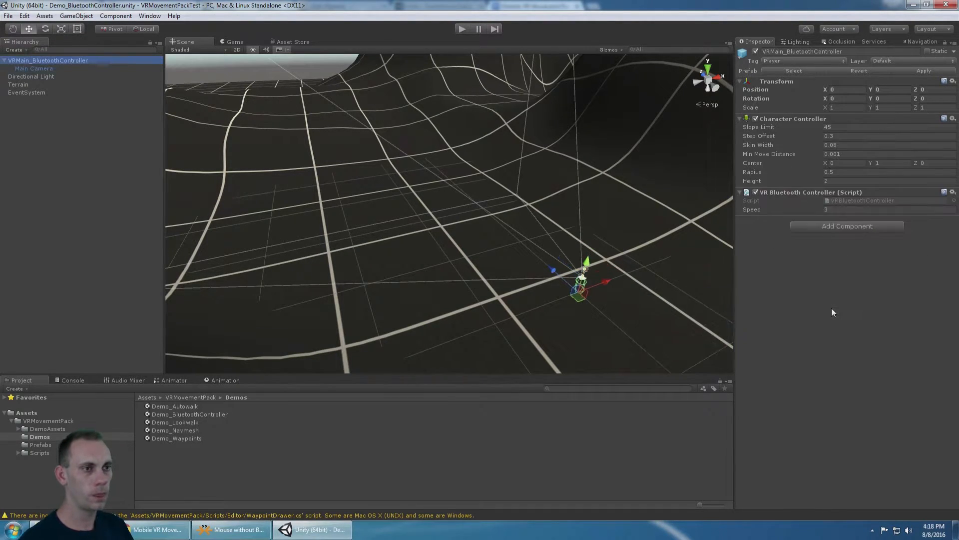
pyautogui.click(26, 91)
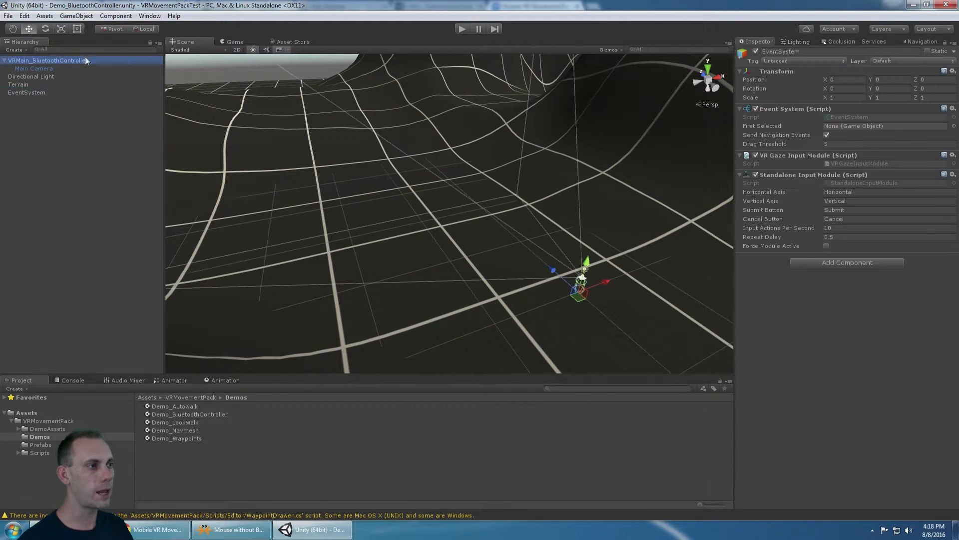
pyautogui.click(461, 29)
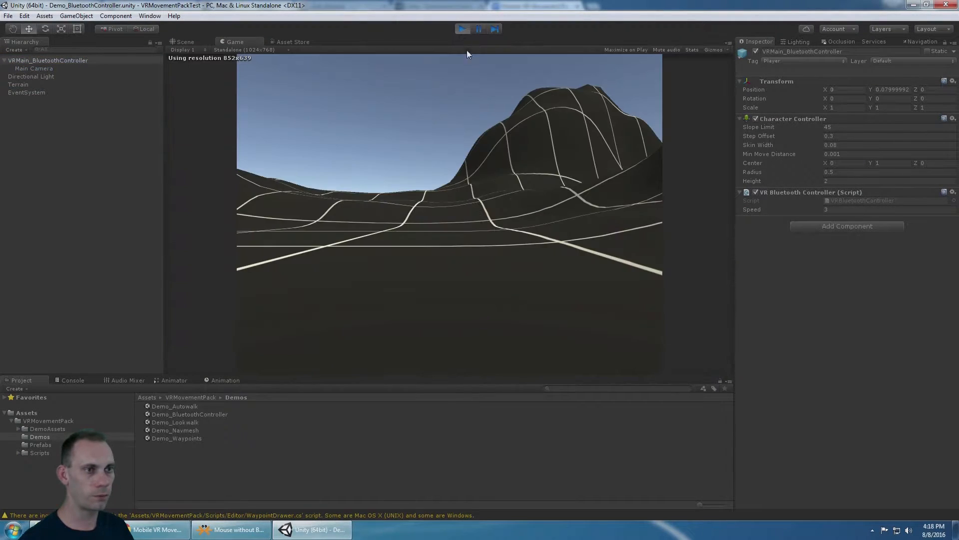
# Step: Review the Input Manager axes, including joystick Horizontal and Vertical, then stop the Bluetooth demo
pyautogui.click(24, 16)
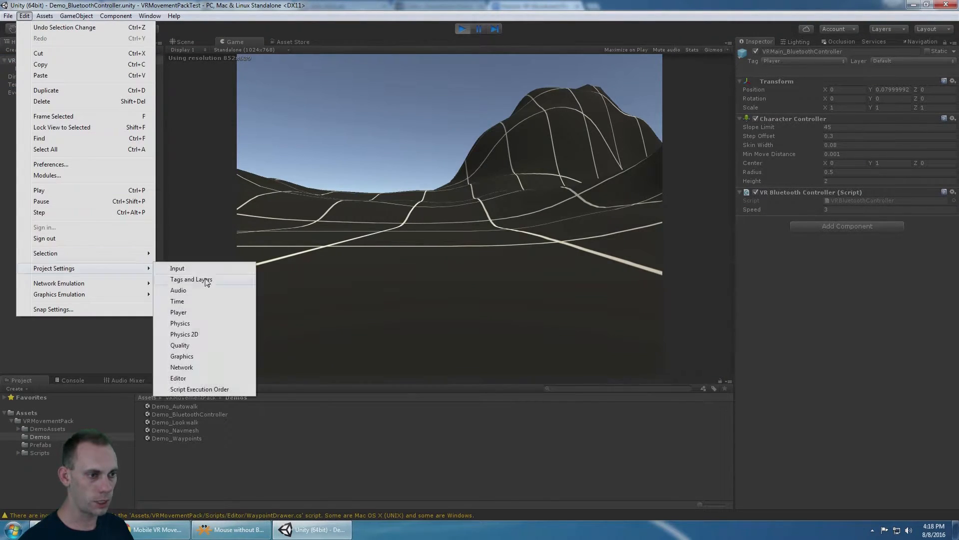
pyautogui.click(177, 268)
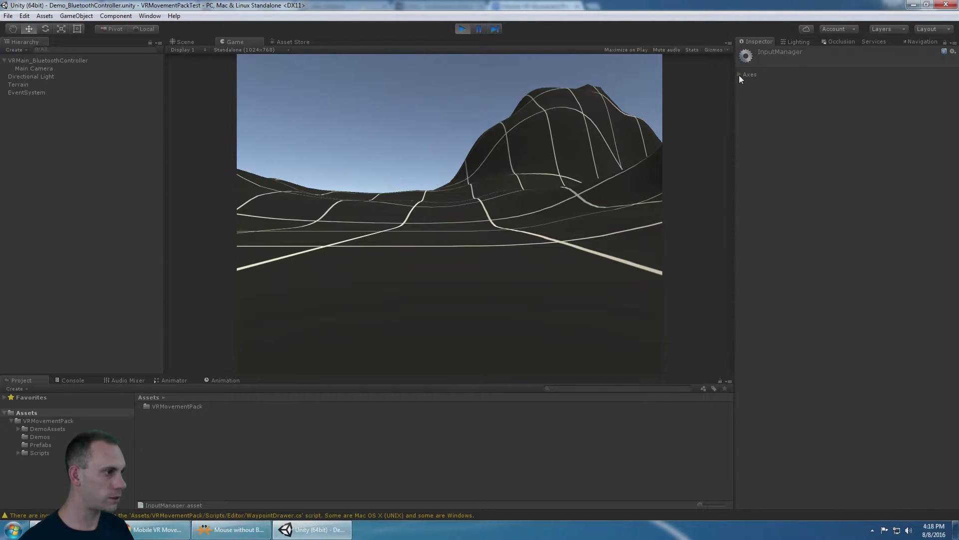
pyautogui.click(740, 74)
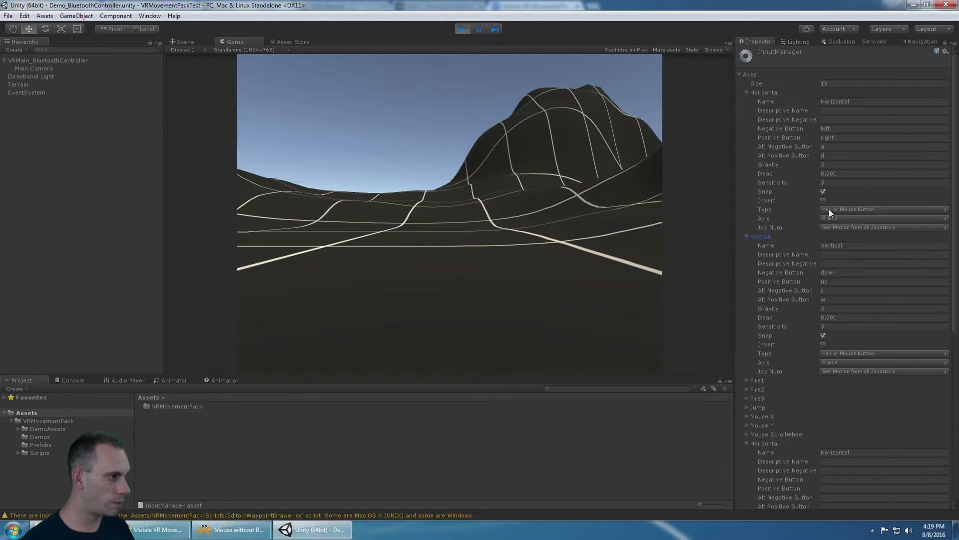
pyautogui.scroll(-3)
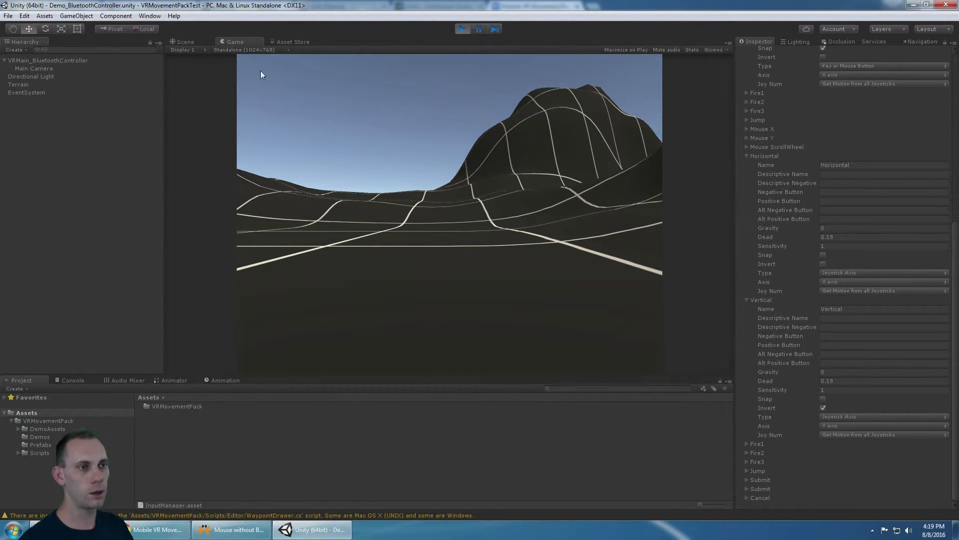
pyautogui.click(48, 60)
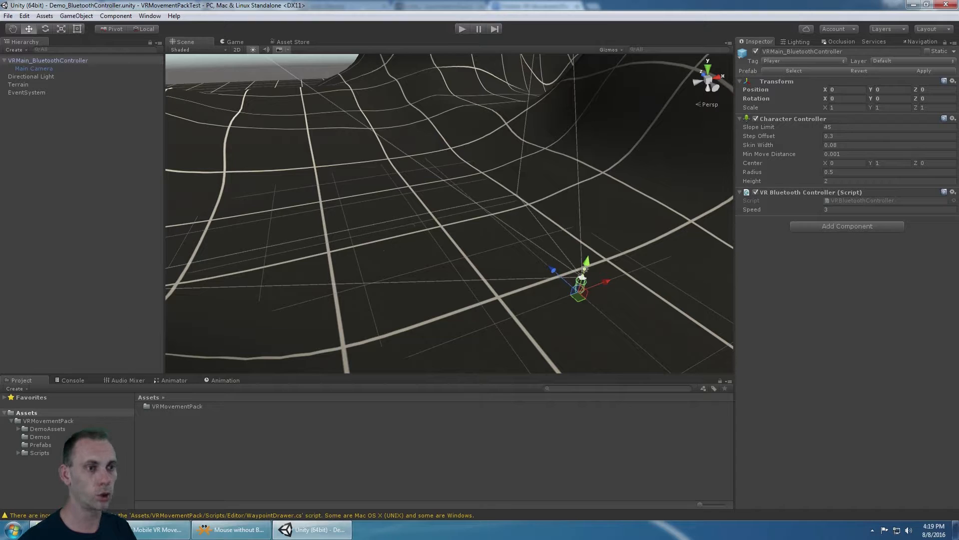
# Step: Browse into VRMovementPack > Demos to list the five demo scenes
pyautogui.click(48, 421)
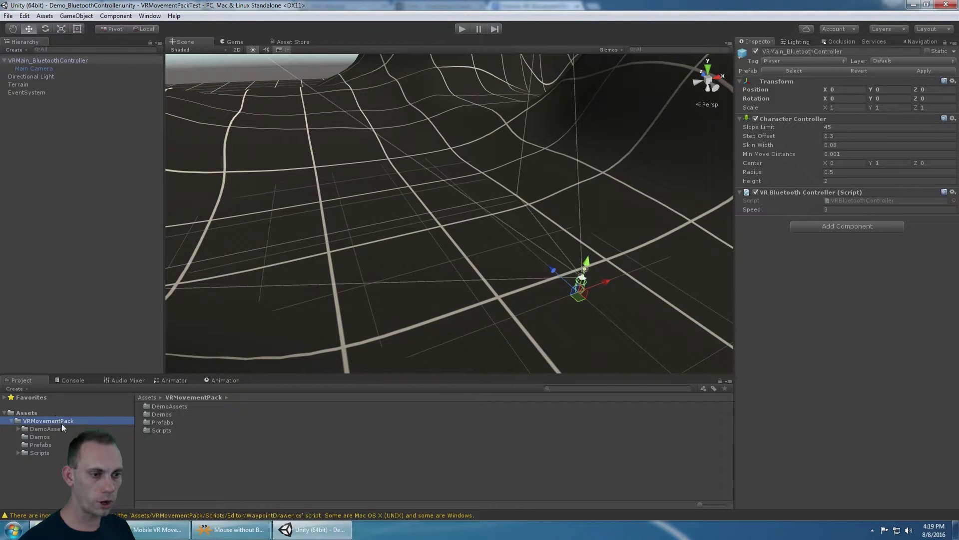
pyautogui.click(39, 437)
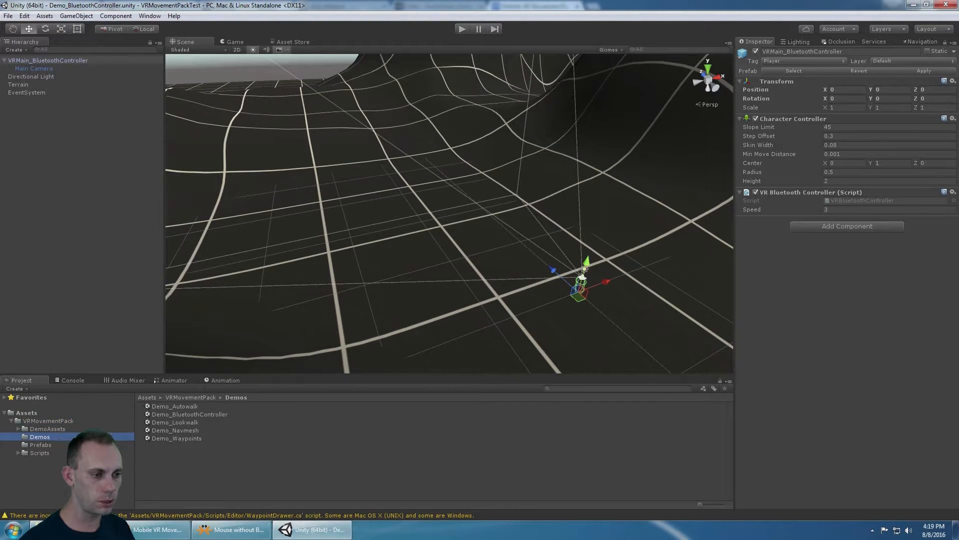
# Step: Load the Demo_Navmesh scene and select its VRMain_NavMesh player
pyautogui.doubleClick(174, 430)
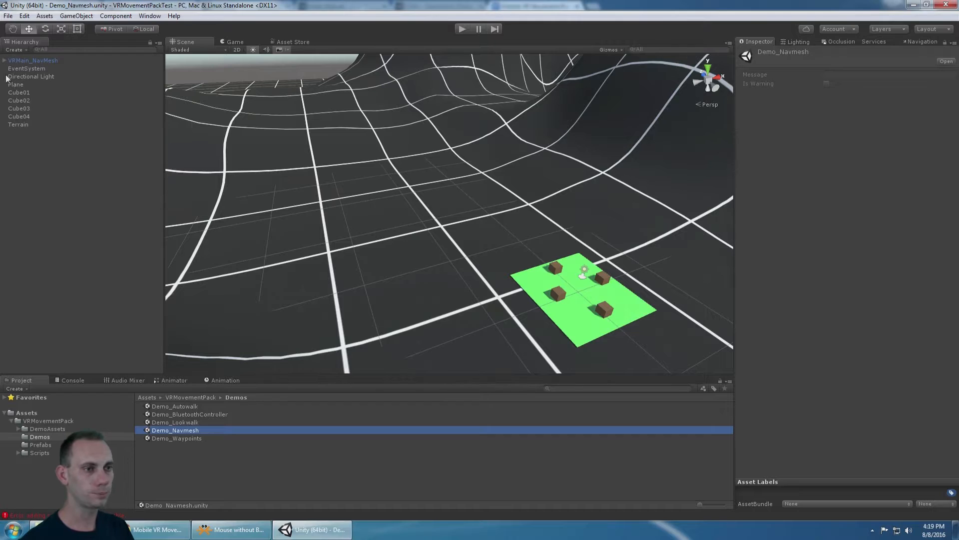
pyautogui.click(33, 60)
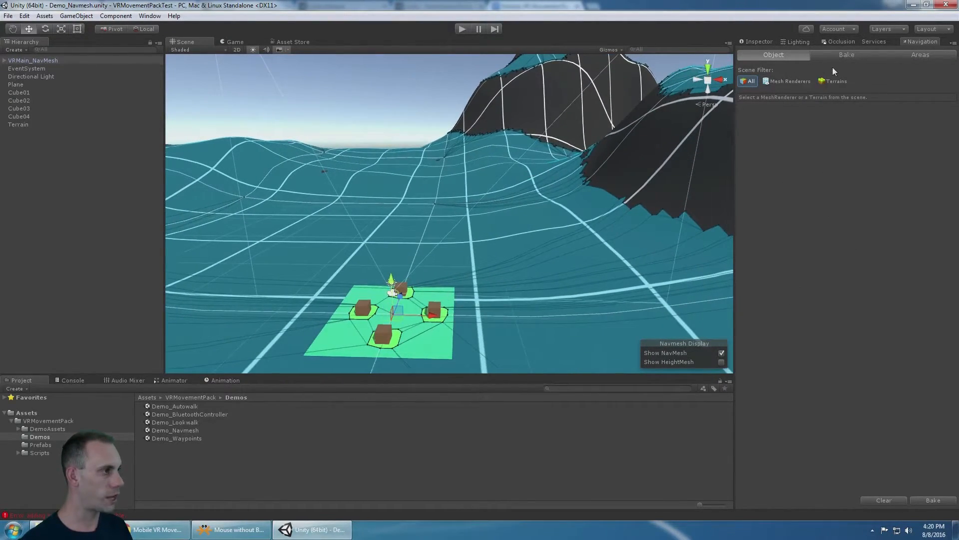
# Step: Review the navmesh Bake agent size, then the player's Nav Mesh Agent with speed 3.5
pyautogui.click(847, 53)
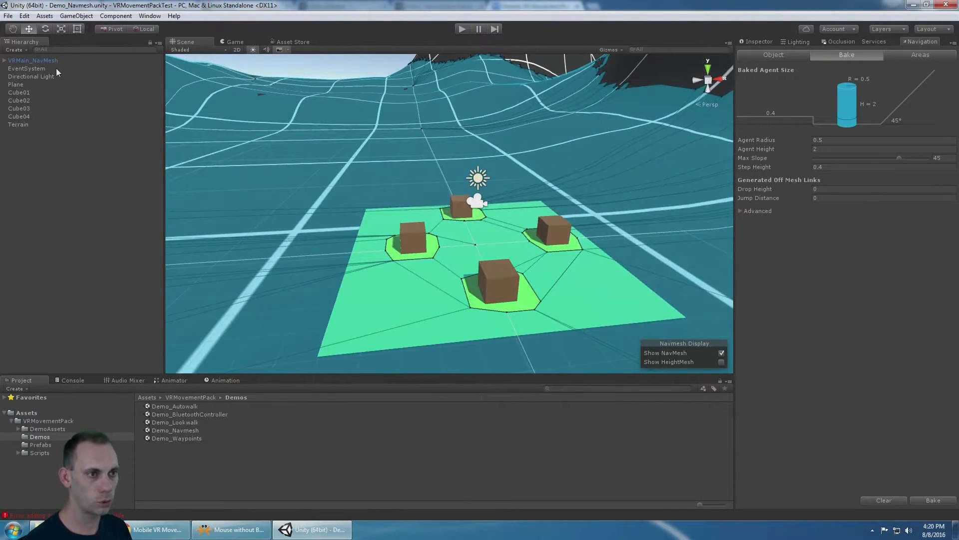
pyautogui.click(461, 29)
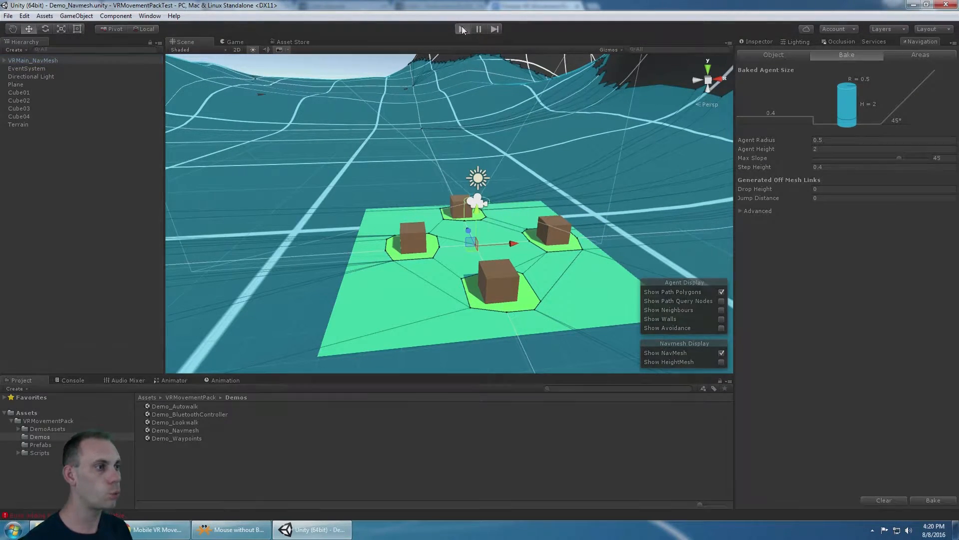
pyautogui.click(463, 29)
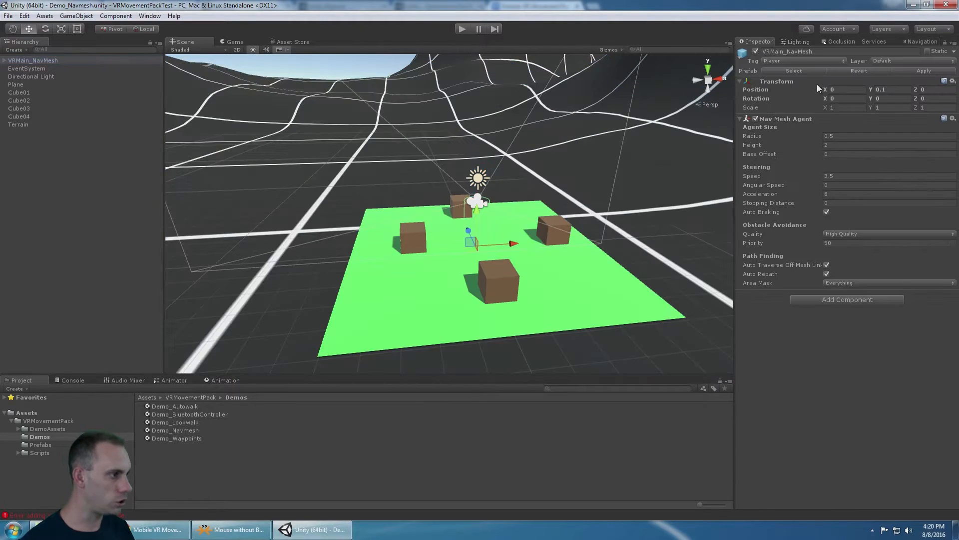
# Step: Show the player's Main Camera child with its VR Mouse Look and Physics Raycaster components
pyautogui.click(33, 60)
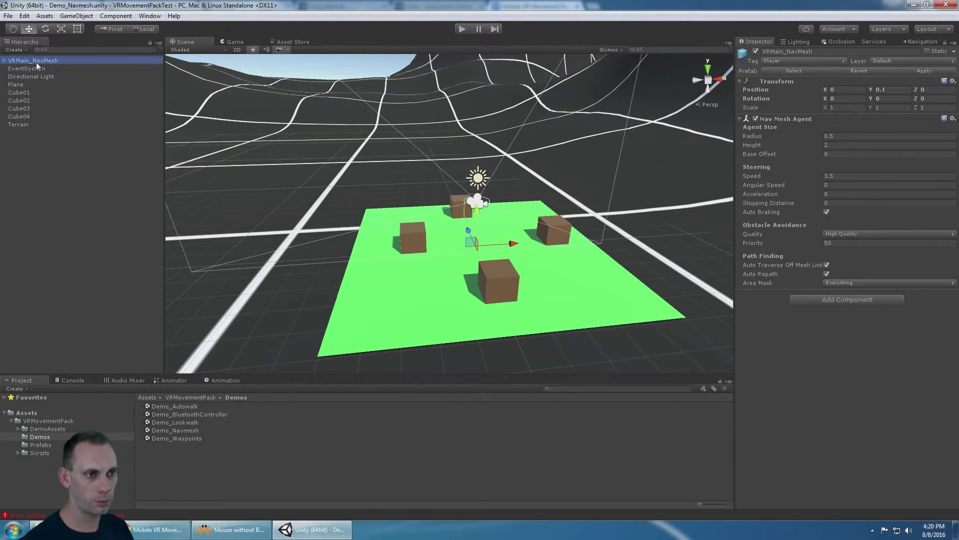
pyautogui.click(28, 68)
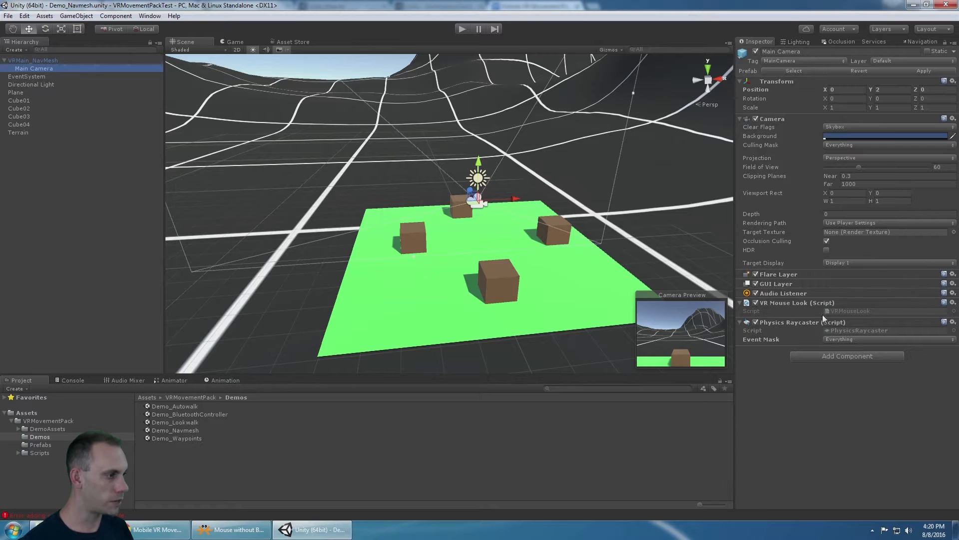
pyautogui.moveTo(811, 328)
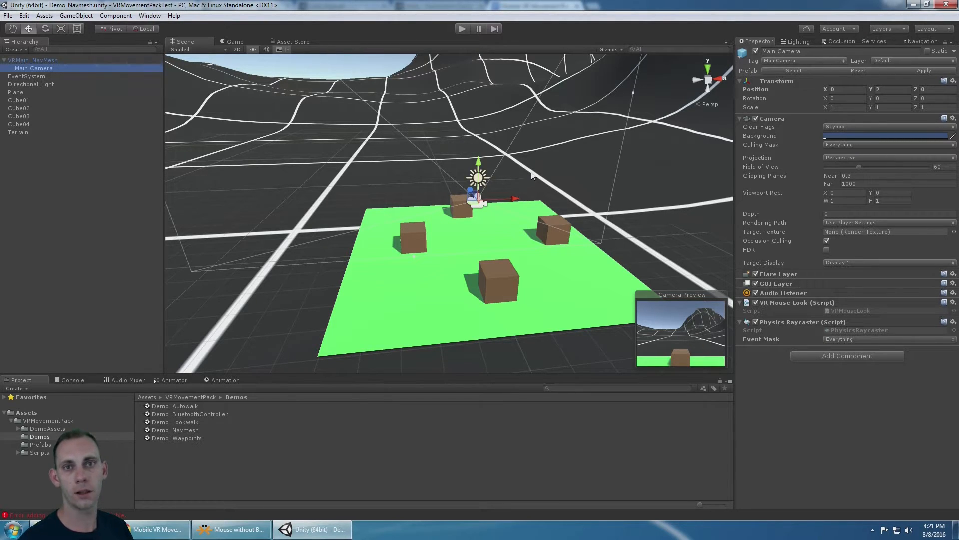
pyautogui.moveTo(528, 189)
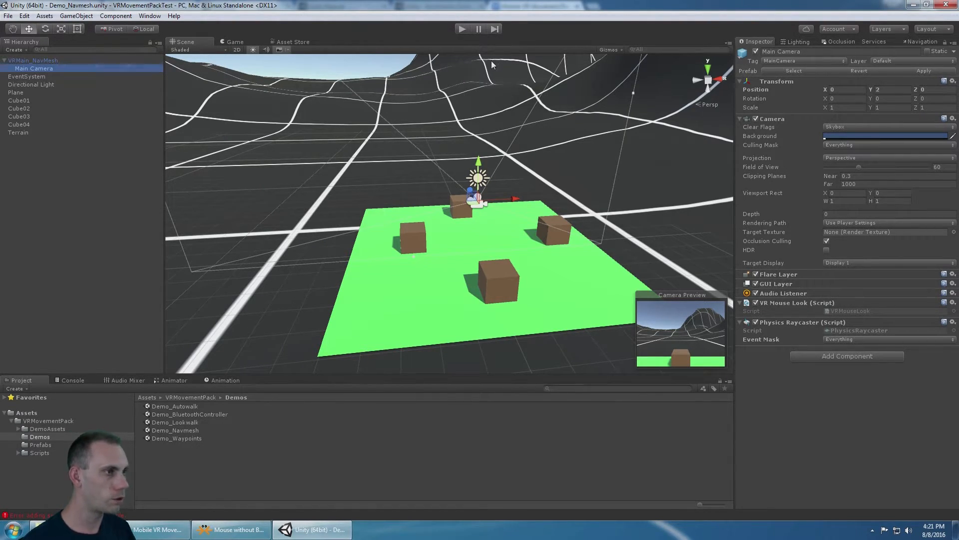
# Step: Play-test walking in the Navmesh demo, stop it, and show the Terrain's VR Walkable Surface setup
pyautogui.click(463, 29)
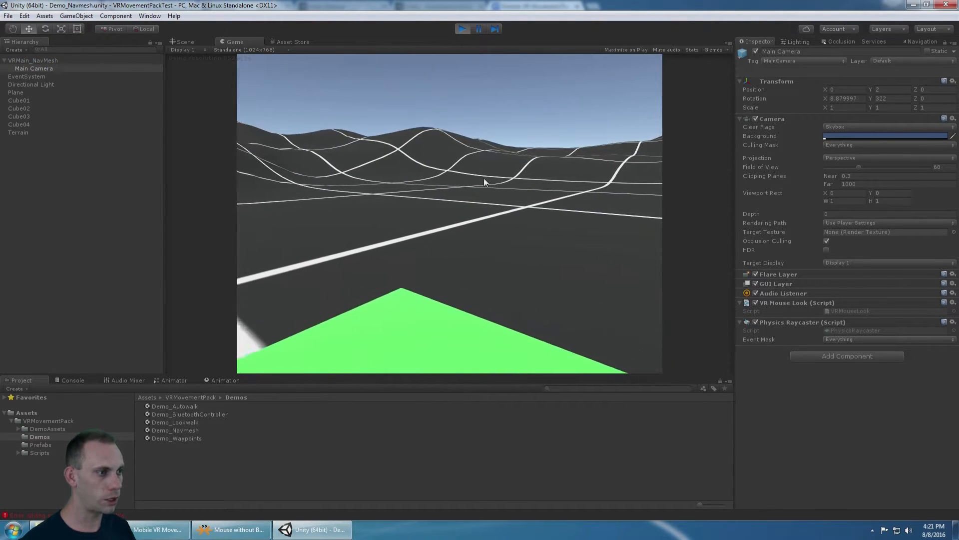
pyautogui.click(463, 29)
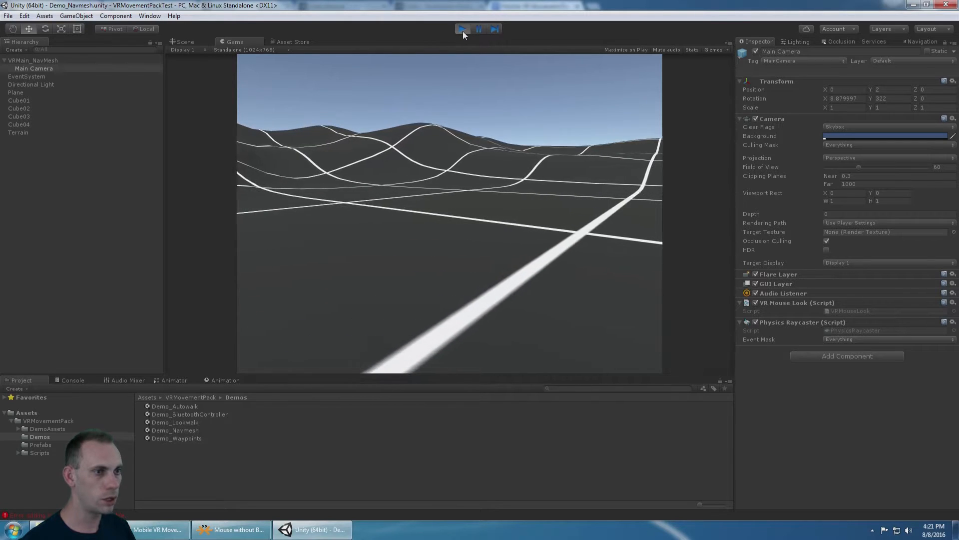
pyautogui.click(33, 60)
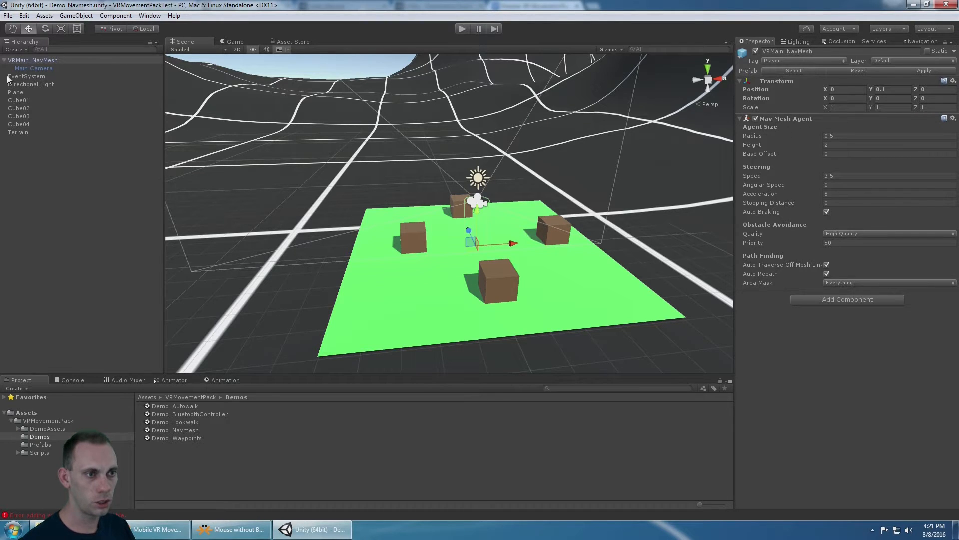
pyautogui.click(27, 76)
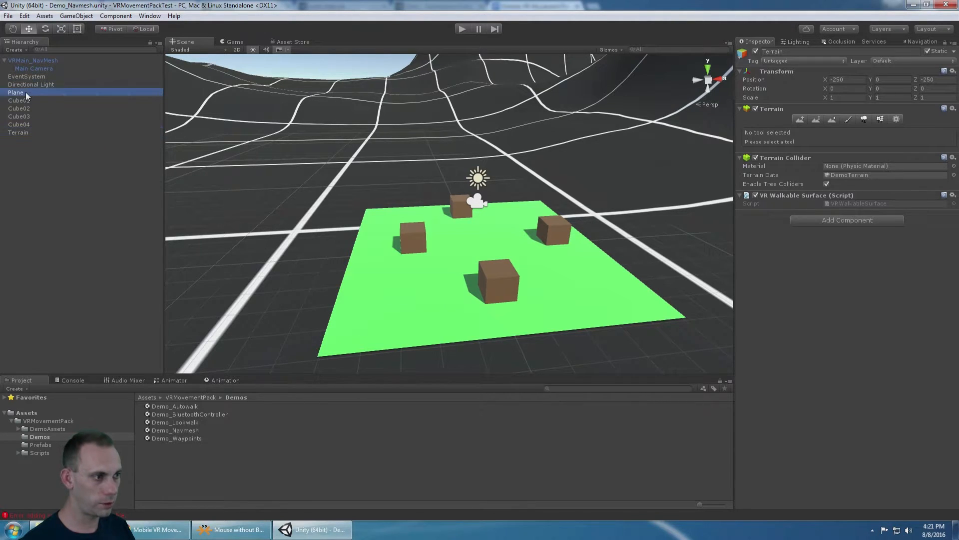
# Step: Compare the Plane's Mesh Collider walkable setup with the Terrain's, then play-test walking across the plane
pyautogui.click(15, 92)
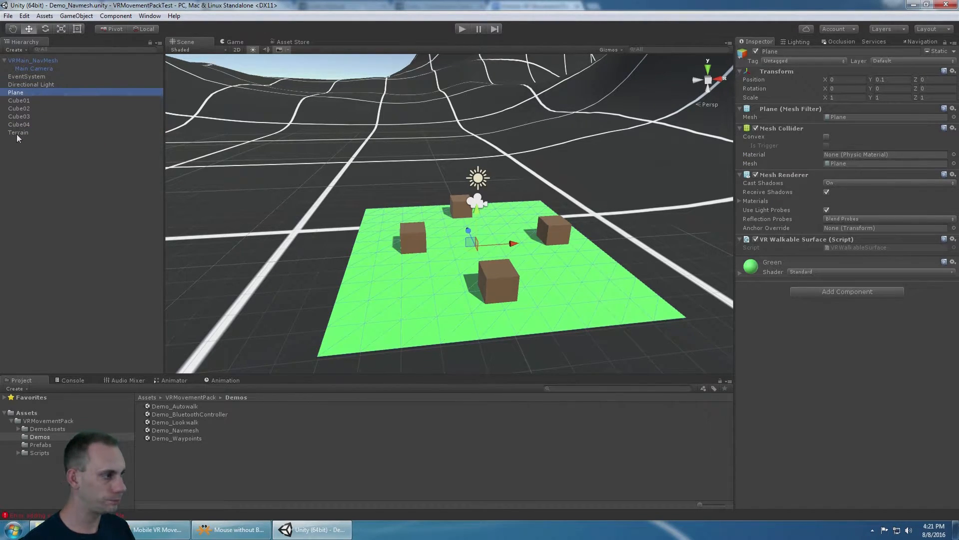
pyautogui.click(18, 133)
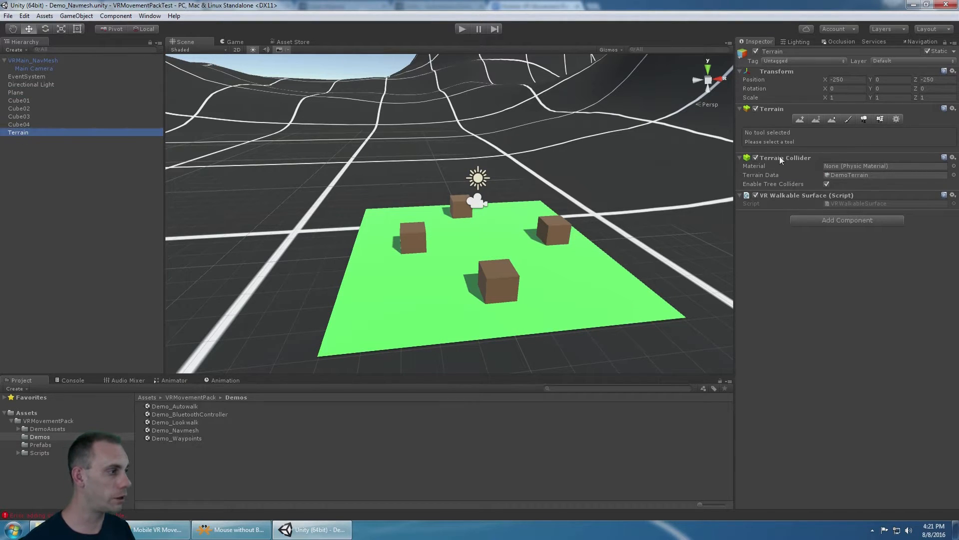
pyautogui.moveTo(762, 200)
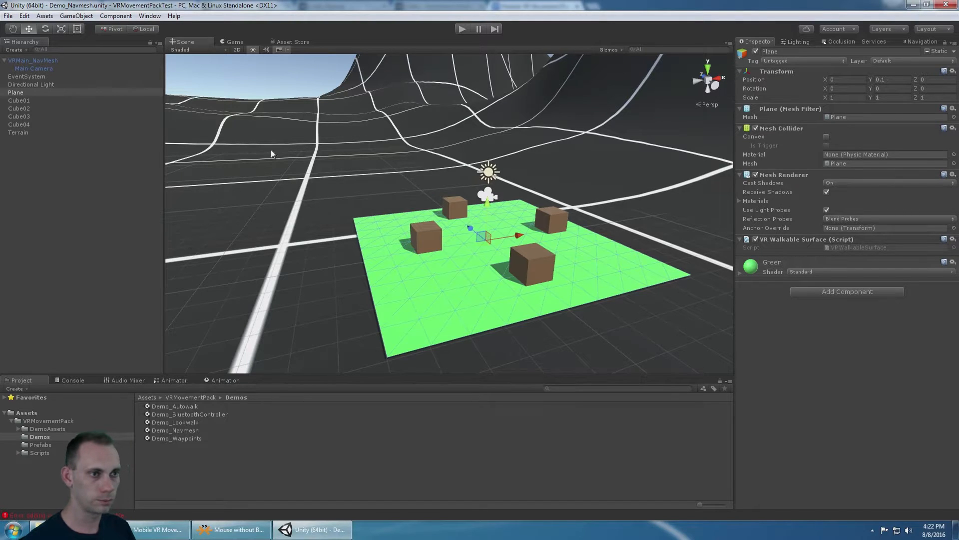
pyautogui.click(32, 60)
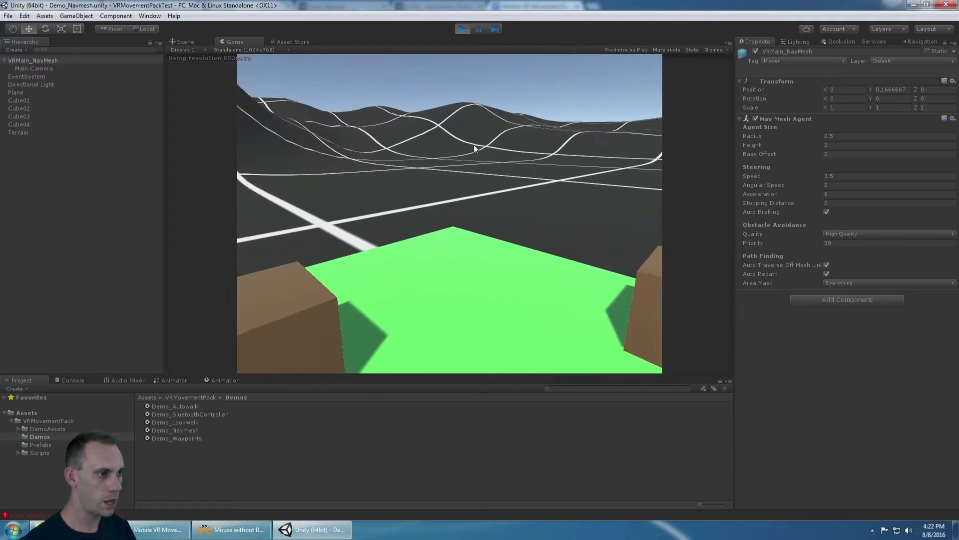
pyautogui.click(463, 29)
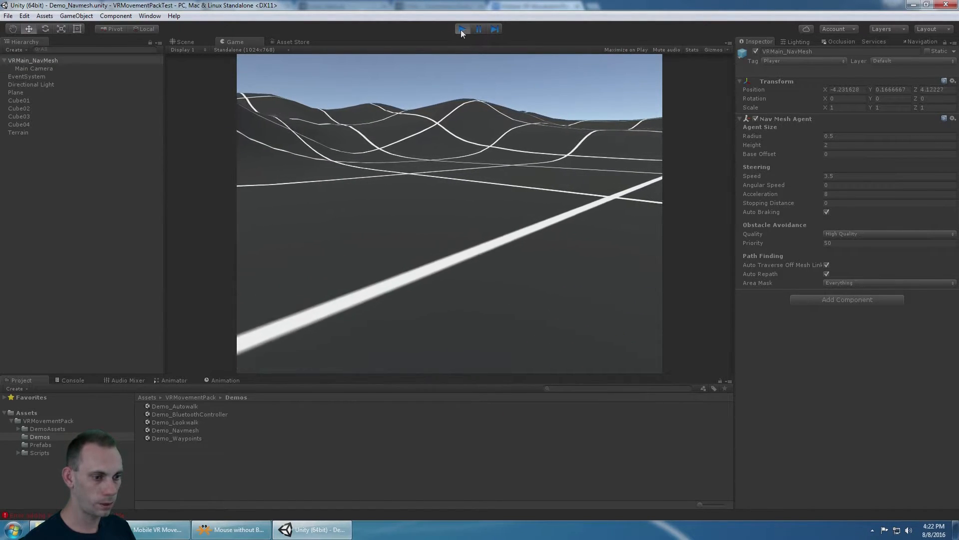
pyautogui.click(462, 29)
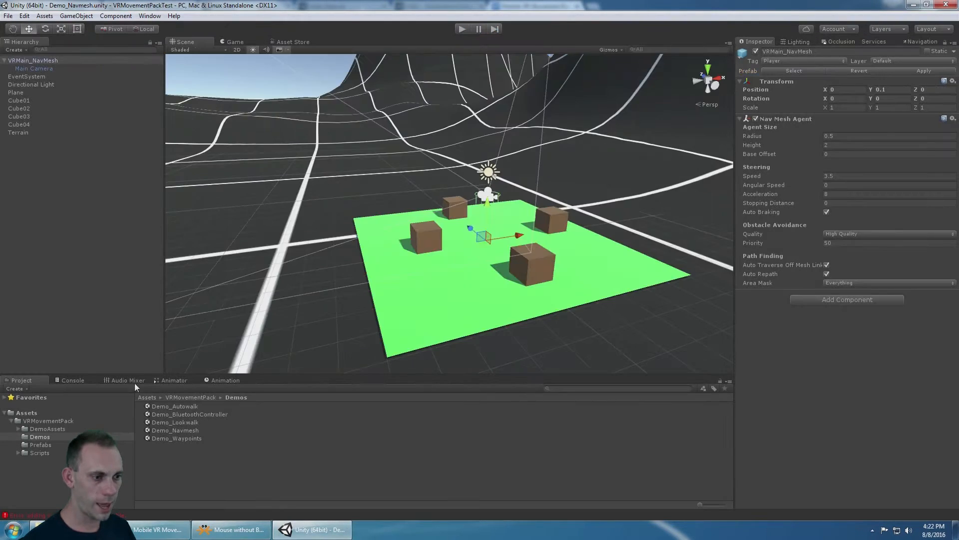
# Step: Load the Demo_Waypoints scene and select the Waypoint object to extend from
pyautogui.doubleClick(177, 438)
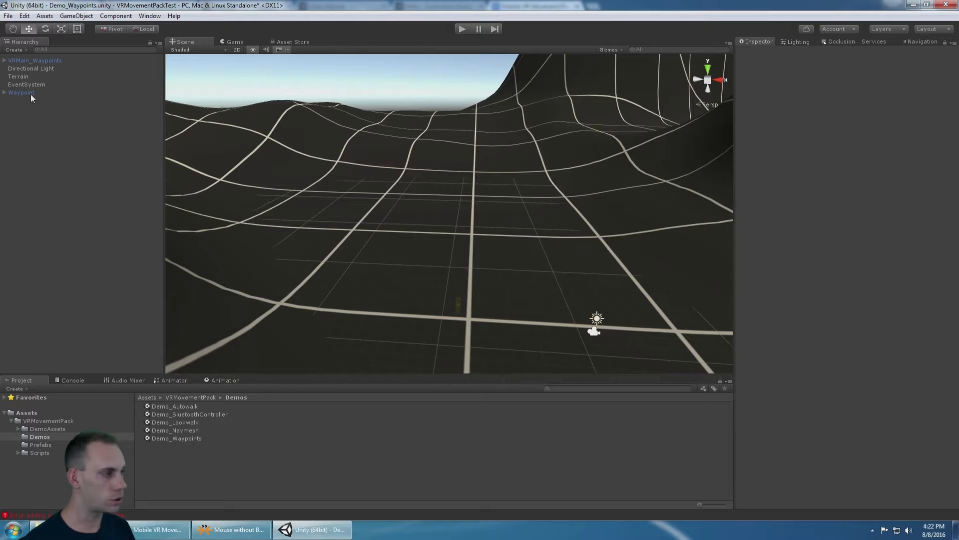
pyautogui.click(21, 92)
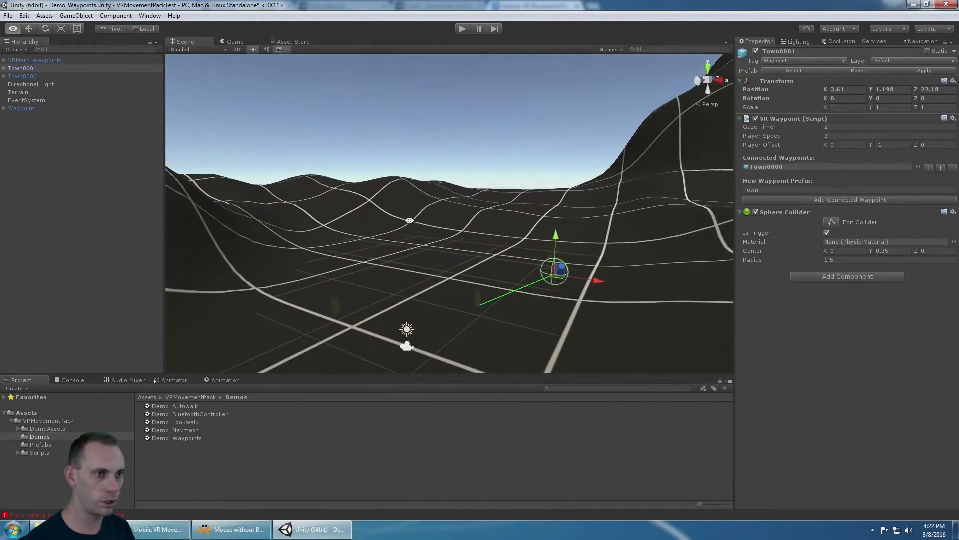
pyautogui.click(23, 76)
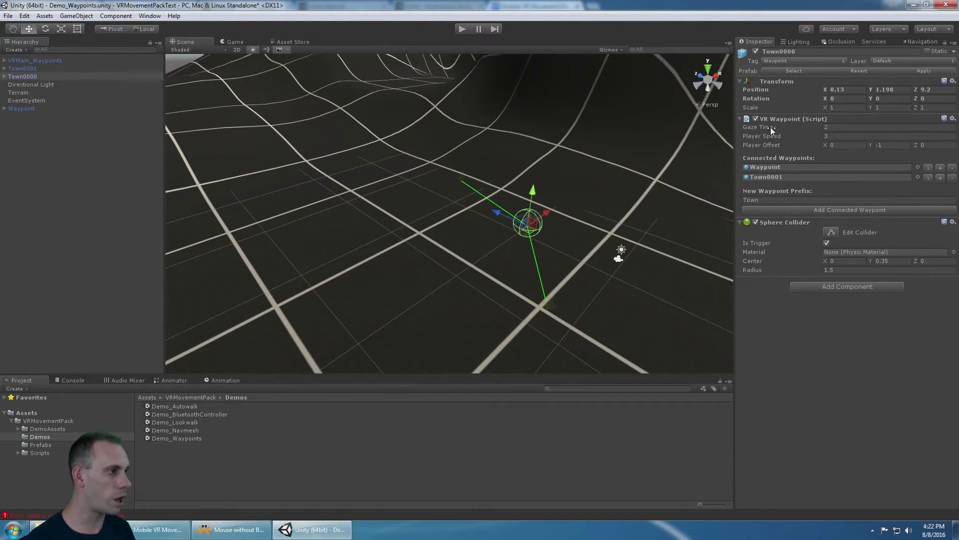
pyautogui.moveTo(774, 126)
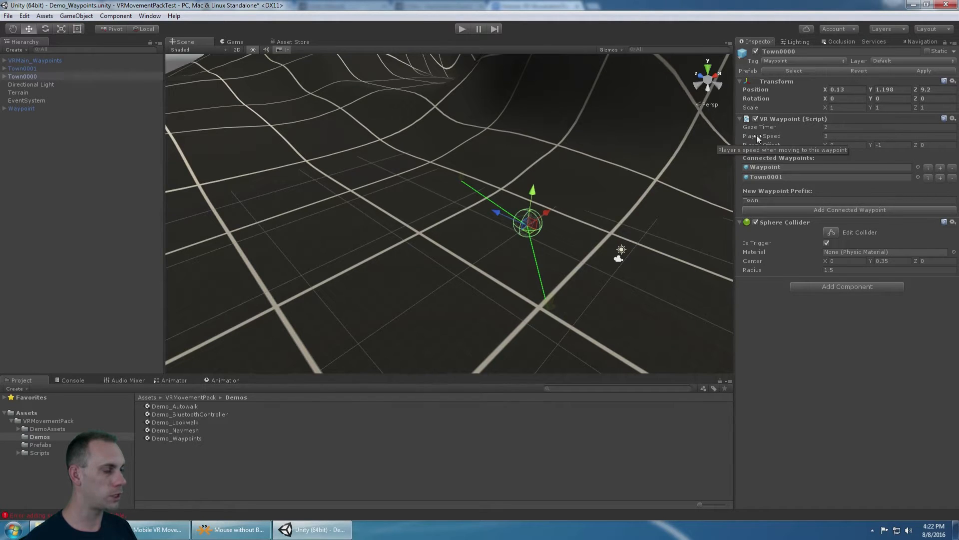
pyautogui.moveTo(758, 145)
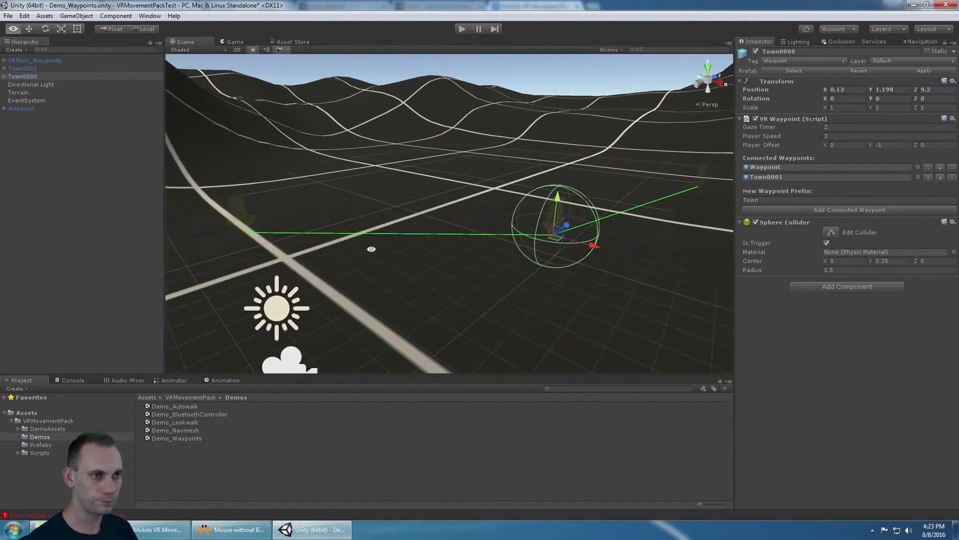
pyautogui.click(35, 60)
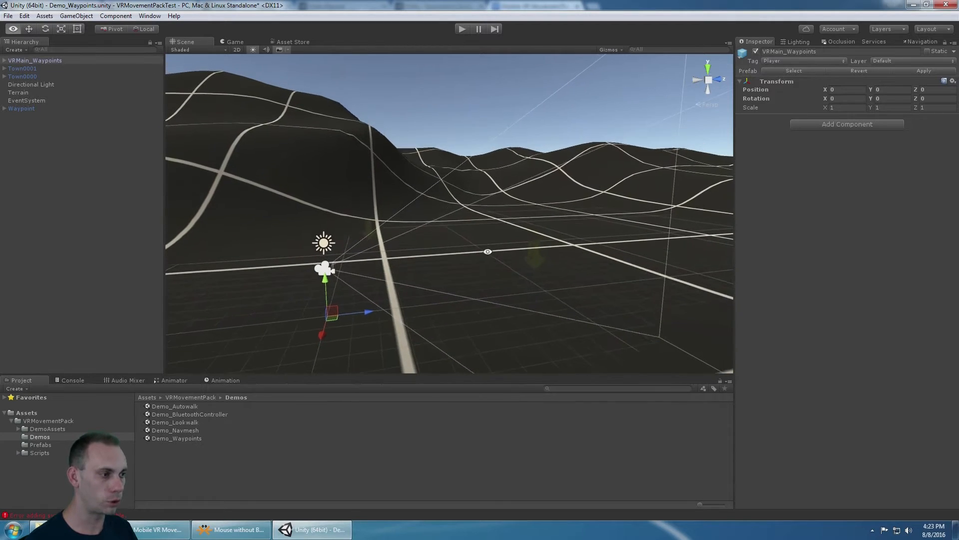
# Step: Set Town0000's Player Offset Y to 3 after nudging its height, then play-test and stop
pyautogui.click(23, 76)
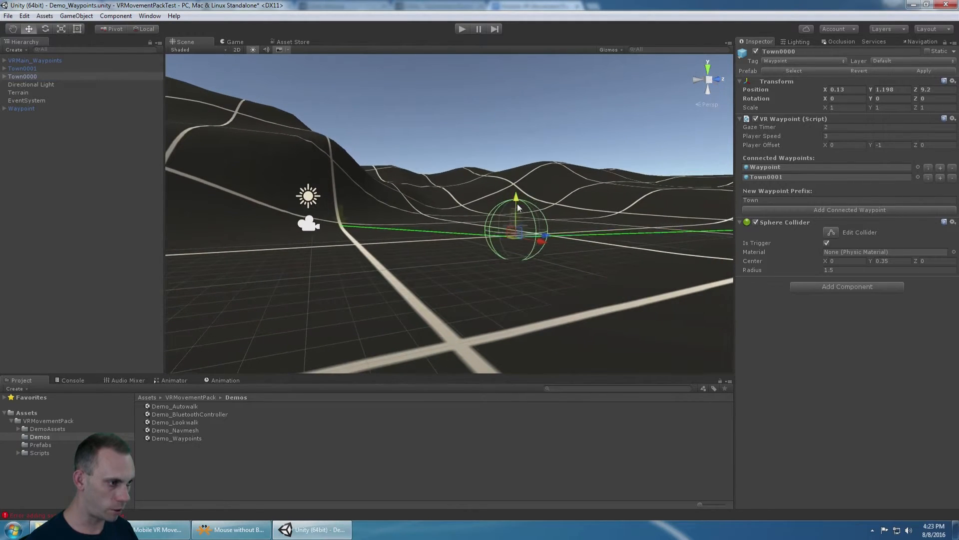
pyautogui.moveTo(517, 197); pyautogui.dragTo(517, 222)
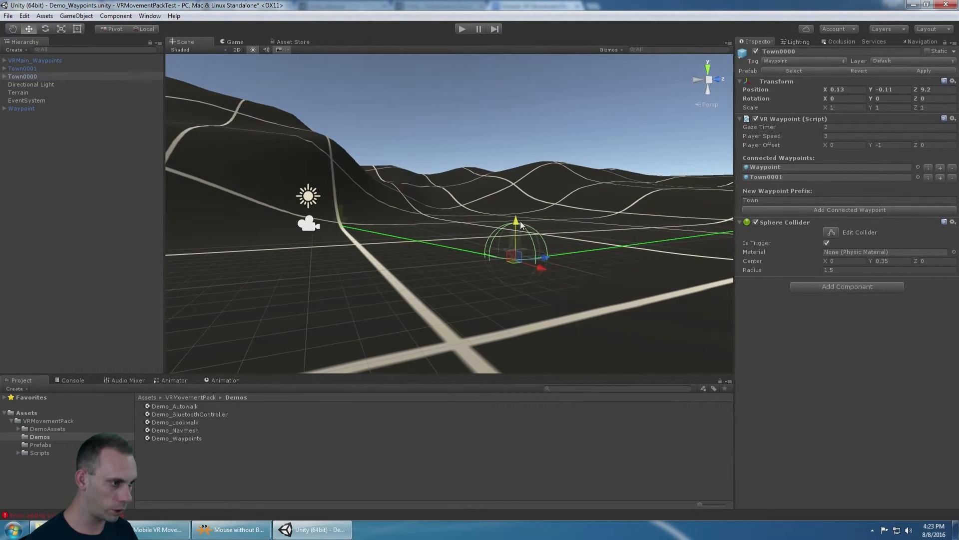
pyautogui.moveTo(516, 220); pyautogui.dragTo(521, 196)
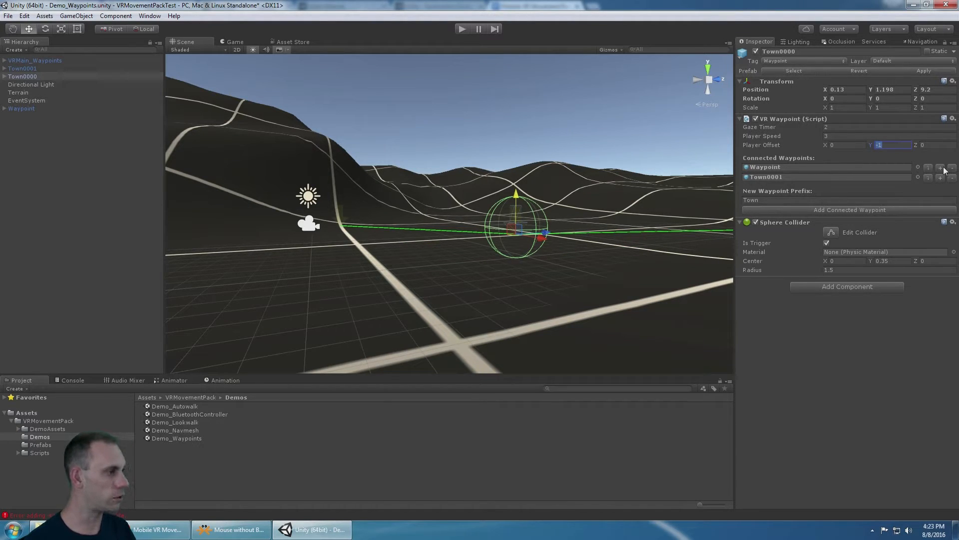
pyautogui.write('3')
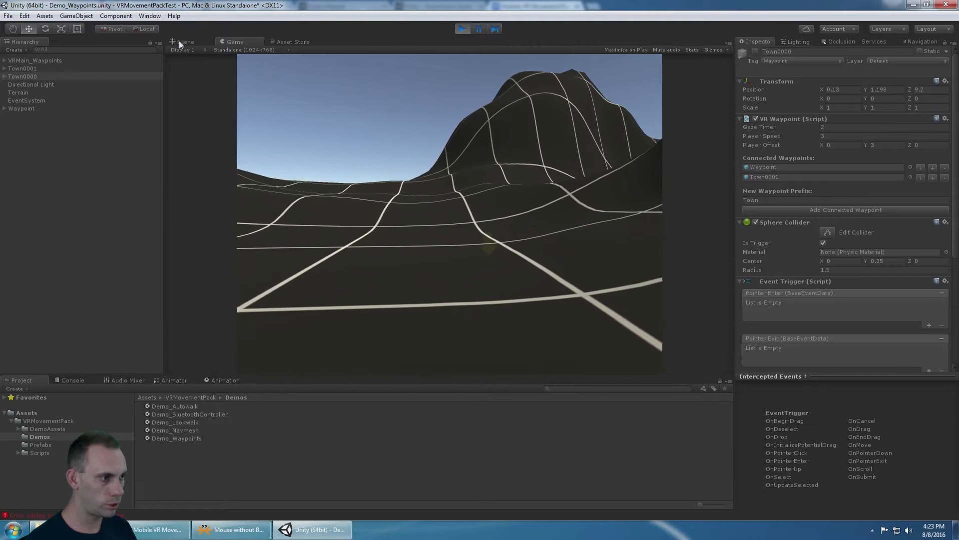
pyautogui.click(184, 42)
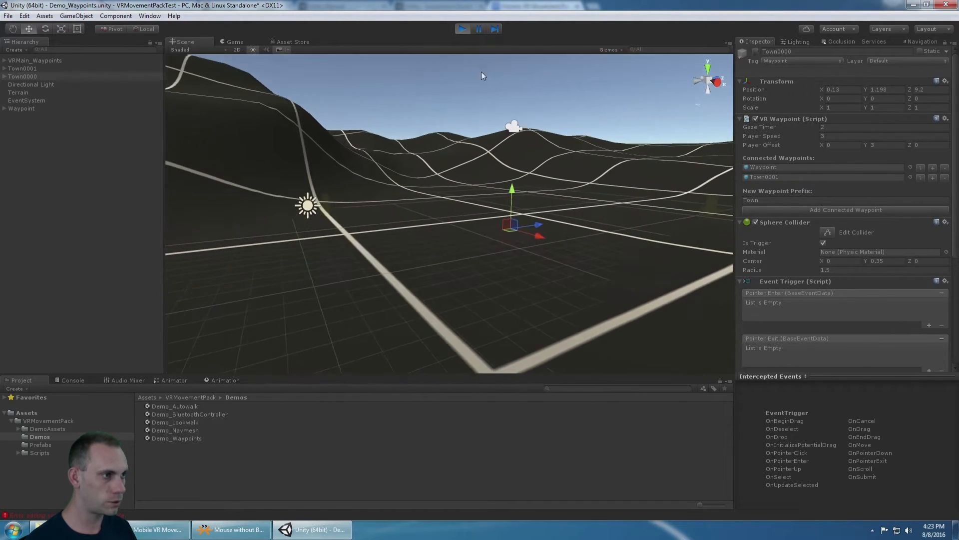
pyautogui.click(463, 29)
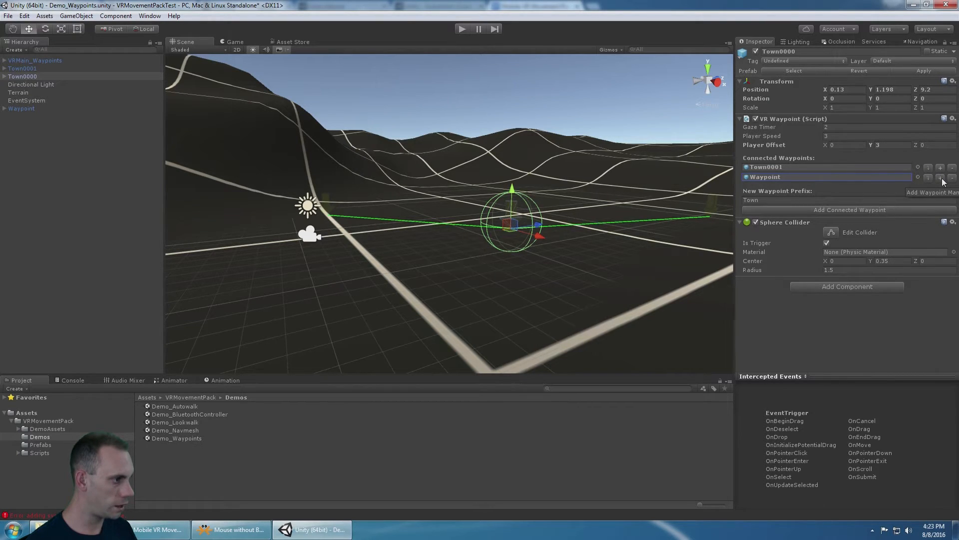
pyautogui.click(941, 177)
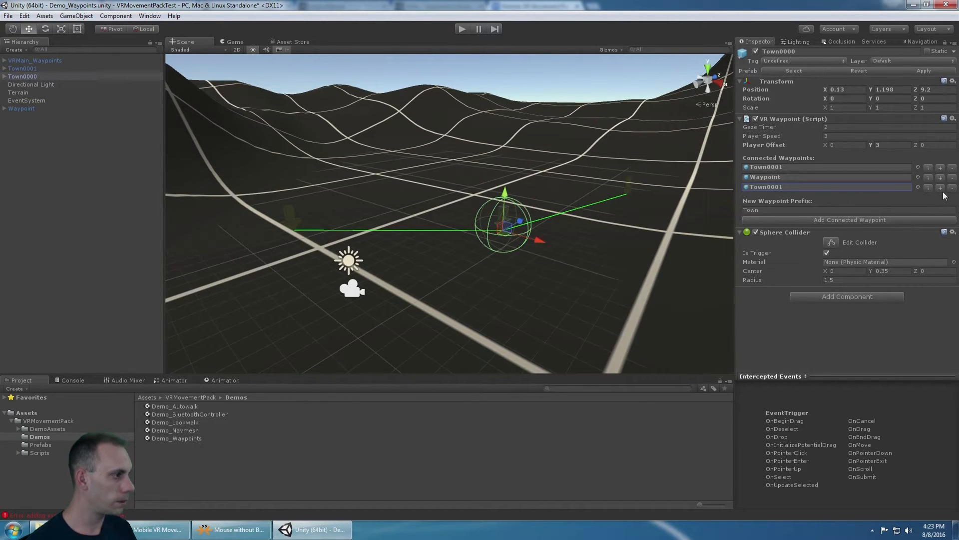
pyautogui.click(941, 187)
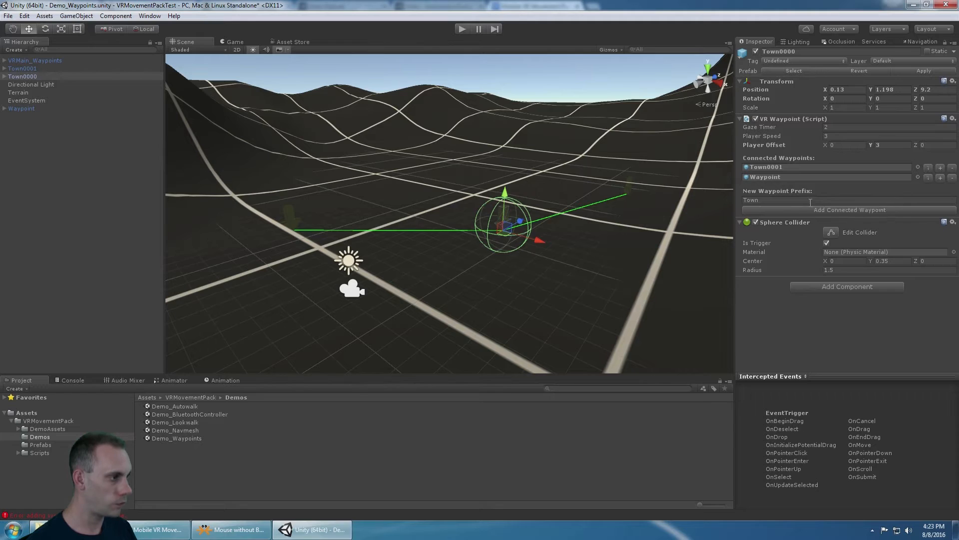
pyautogui.click(808, 200)
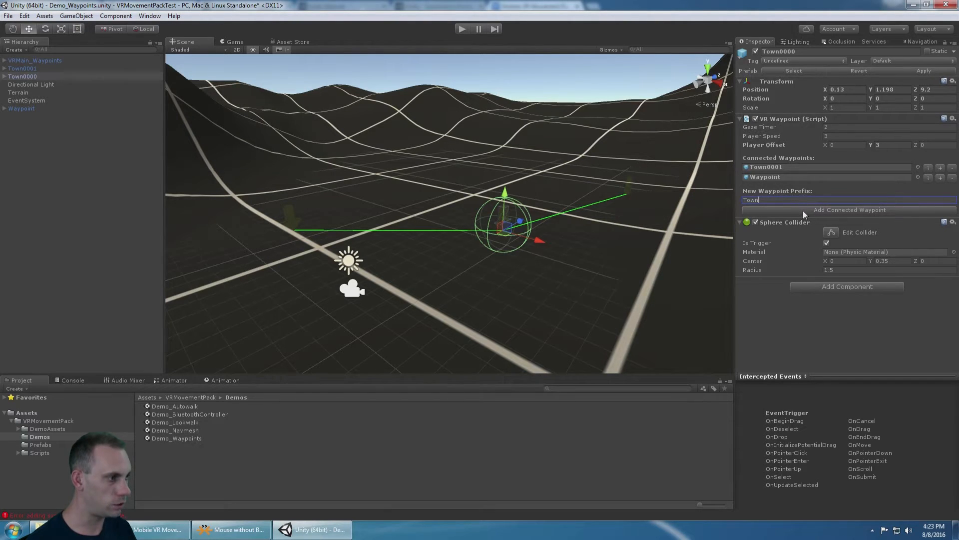
pyautogui.click(23, 68)
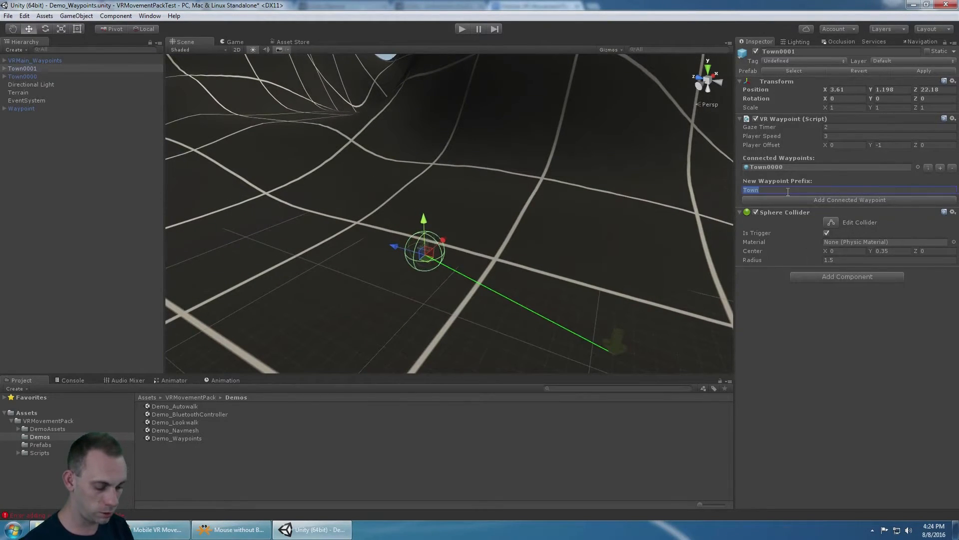
# Step: Add Canyon0000 and Canyon0001 waypoints with prefix 'Canyon' and lift Canyon0001 to height 5.7
pyautogui.write('Canyon')
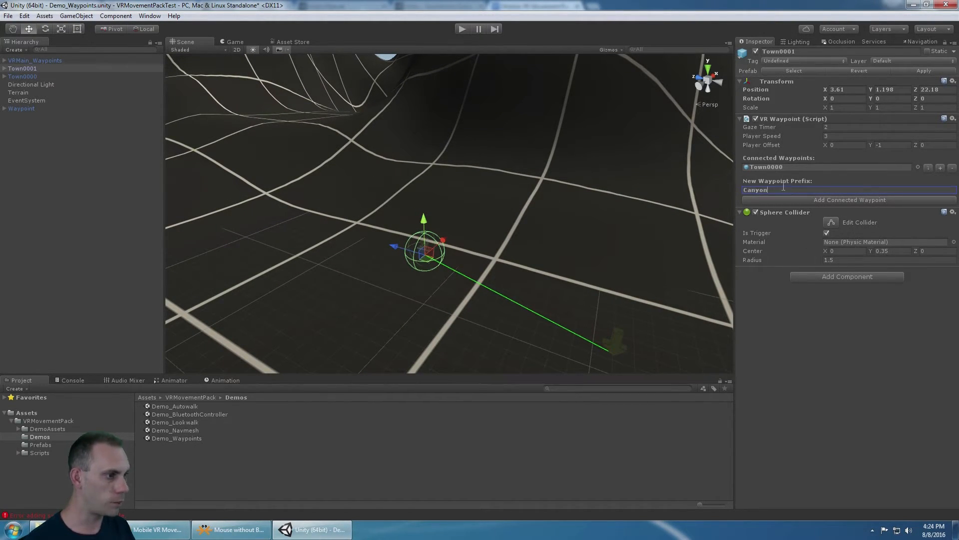
pyautogui.click(849, 199)
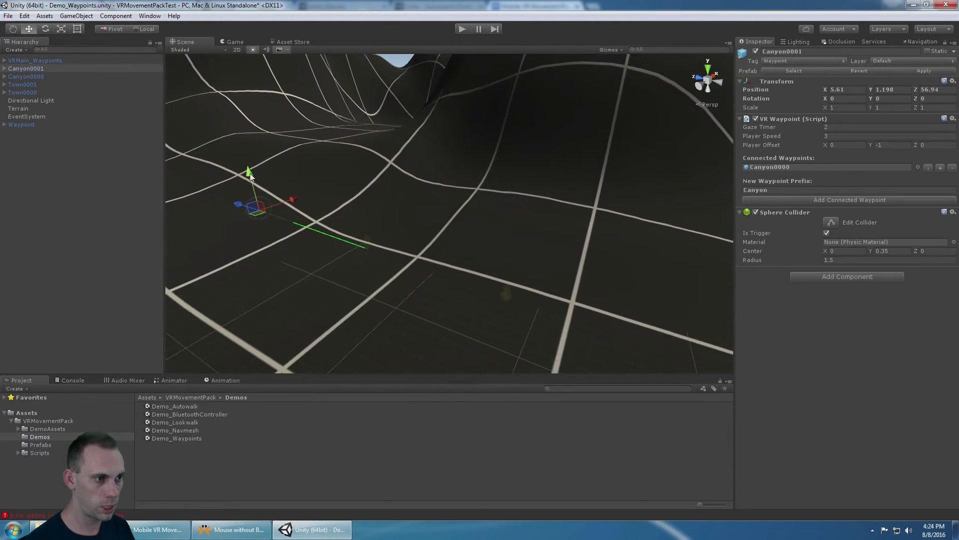
pyautogui.moveTo(248, 170); pyautogui.dragTo(178, 161)
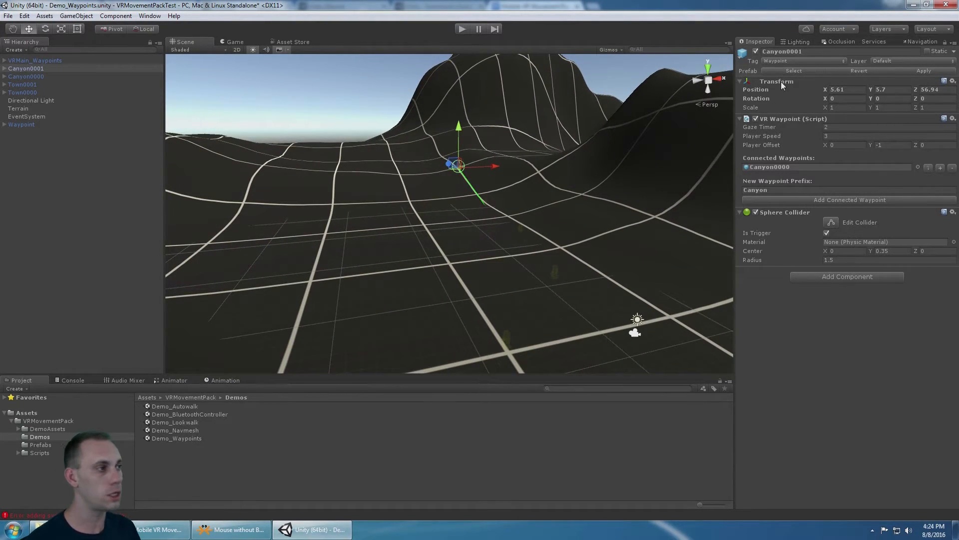
# Step: Add a new custom tag named Waypoint from Canyon0001's Tag dropdown via Add Tag
pyautogui.click(803, 61)
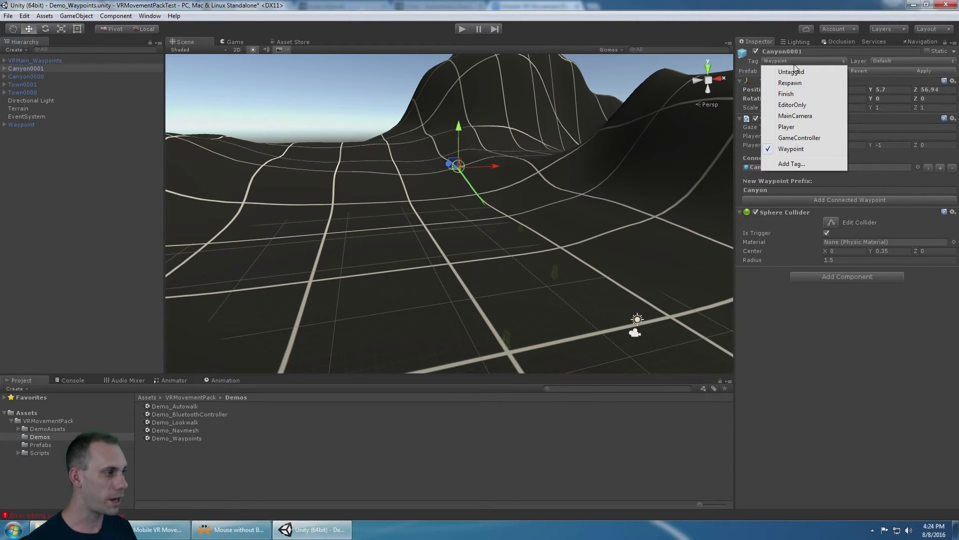
pyautogui.click(791, 163)
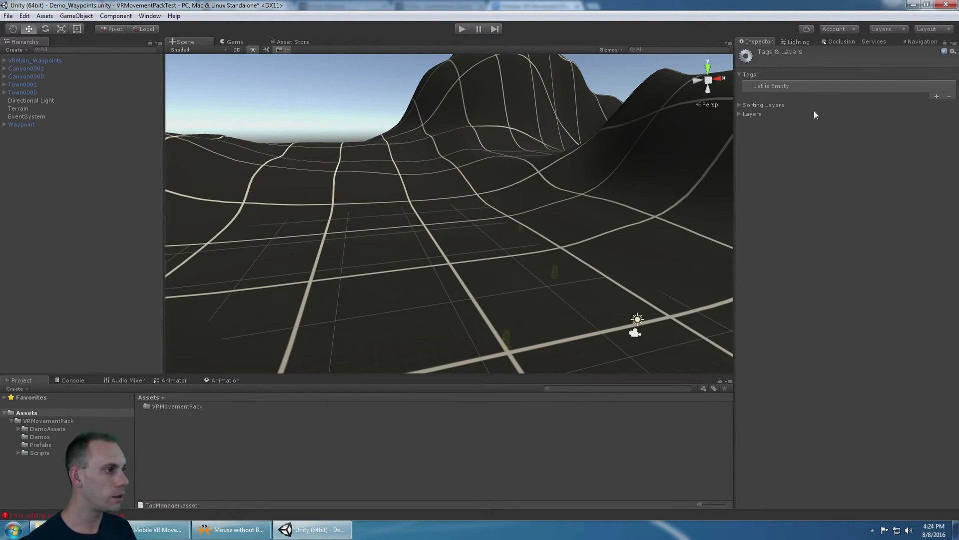
pyautogui.moveTo(741, 80)
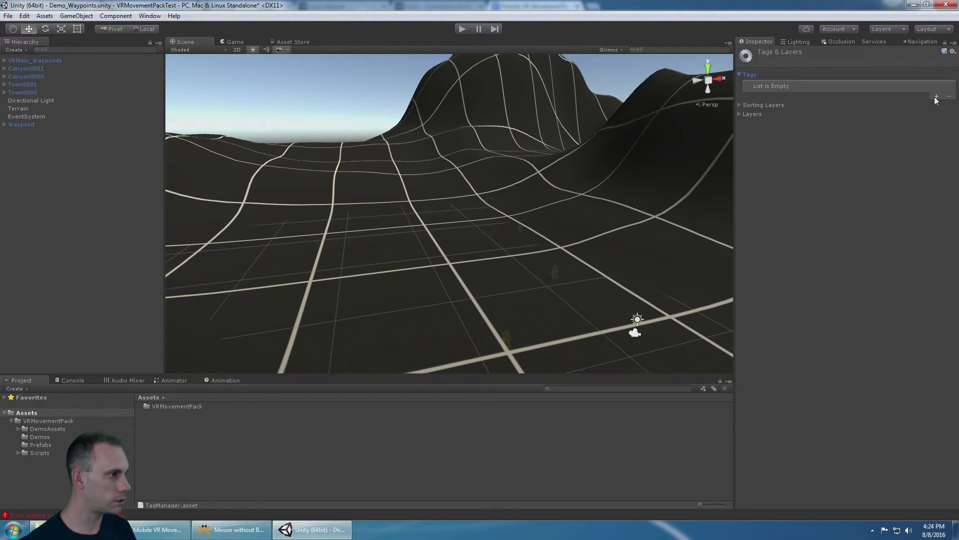
pyautogui.write('Waypoint')
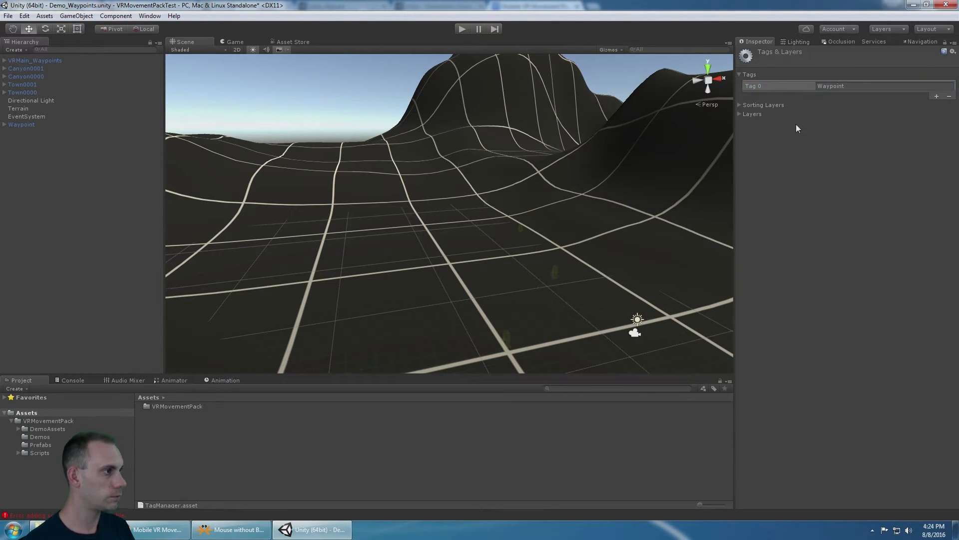
# Step: Assign the Waypoint tag to the selected Canyon and Town waypoint objects
pyautogui.click(35, 60)
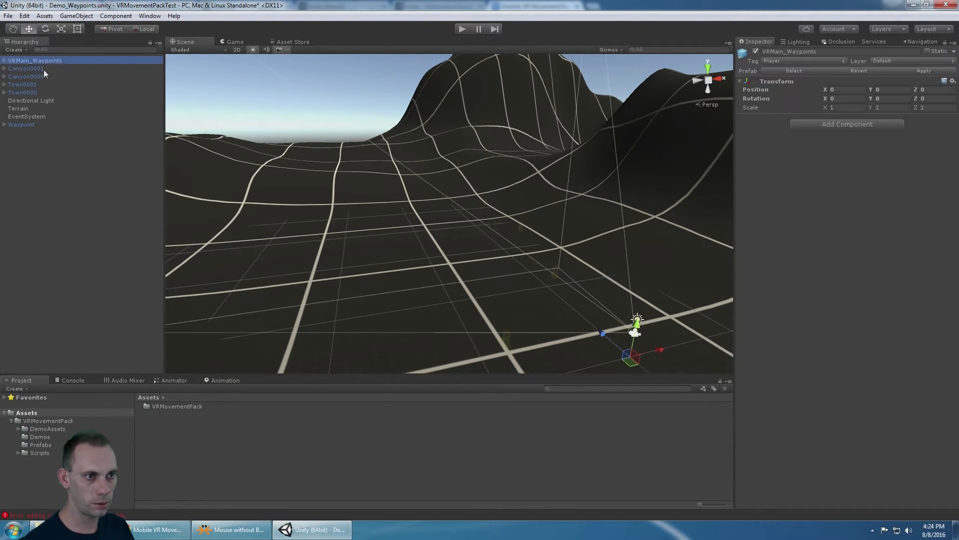
pyautogui.click(803, 61)
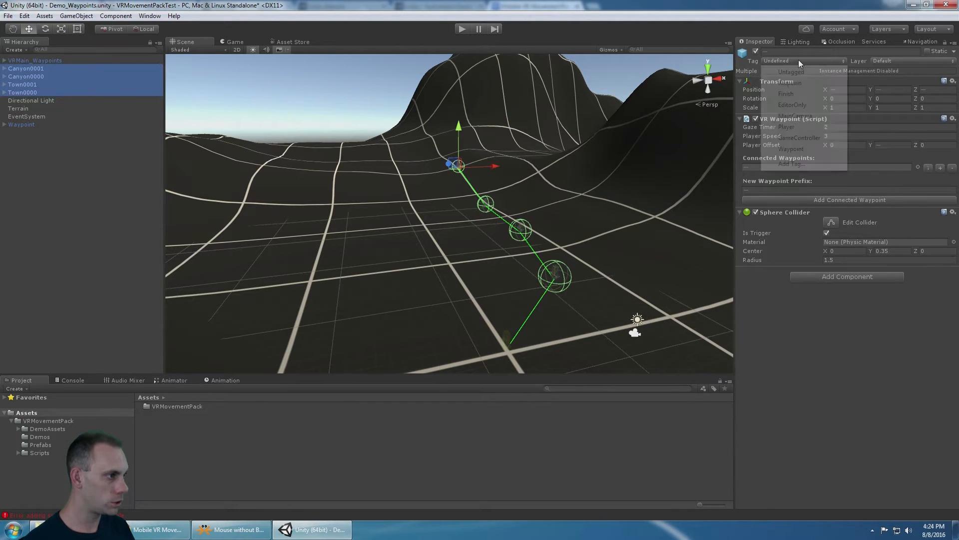
pyautogui.click(792, 149)
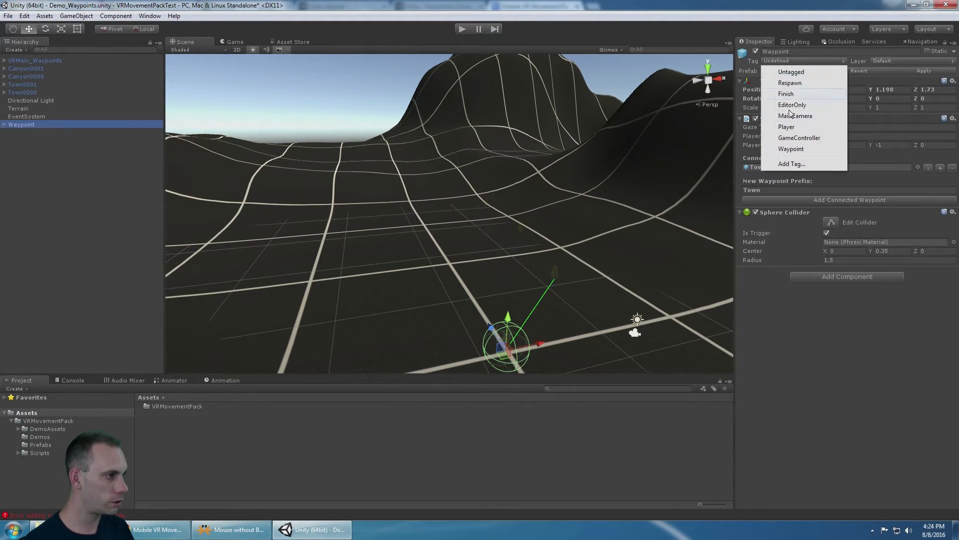
pyautogui.click(791, 149)
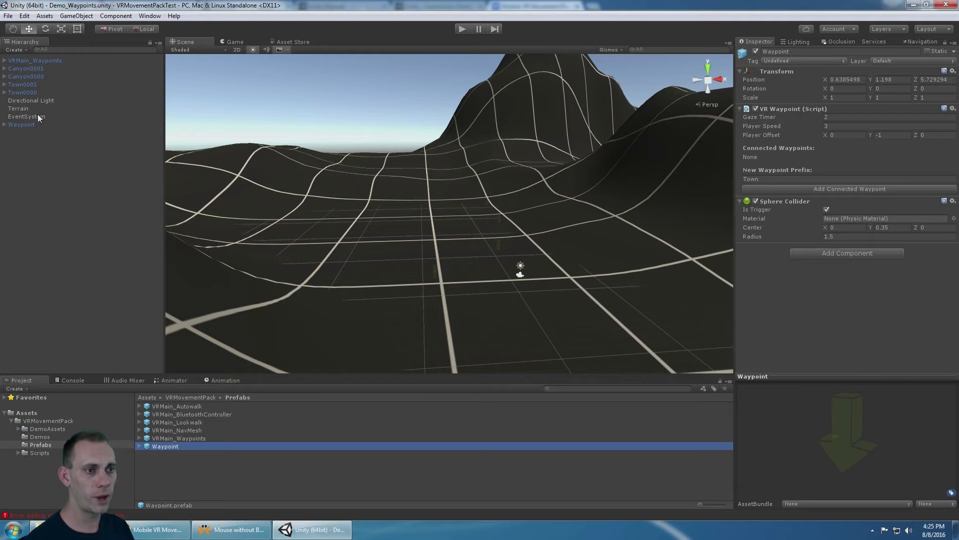
# Step: Expand Waypoint and select its ArrowMesh child to show its Mesh Renderer and Animator
pyautogui.click(21, 124)
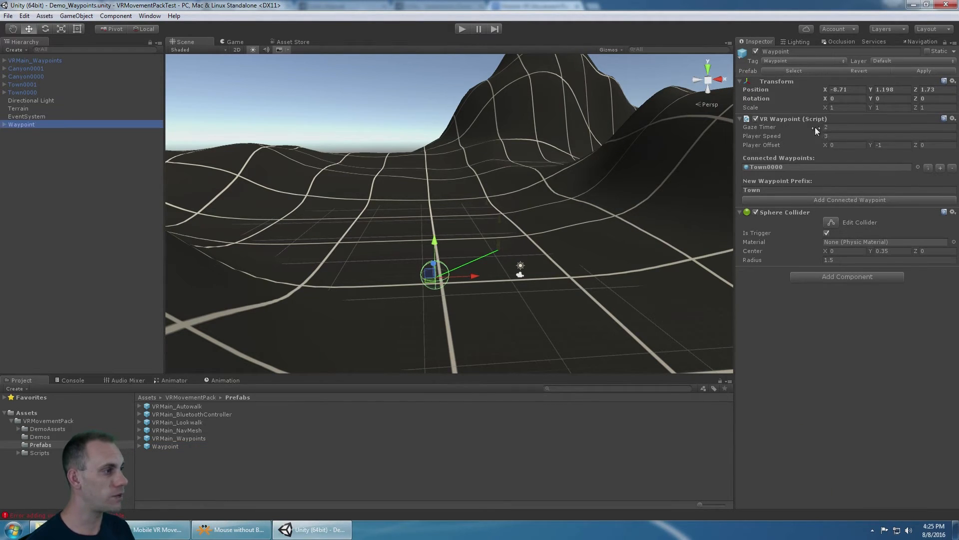
pyautogui.moveTo(813, 236)
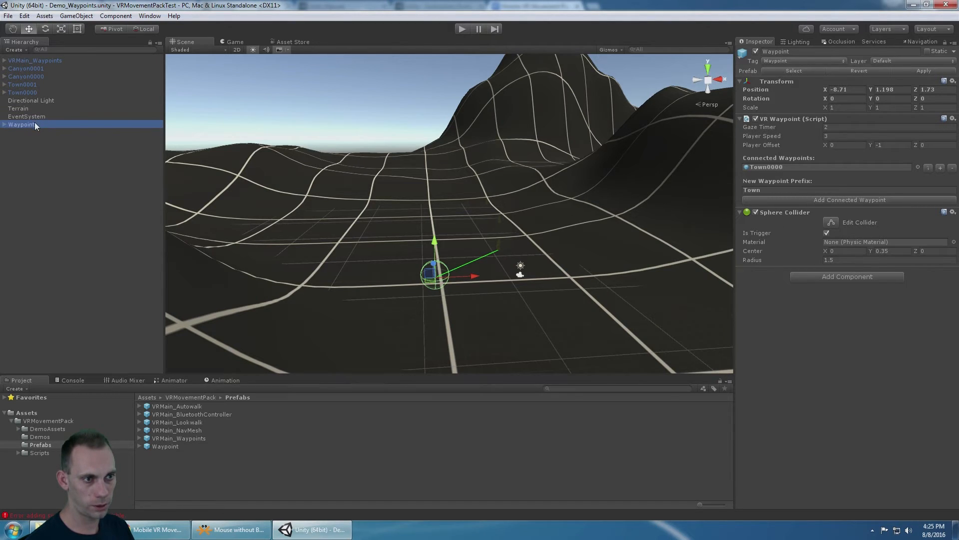
pyautogui.click(31, 132)
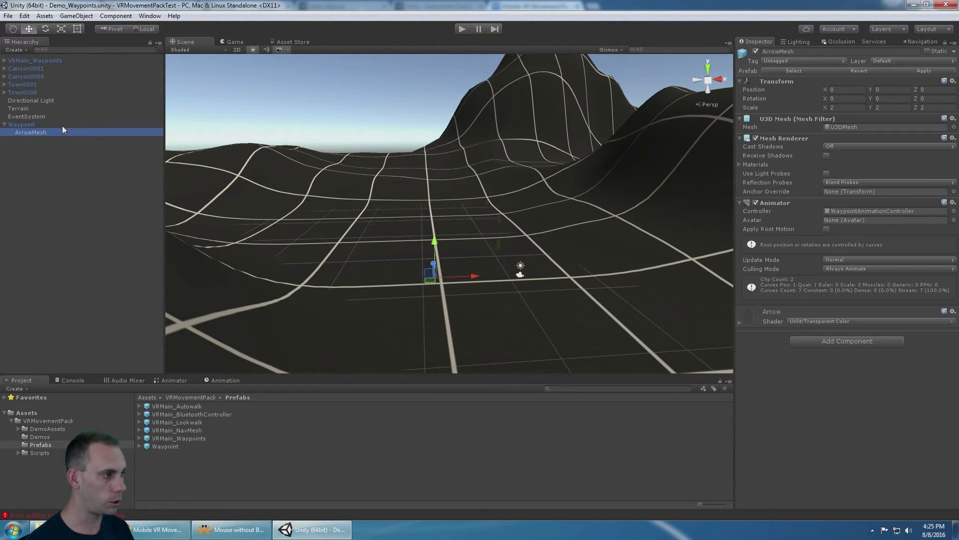
pyautogui.click(21, 124)
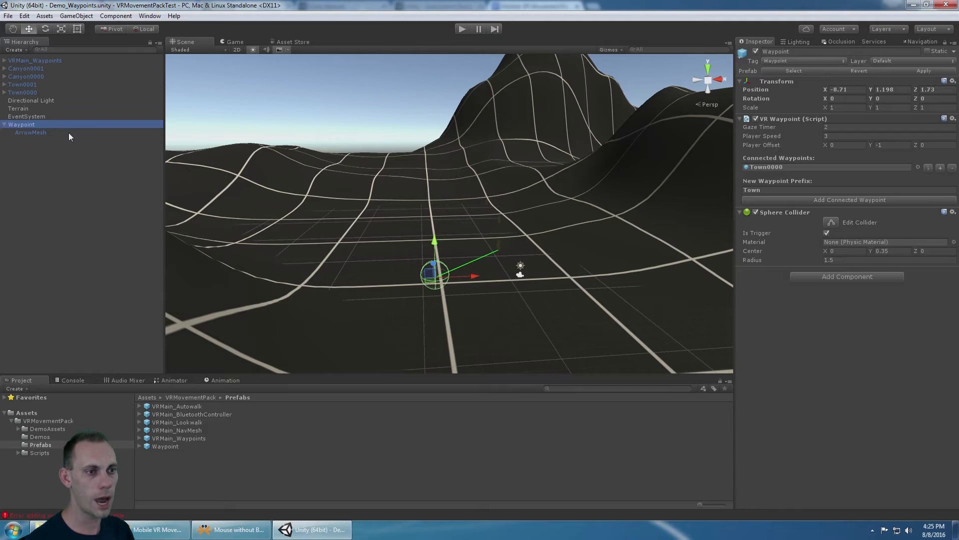
pyautogui.click(31, 132)
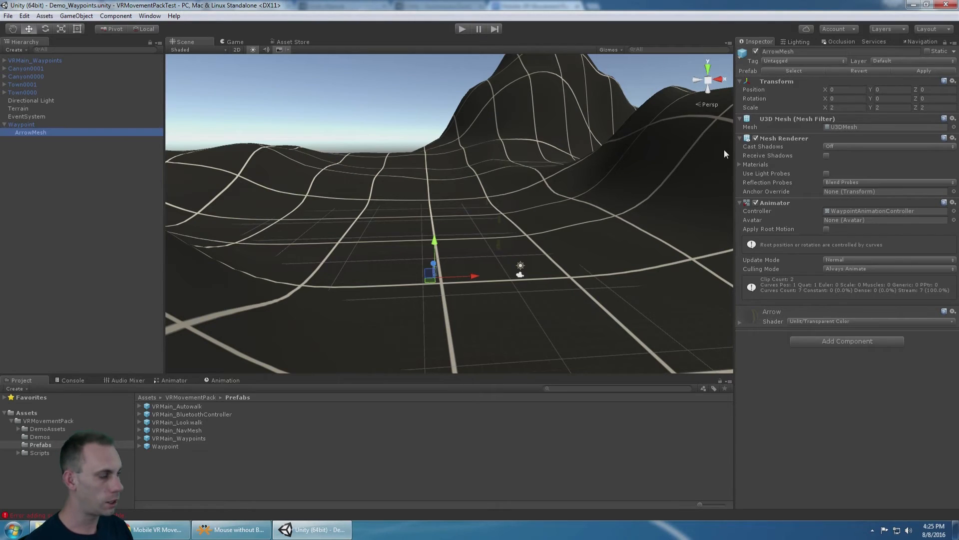
pyautogui.moveTo(781, 162)
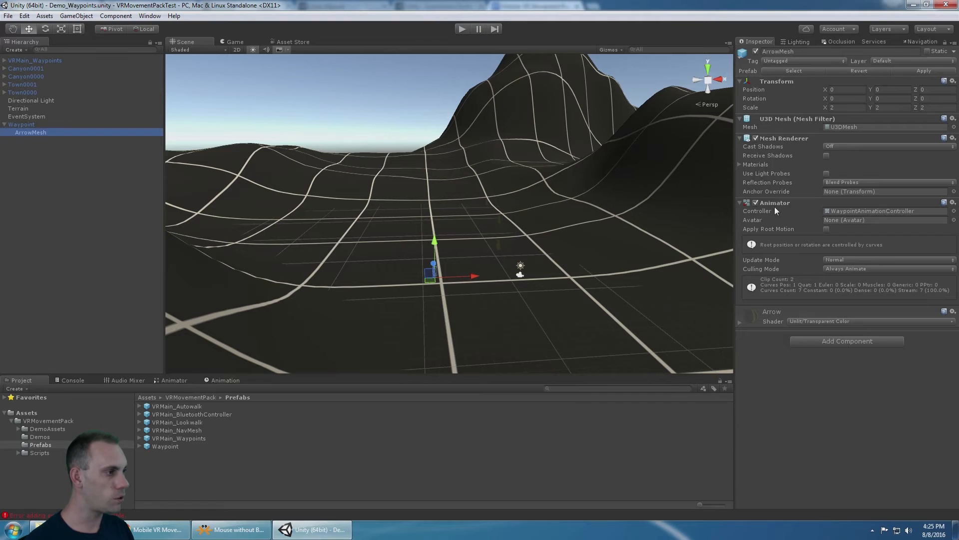
# Step: View the ArrowSpin/ArrowUpDown animator controller, then inspect ArrowMesh and Waypoint's event trigger during play
pyautogui.click(463, 29)
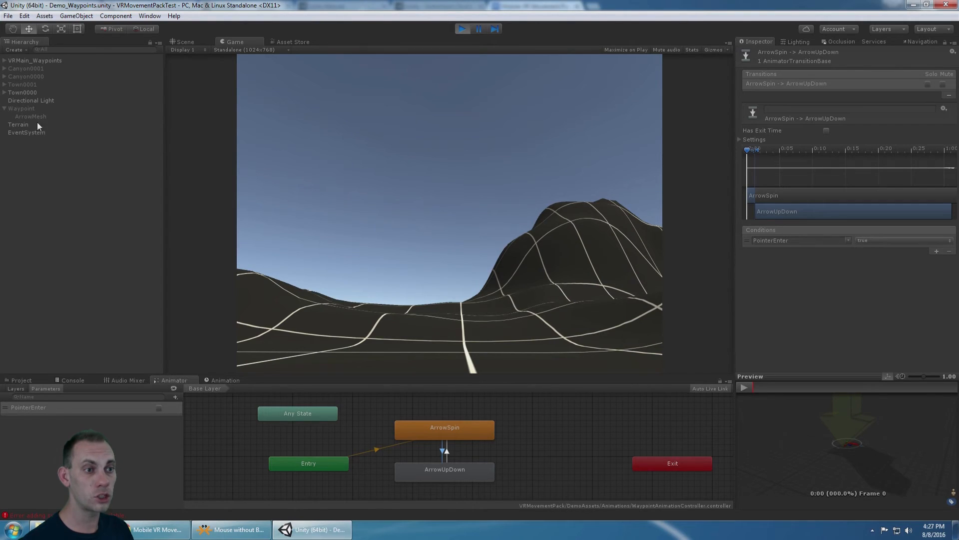
pyautogui.click(30, 116)
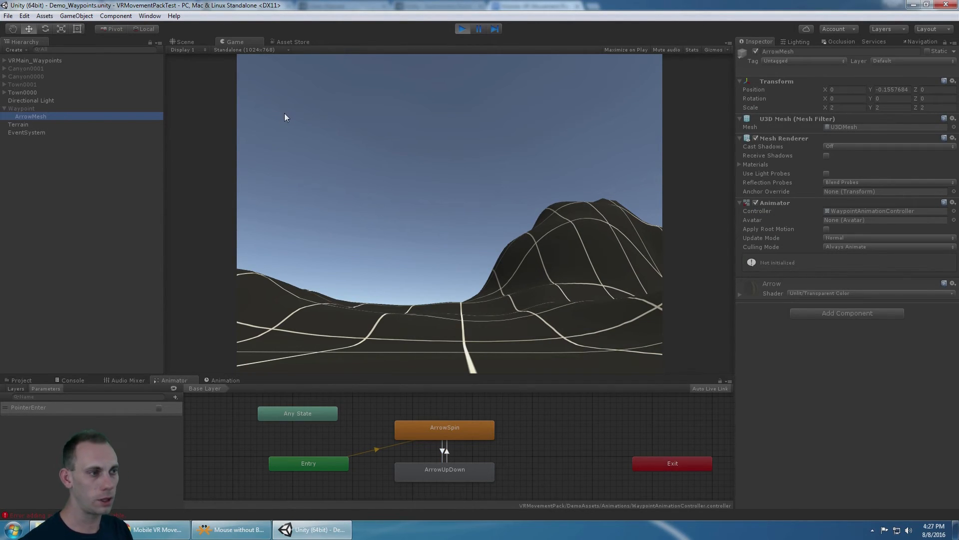
pyautogui.click(21, 108)
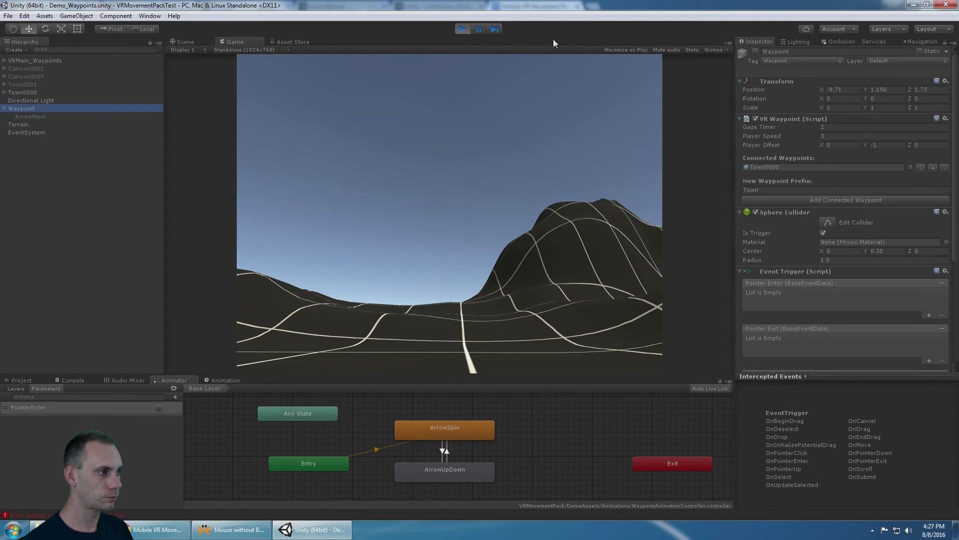
# Step: Stop play mode and assign the Waypoint tag to the ArrowMesh child
pyautogui.click(184, 42)
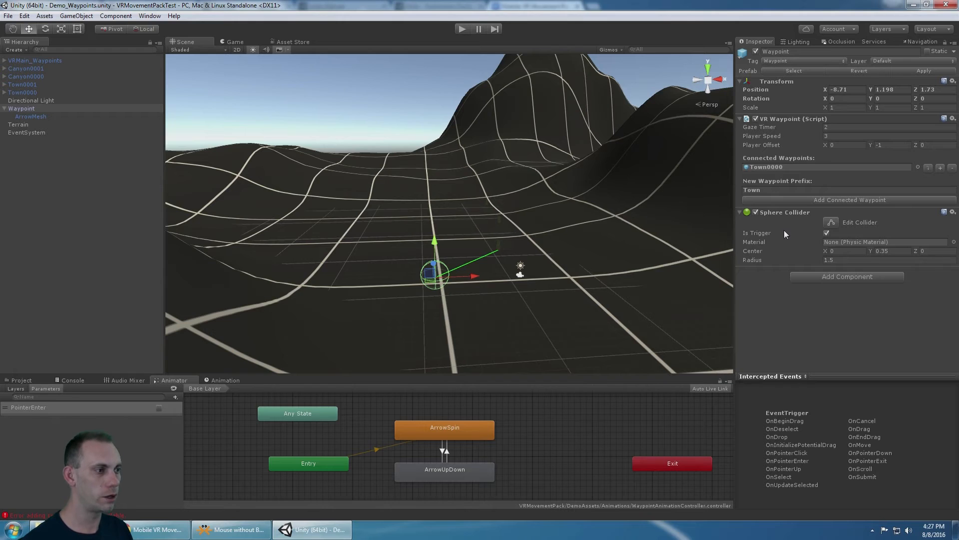
pyautogui.click(31, 116)
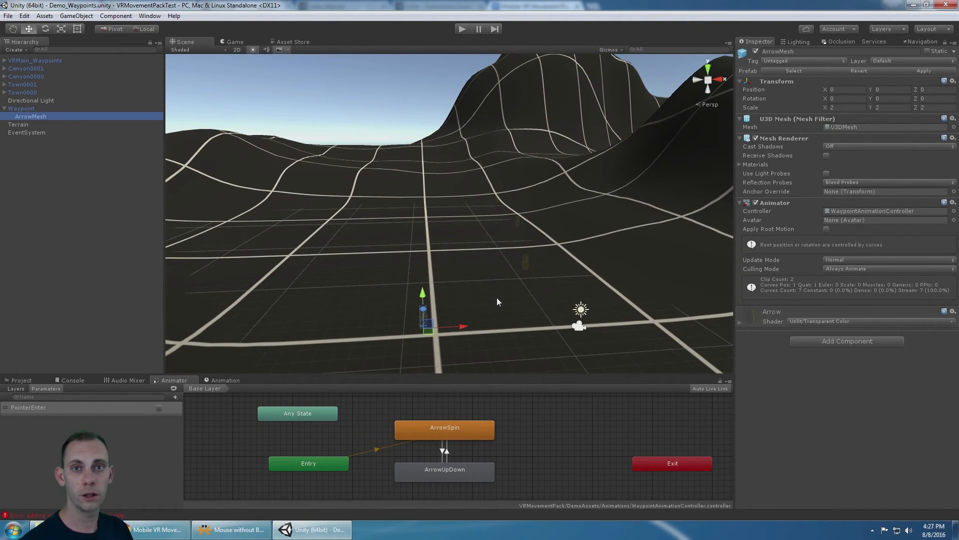
pyautogui.click(803, 61)
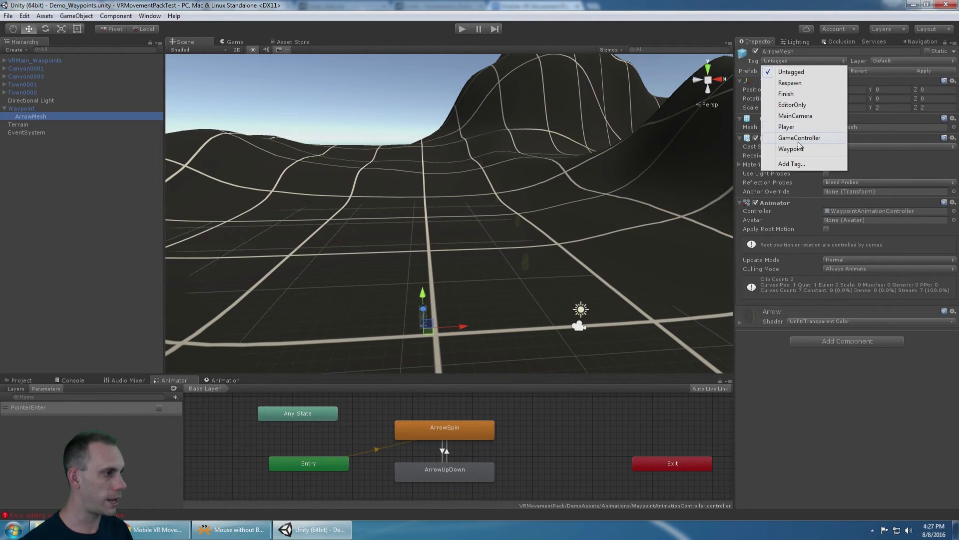
pyautogui.click(789, 149)
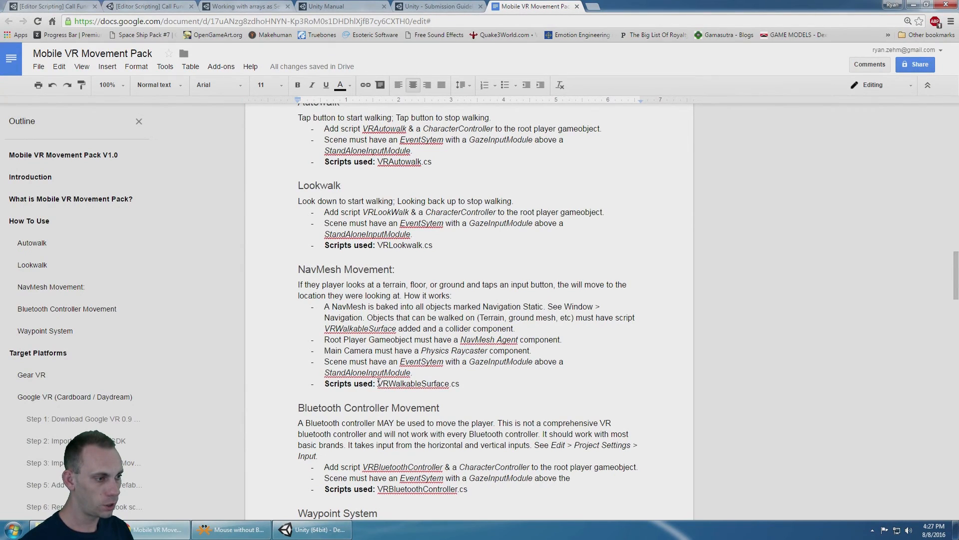
# Step: Scroll through the doc's Waypoint System requirements and scripts list, from VRWalkableSurface.cs onward
pyautogui.doubleClick(413, 384)
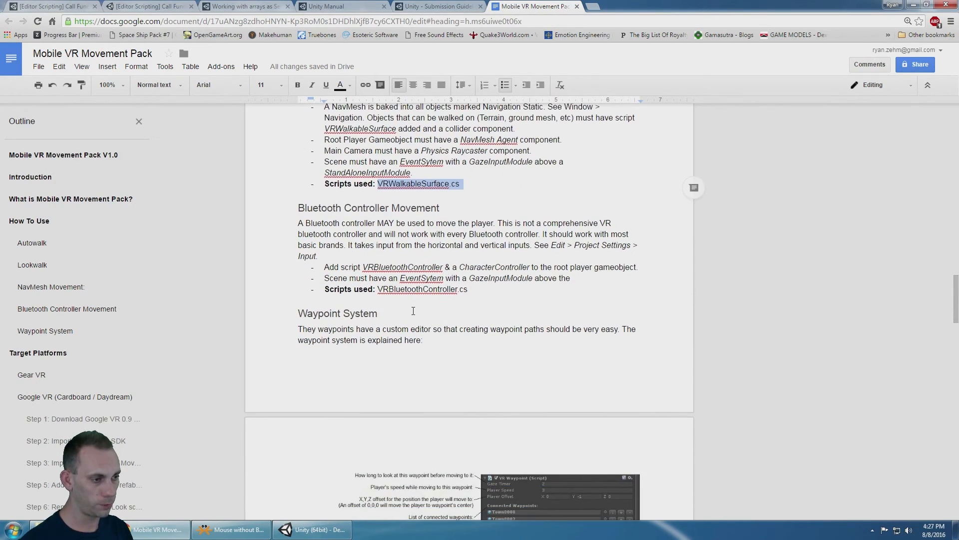
pyautogui.scroll(-3)
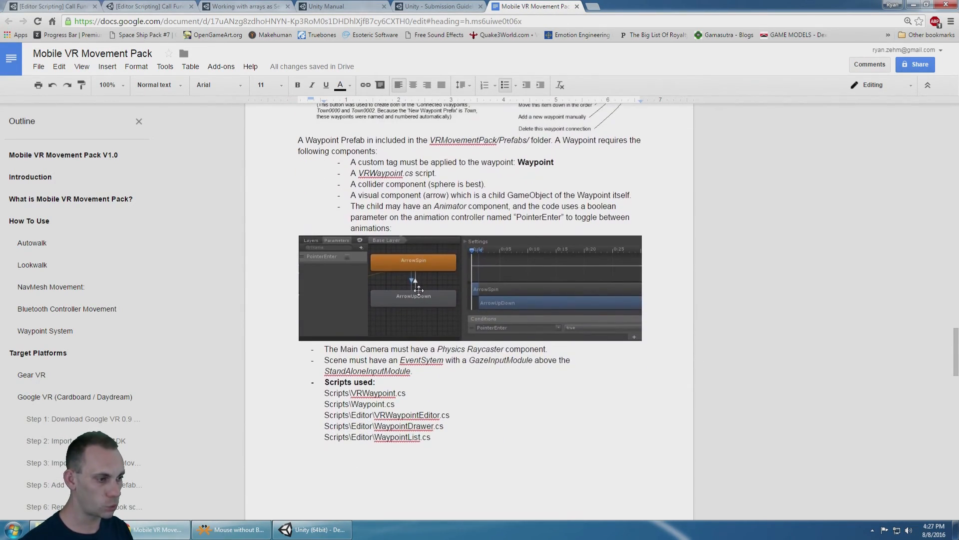
pyautogui.scroll(-3)
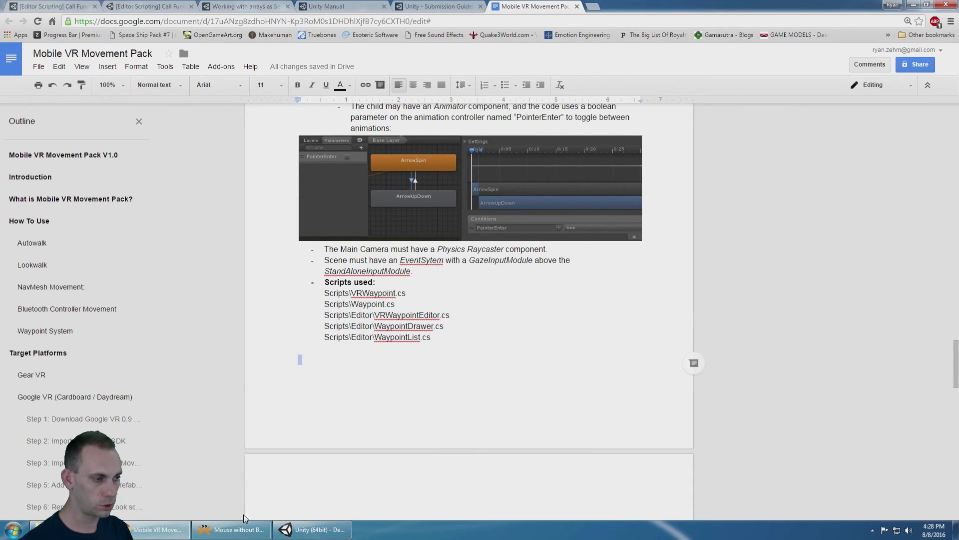
pyautogui.click(433, 337)
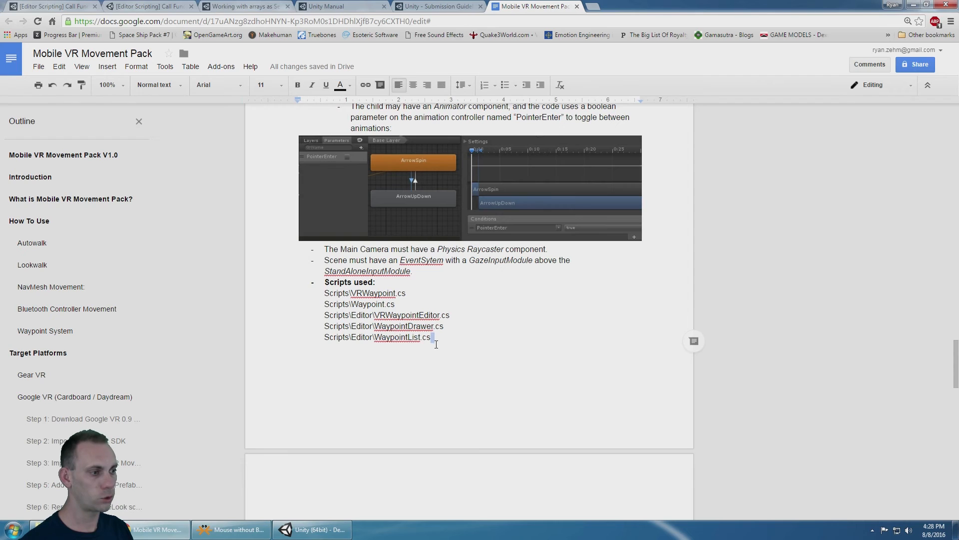
pyautogui.scroll(-3)
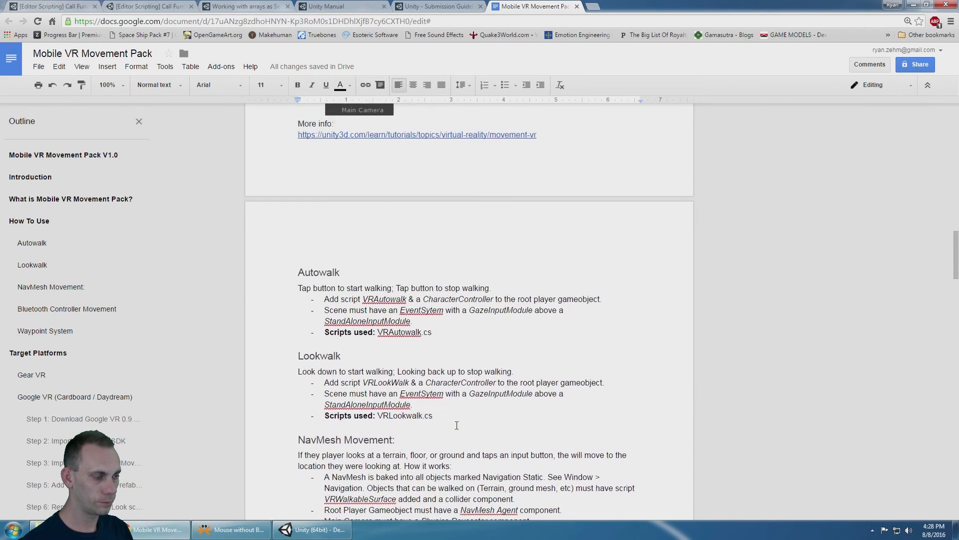
pyautogui.scroll(-3)
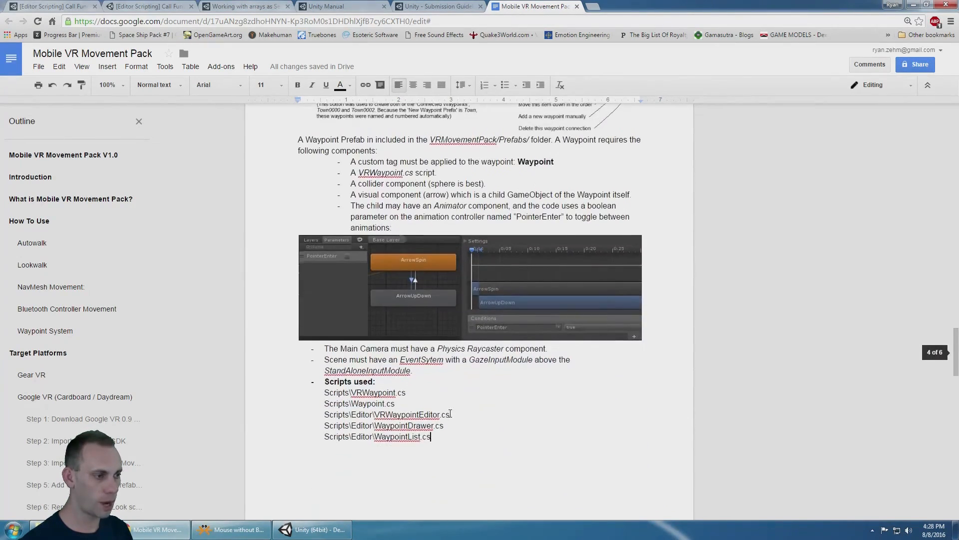
pyautogui.scroll(-3)
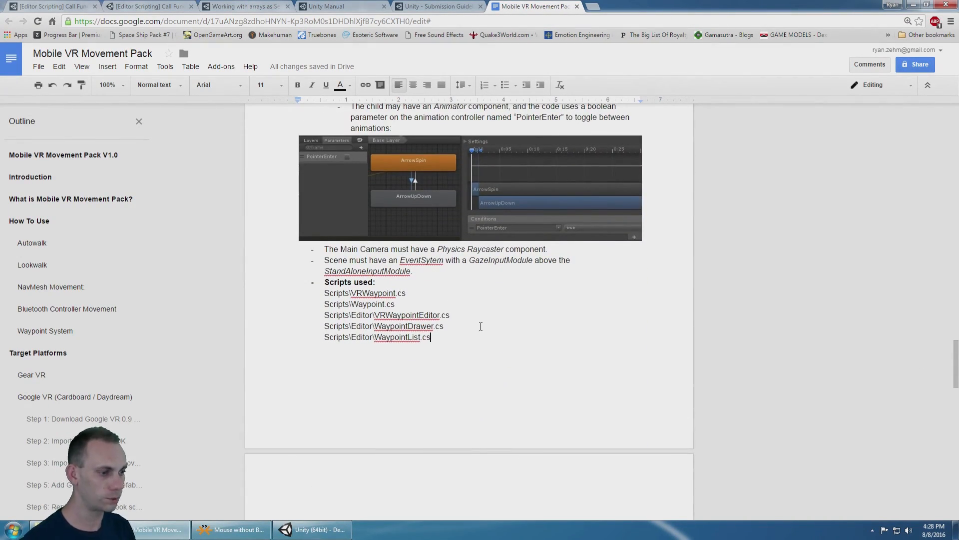
pyautogui.scroll(-3)
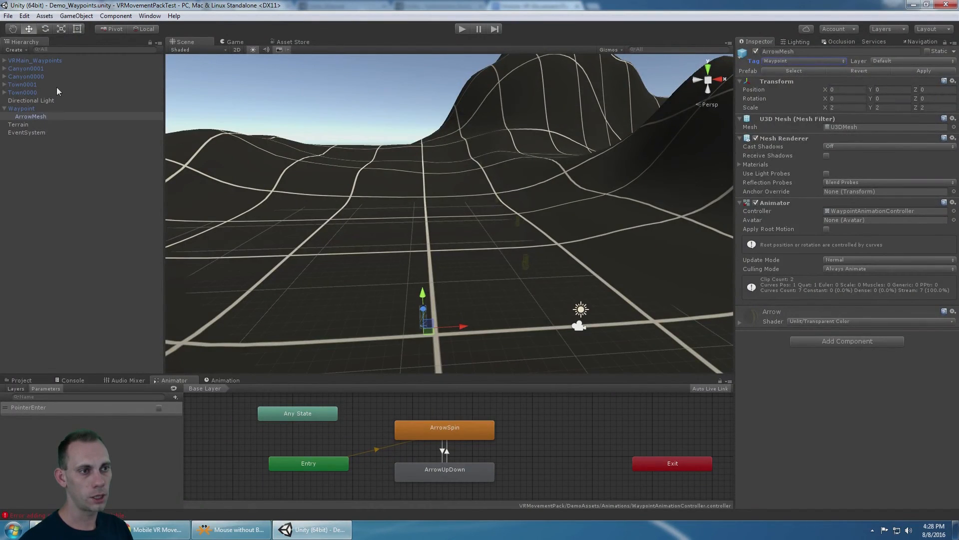
# Step: In Build Settings, select Android as the platform and switch the build target to it
pyautogui.click(33, 68)
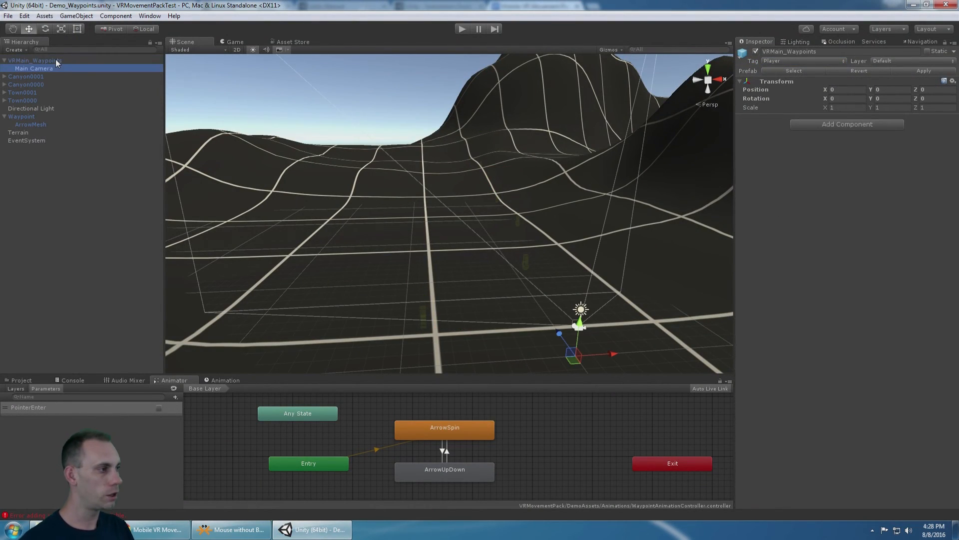
pyautogui.click(8, 15)
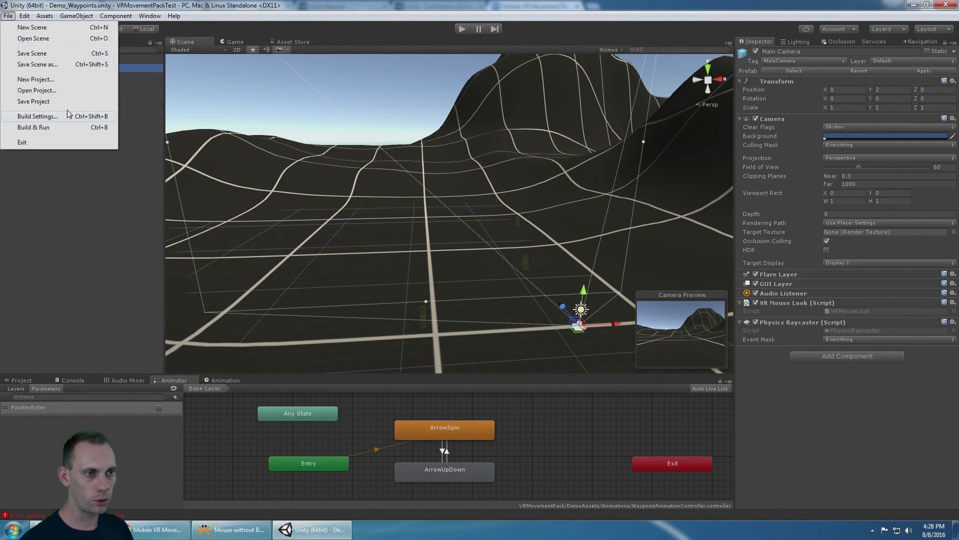
pyautogui.click(37, 116)
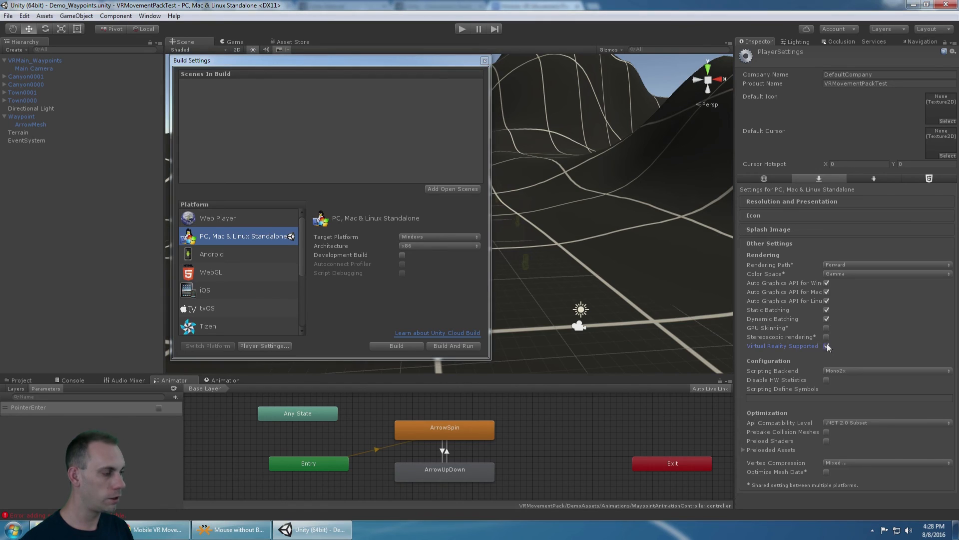
pyautogui.click(828, 346)
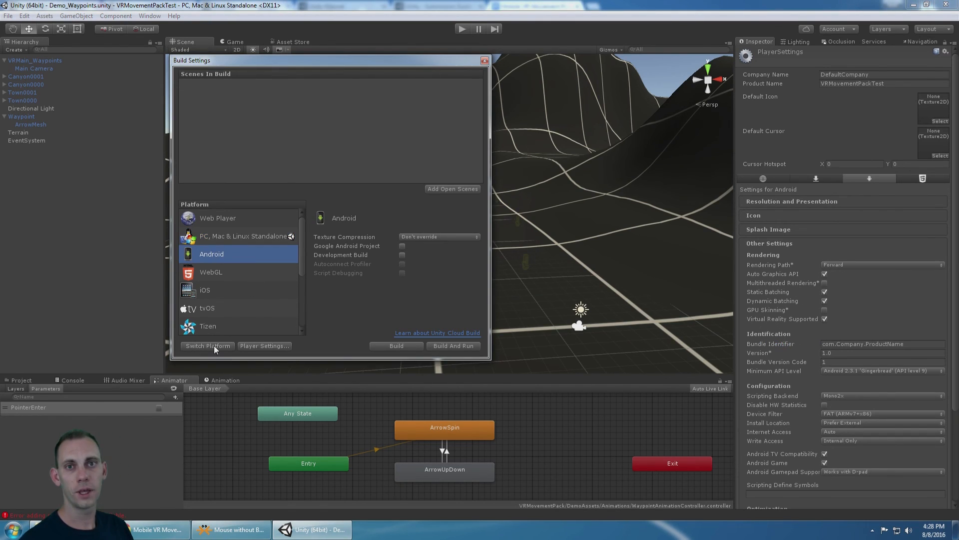
pyautogui.click(208, 345)
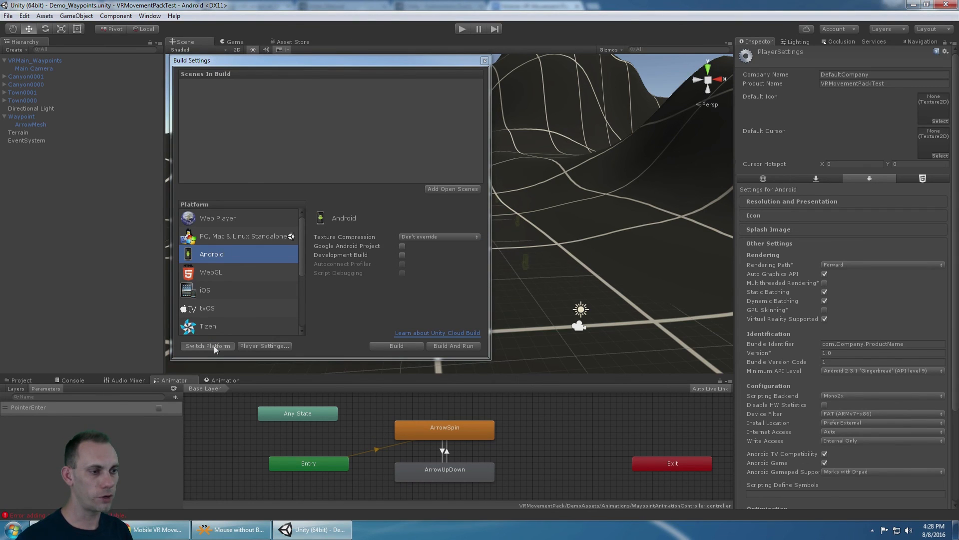
pyautogui.click(206, 346)
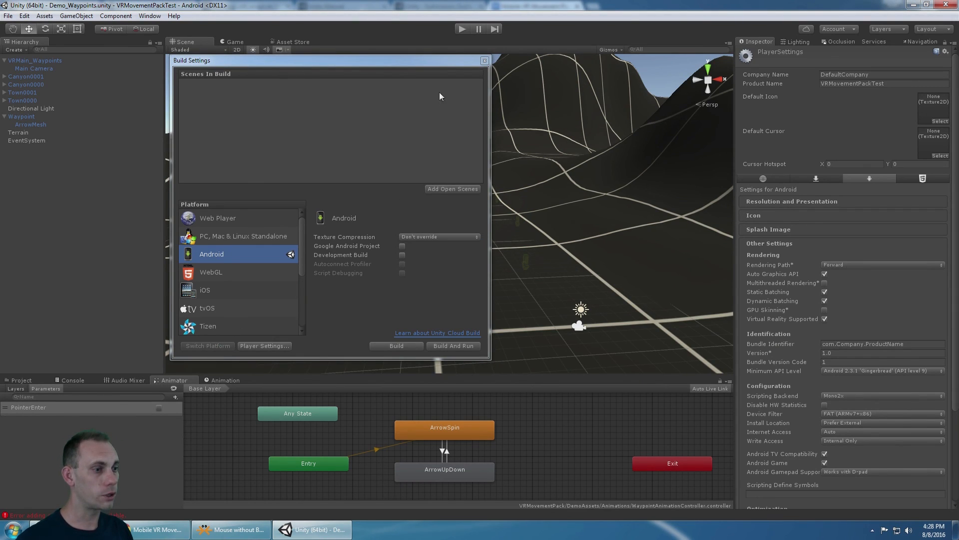
pyautogui.moveTo(298, 412)
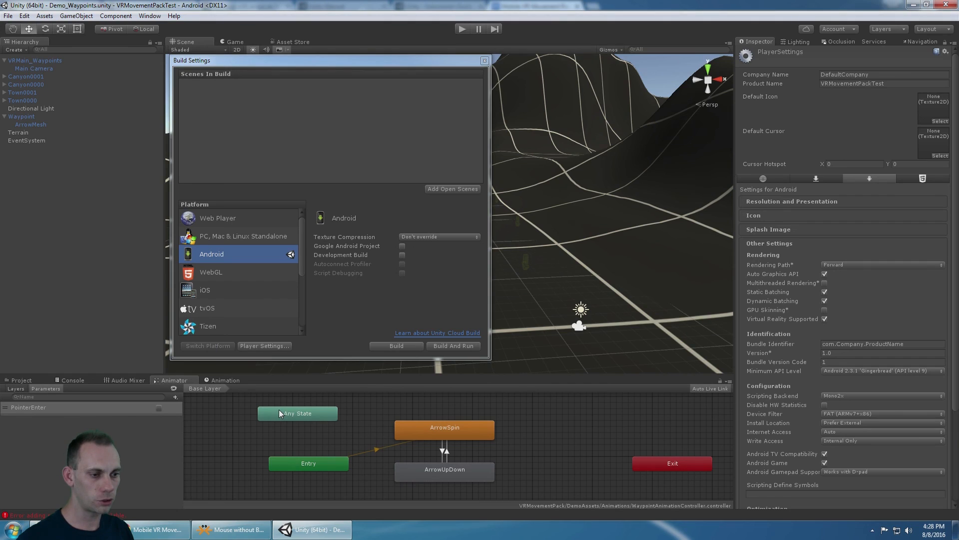
pyautogui.moveTo(239, 476)
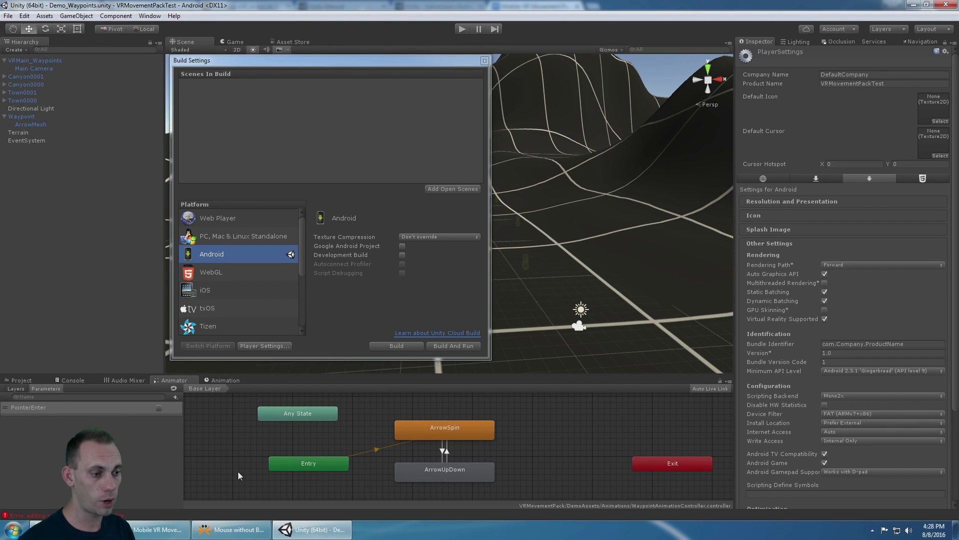